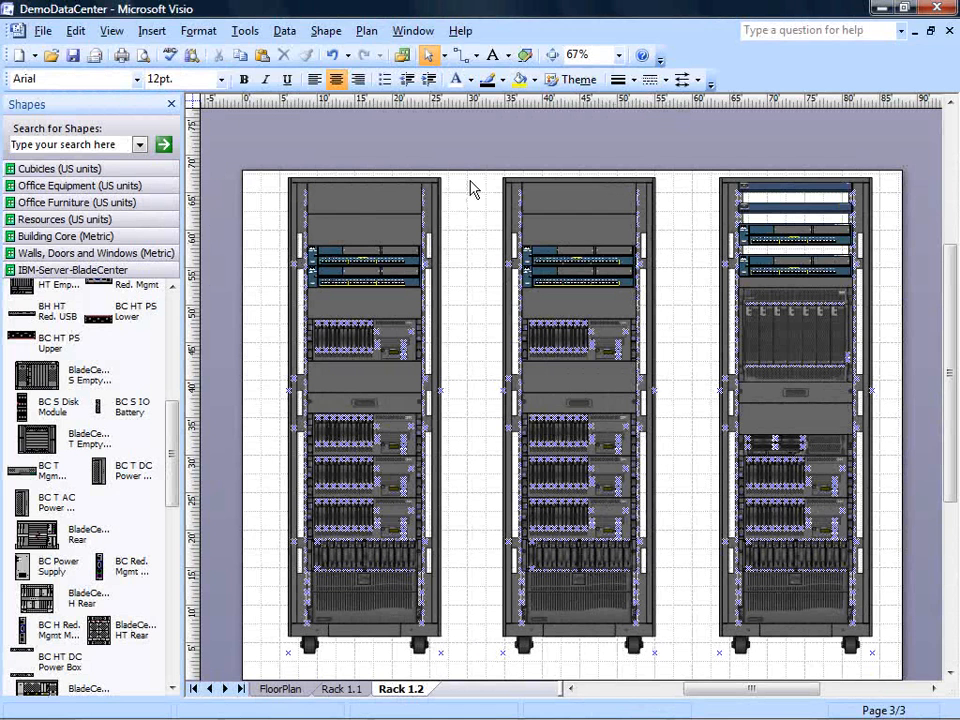
mouse_move(480, 180)
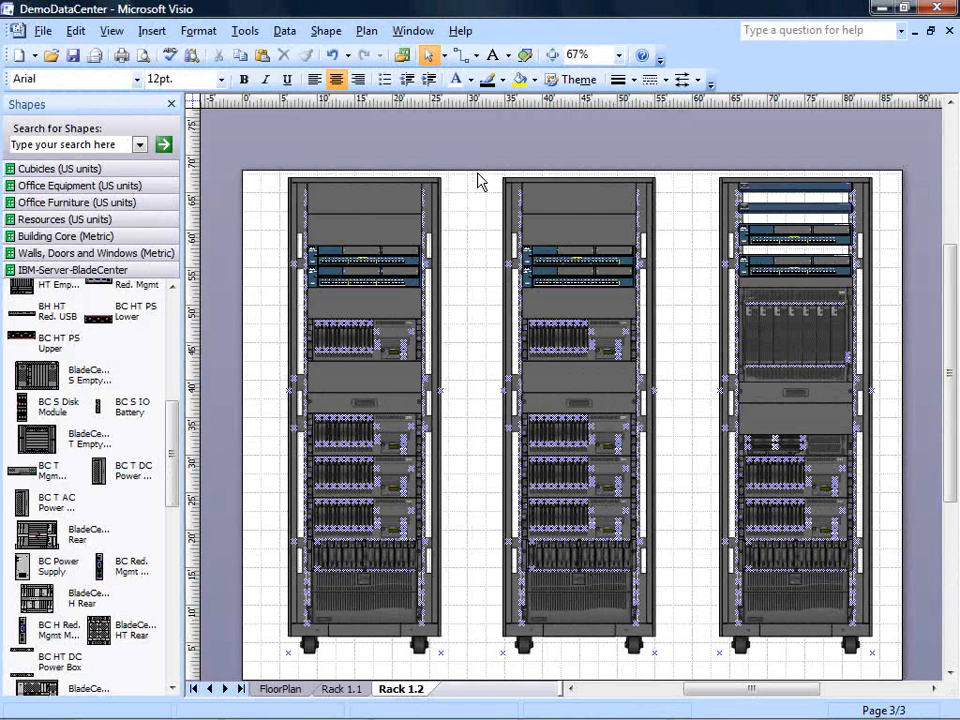
Select the middle rack shape on the Rack 1.2 page.
left_click(580, 420)
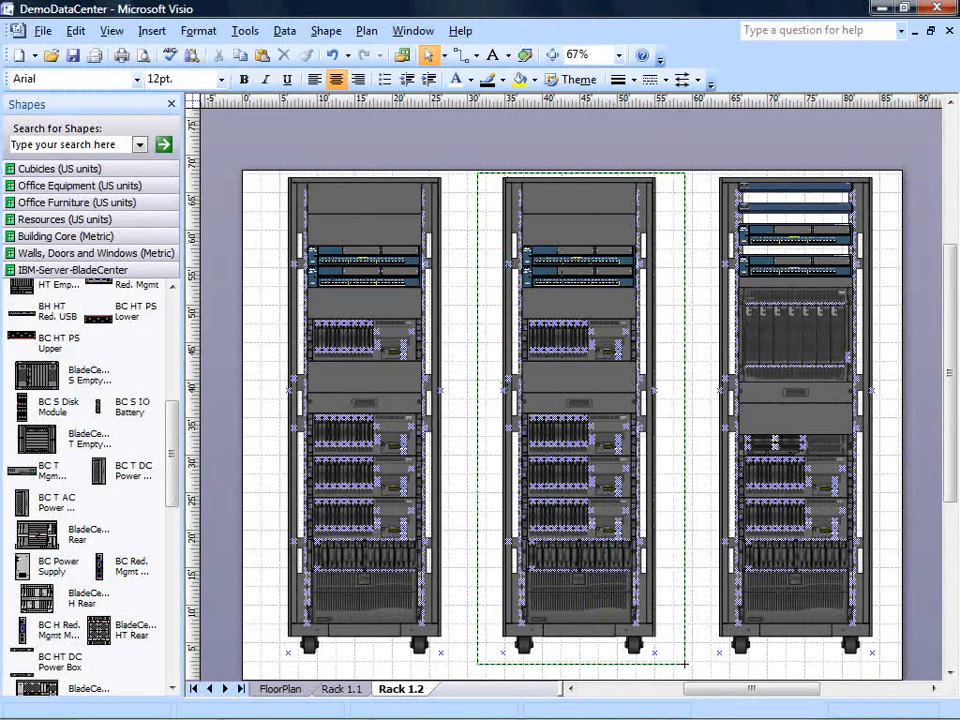
left_click(570, 400)
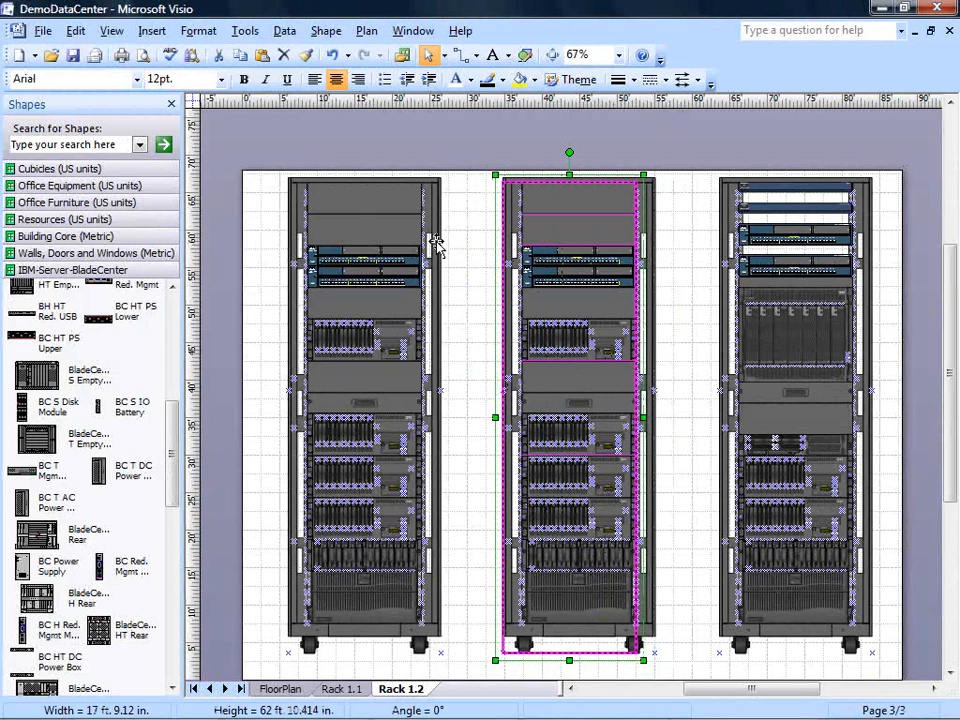
Save the rack as a Portable Network Graphics image named 'Rack 1A' in Pictures, accepting PNG output settings.
left_click(44, 30)
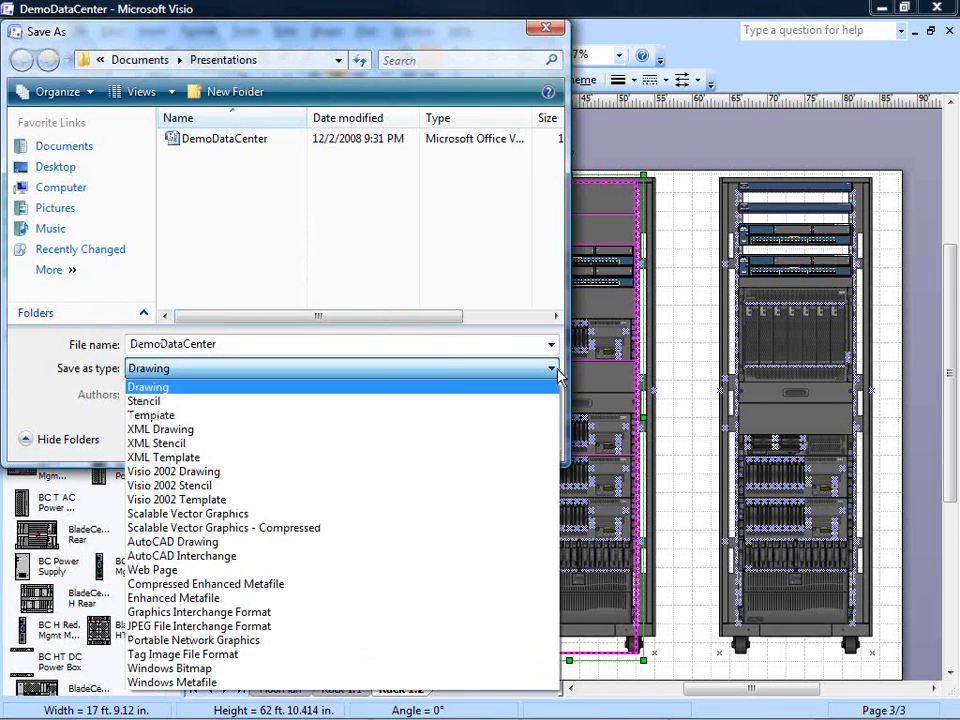
mouse_move(192, 640)
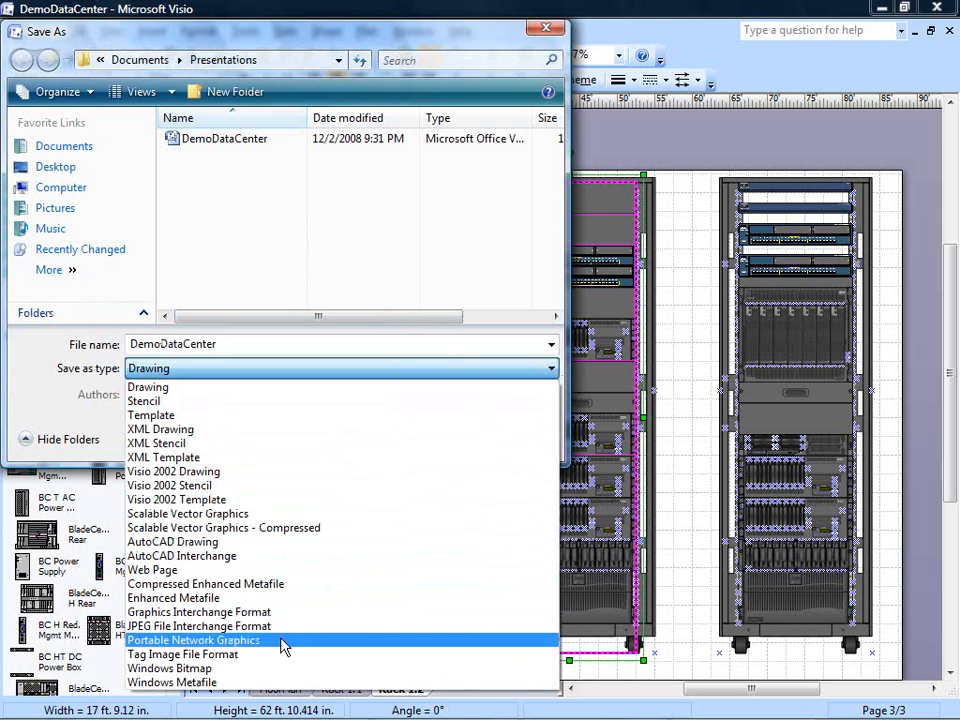
left_click(192, 640)
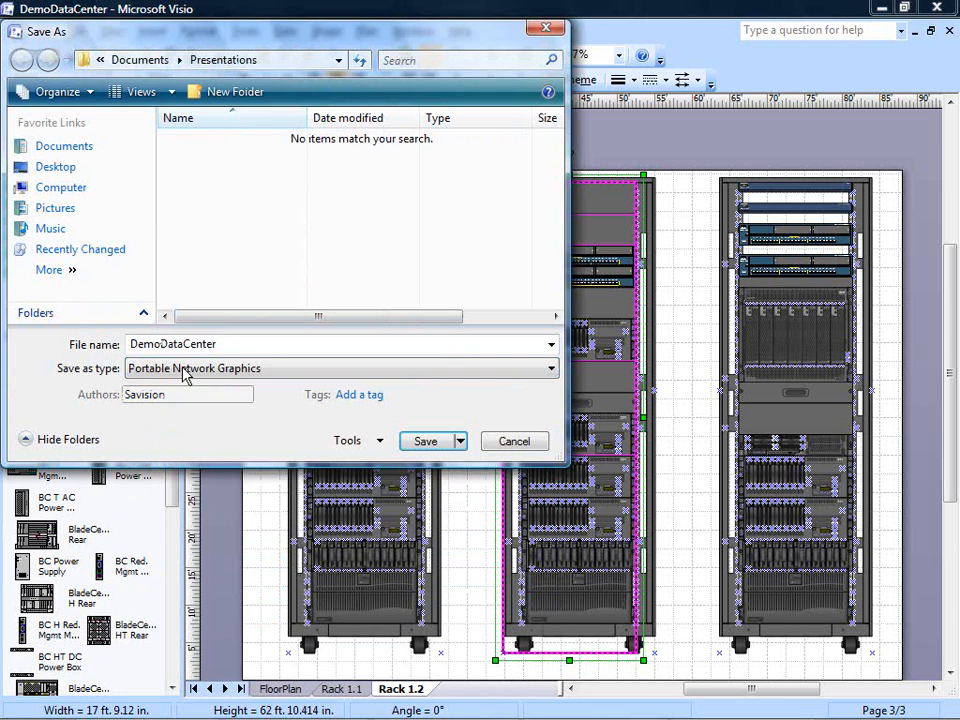
left_click(54, 206)
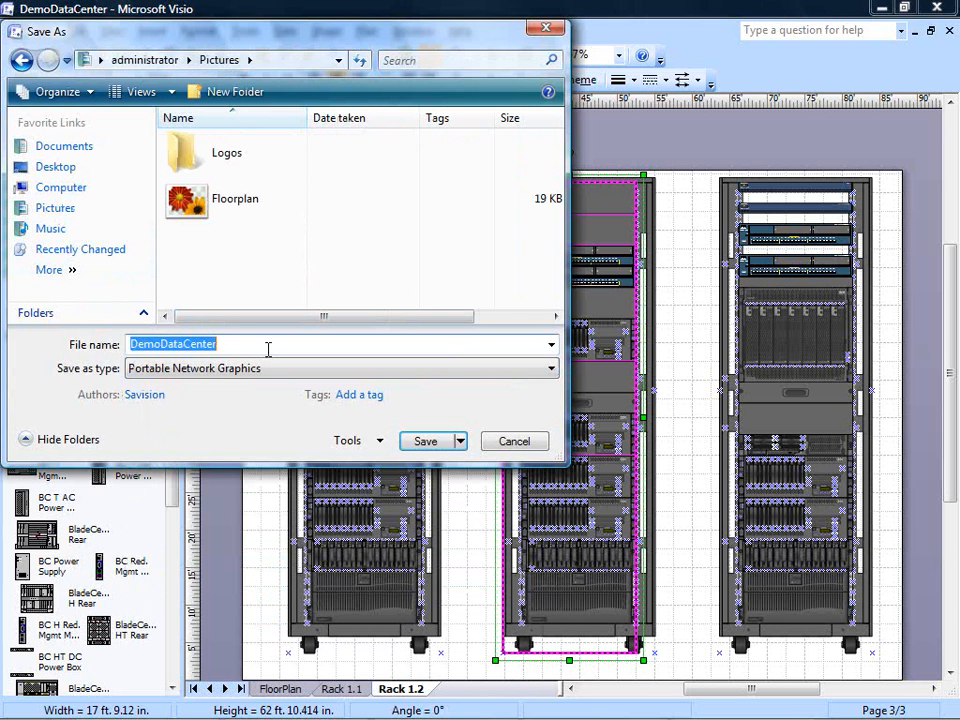
type("Rack")
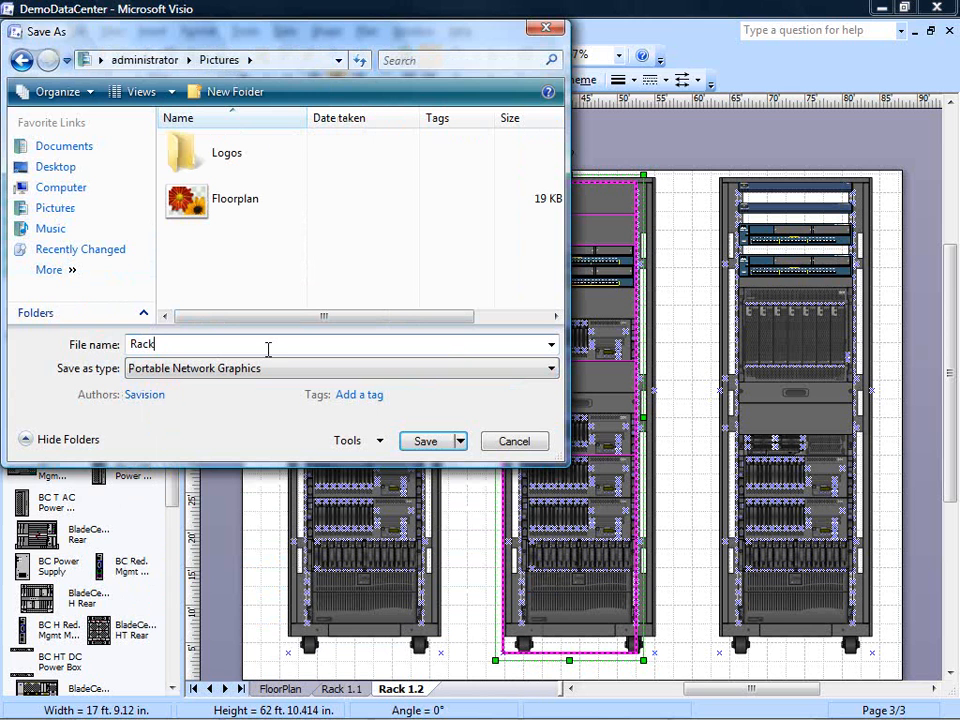
type("1A")
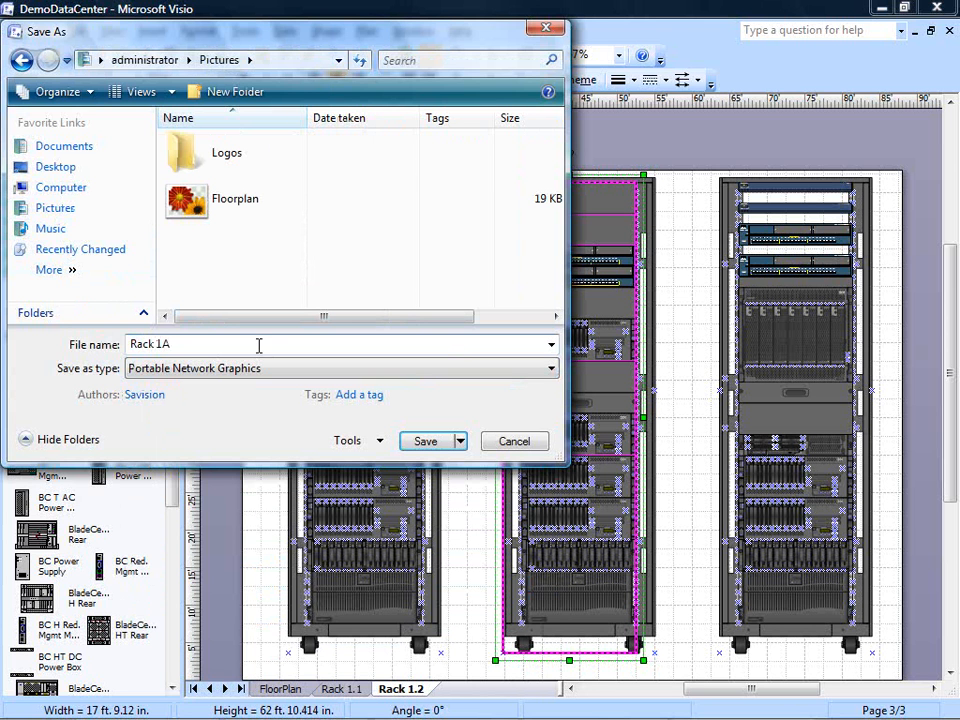
left_click(424, 442)
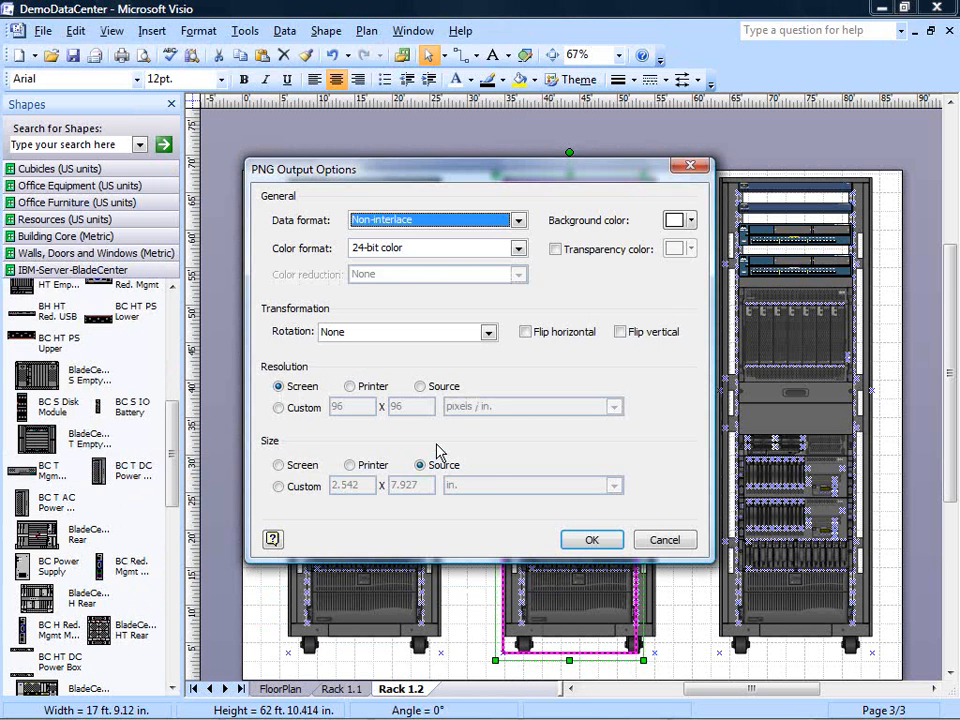
left_click(592, 540)
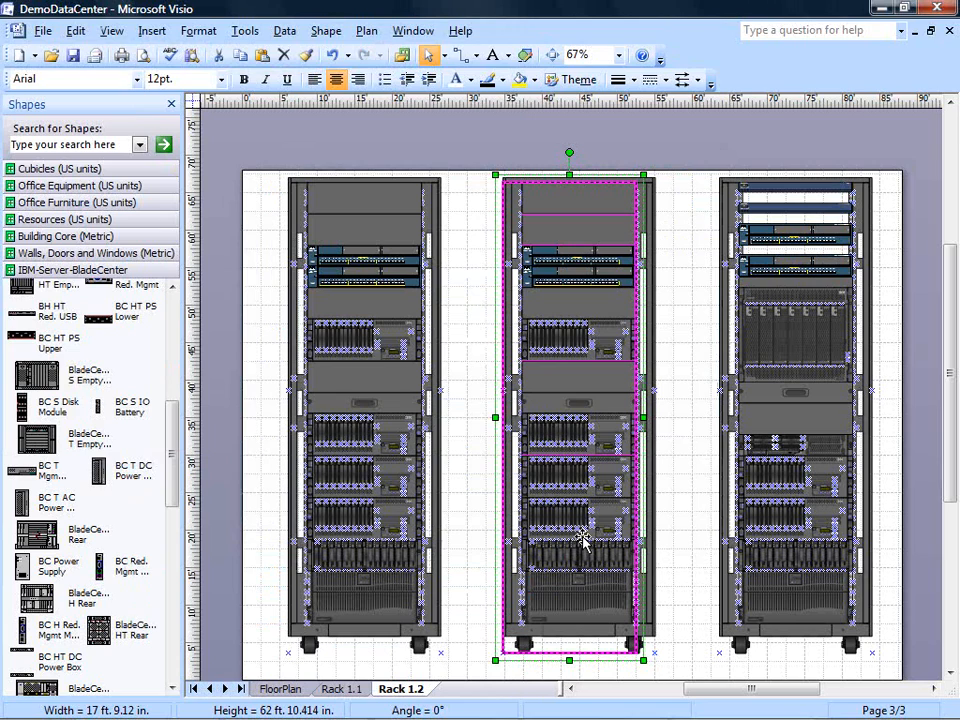
mouse_move(580, 538)
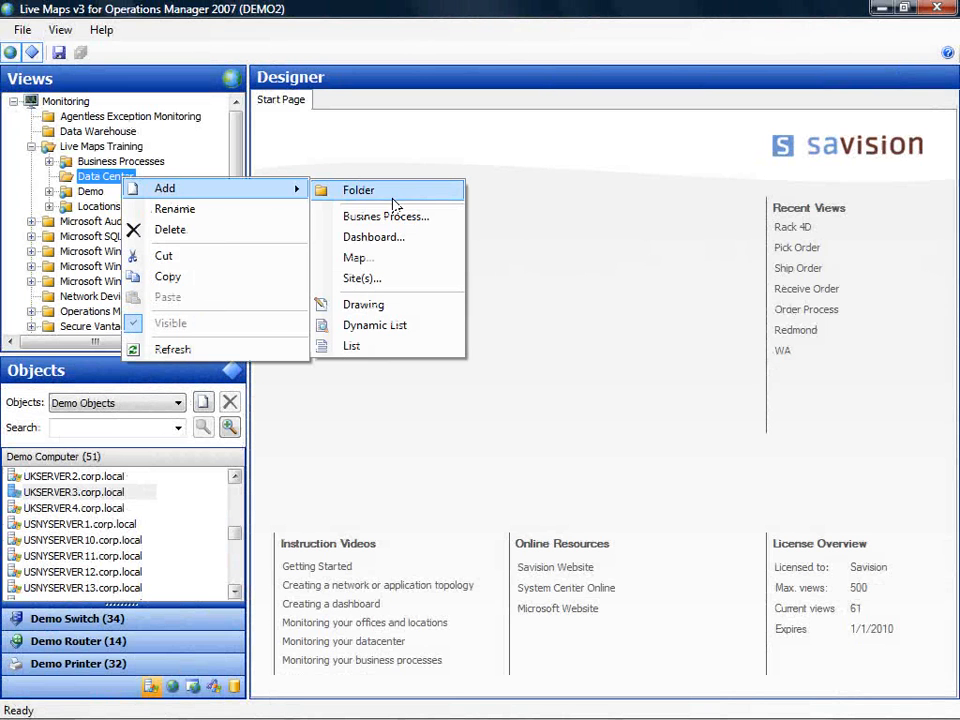
Create a folder named Racks under Data Center and bring up its actions.
left_click(358, 190)
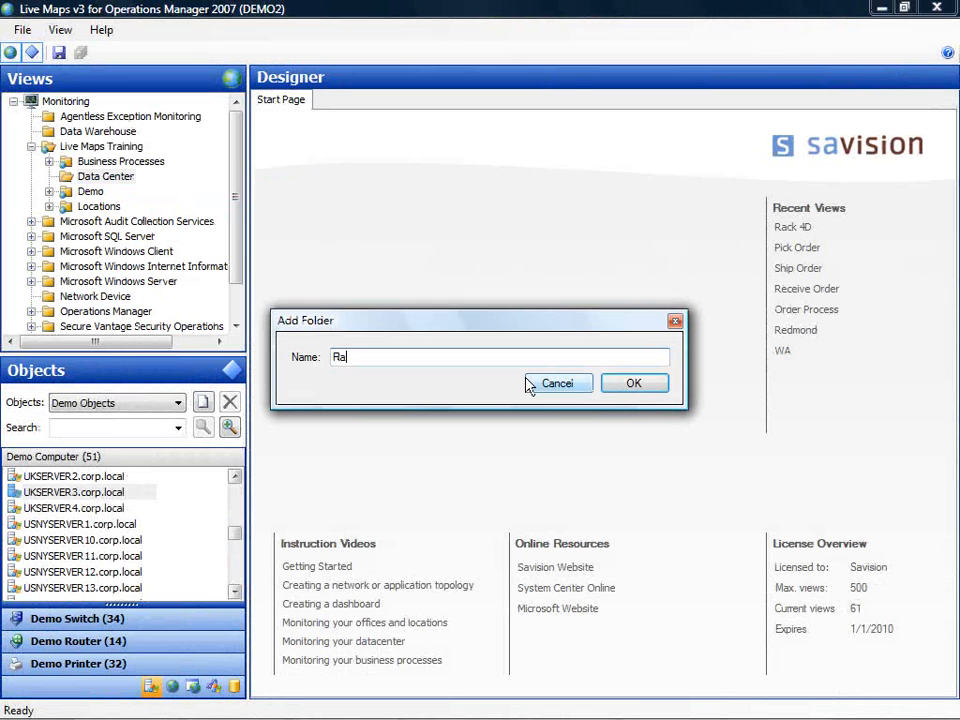
type("ck:")
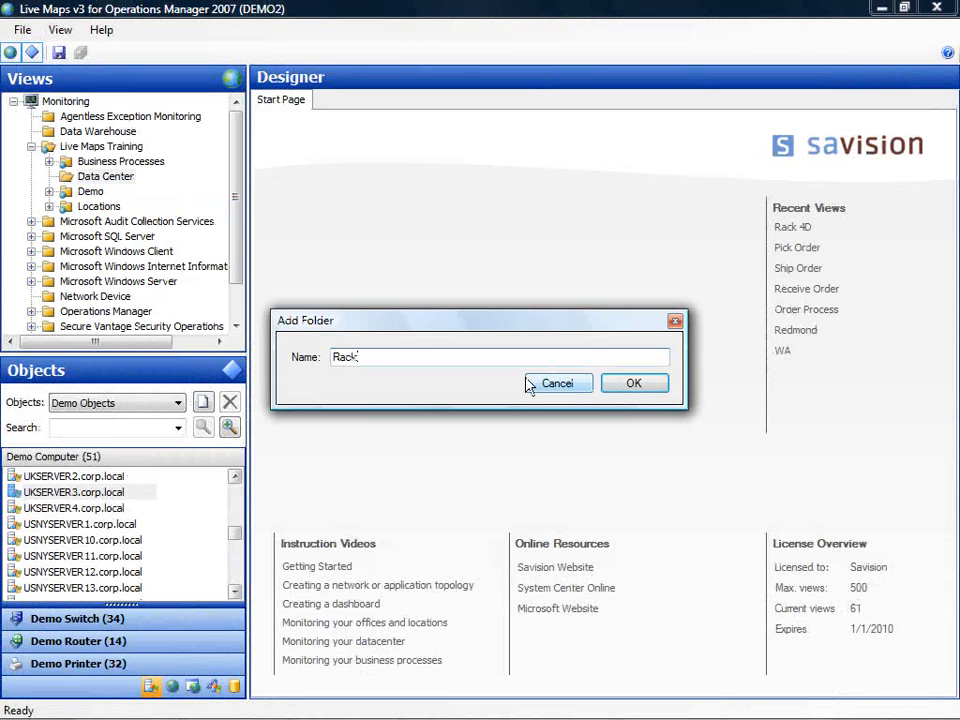
left_click(634, 384)
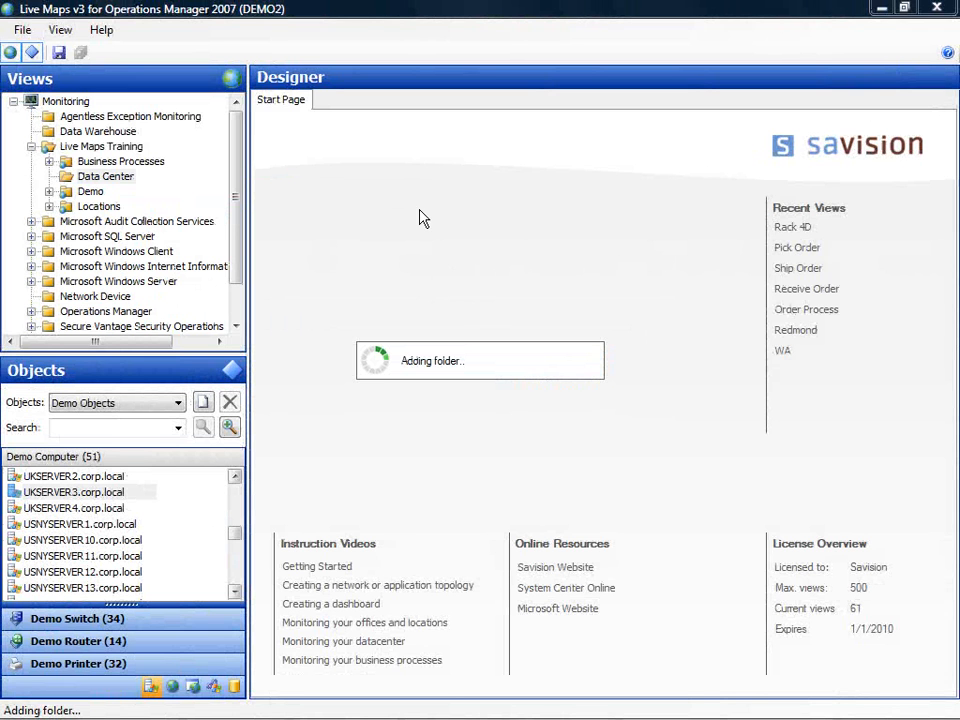
mouse_move(380, 212)
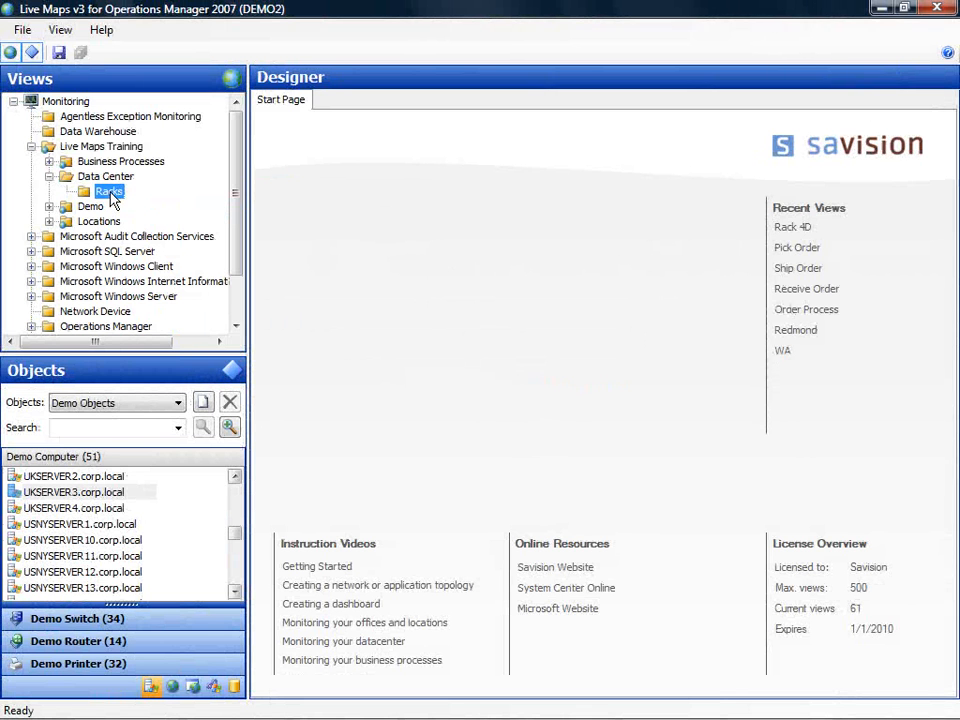
right_click(108, 192)
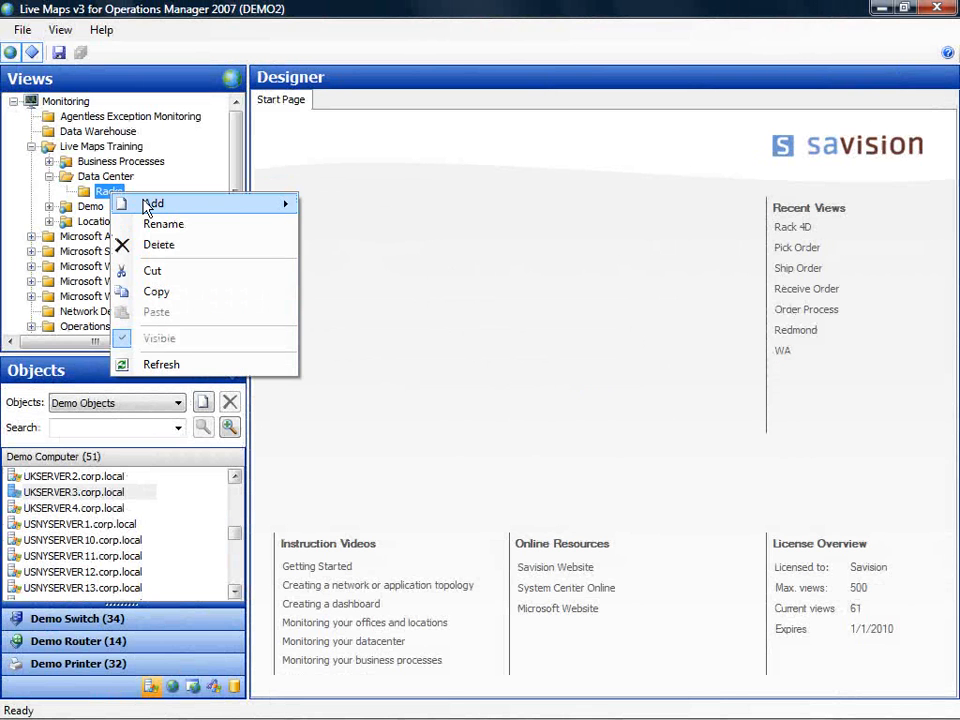
Start a new map in Racks with the exported Rack 1A image as custom background.
left_click(152, 204)
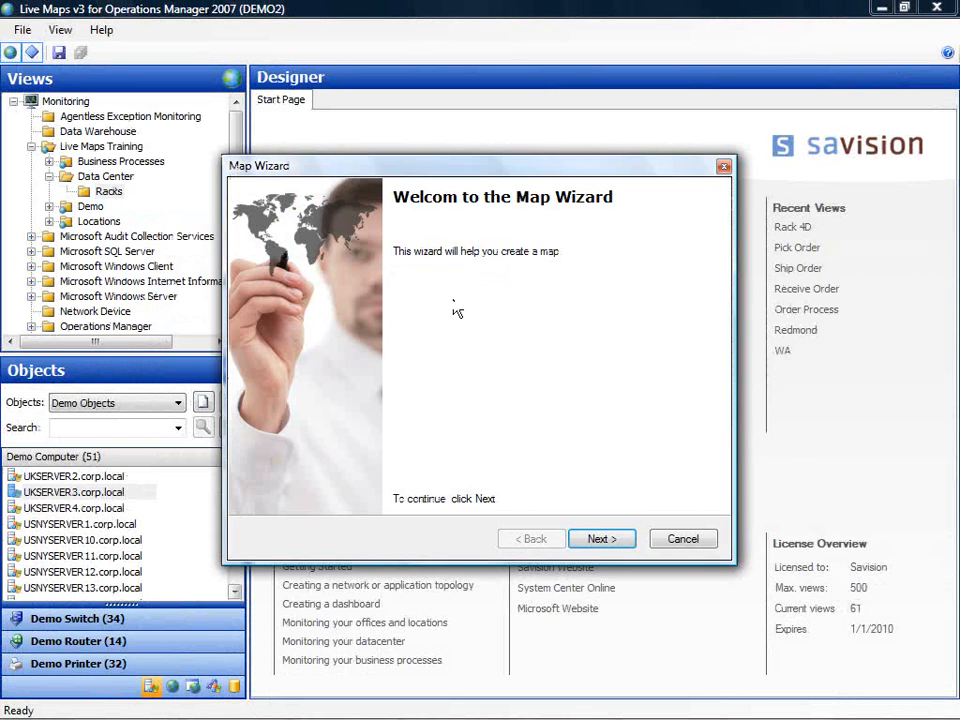
left_click(600, 538)
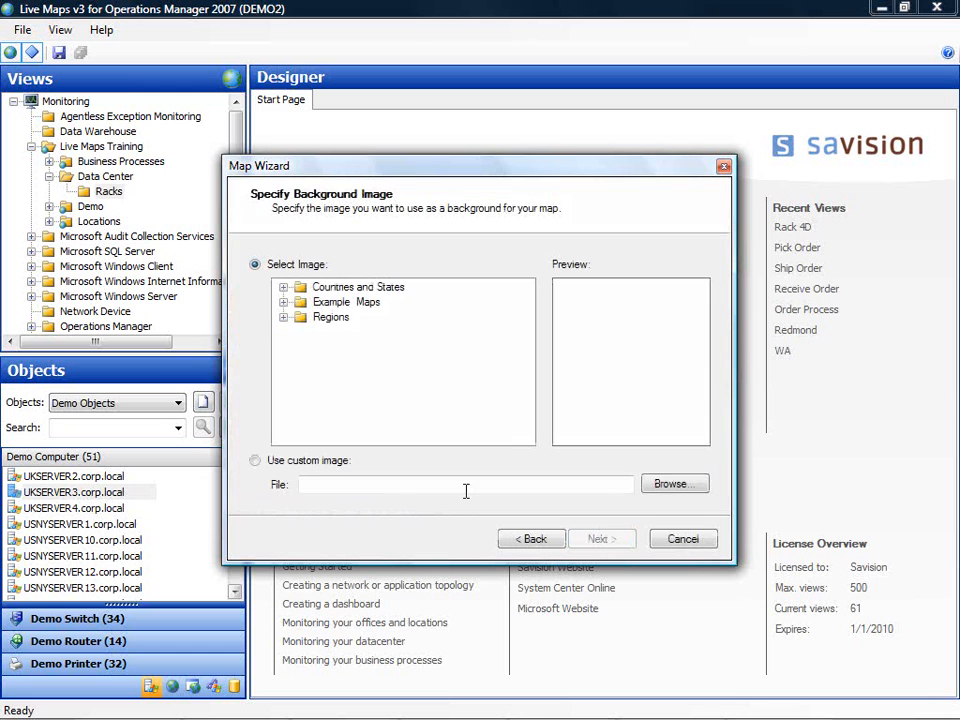
left_click(256, 460)
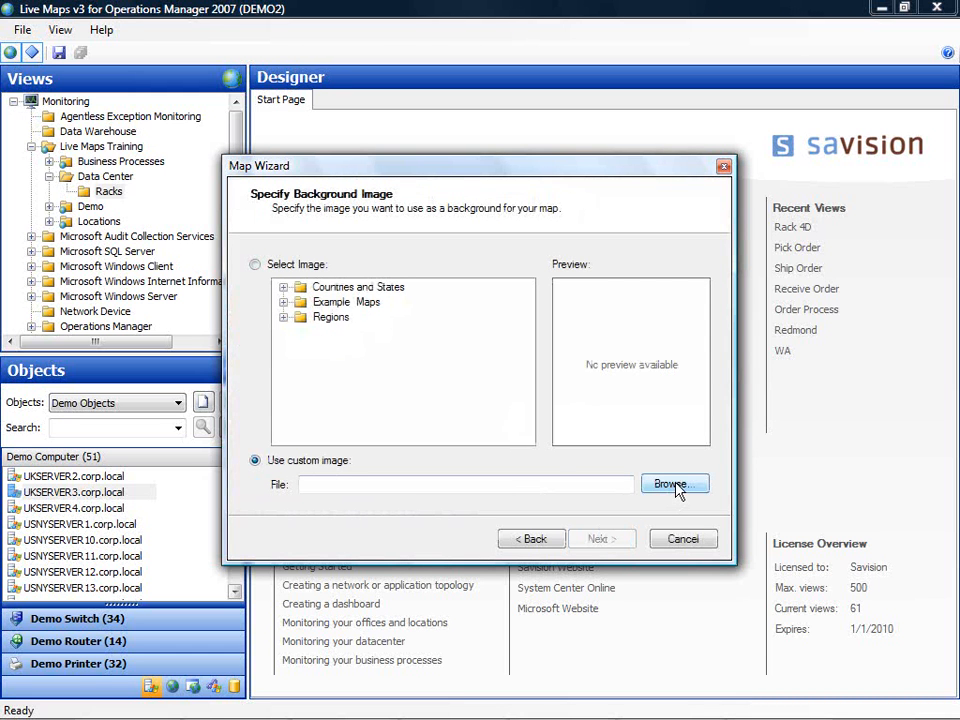
left_click(676, 484)
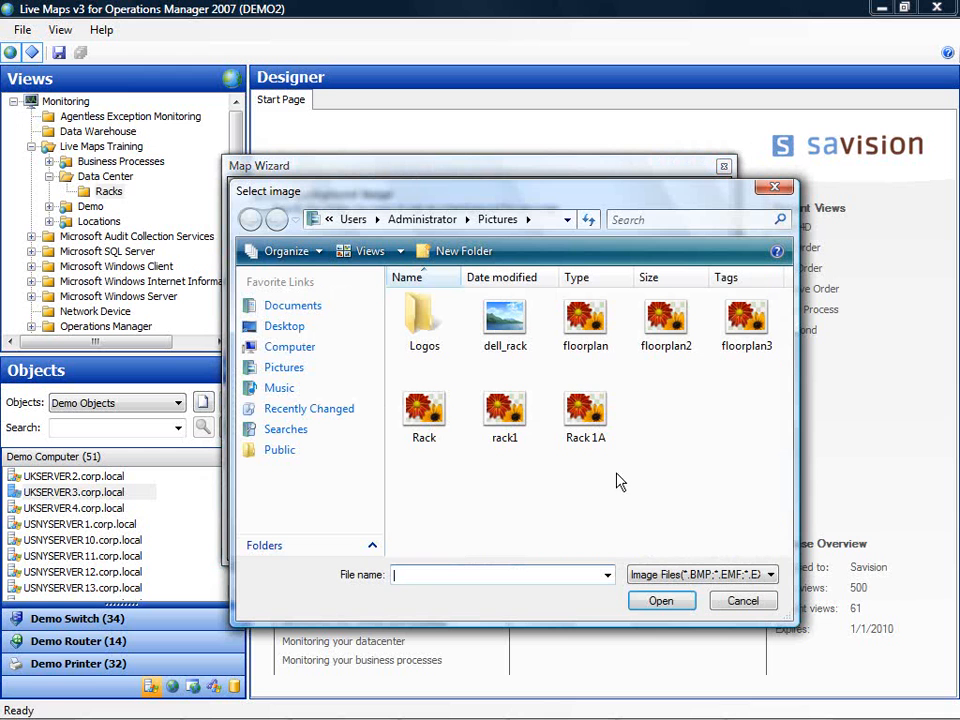
left_click(584, 410)
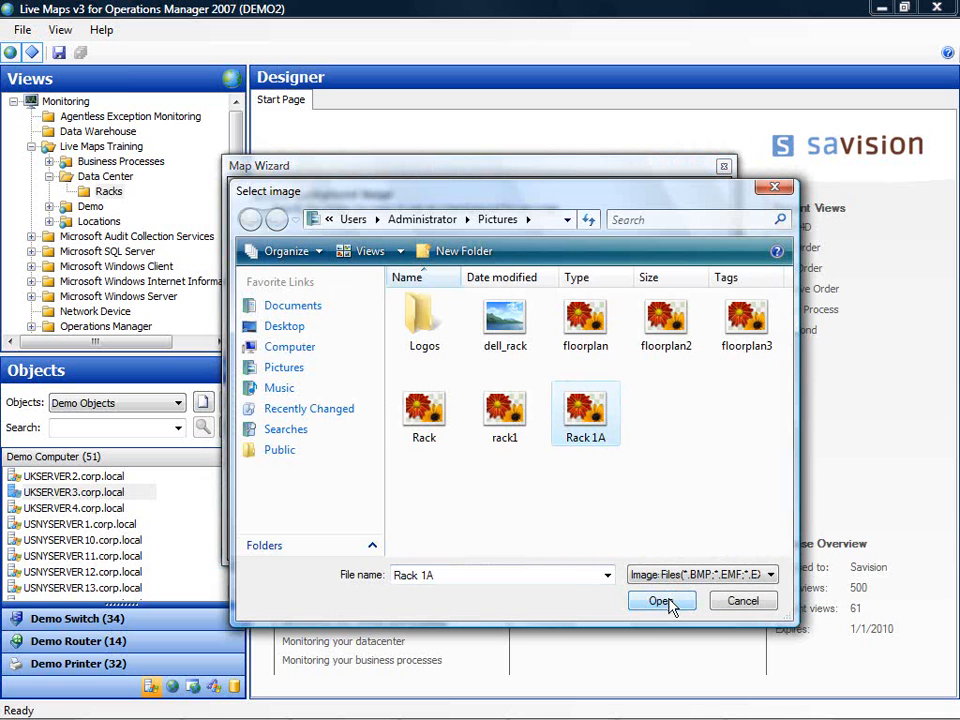
left_click(660, 600)
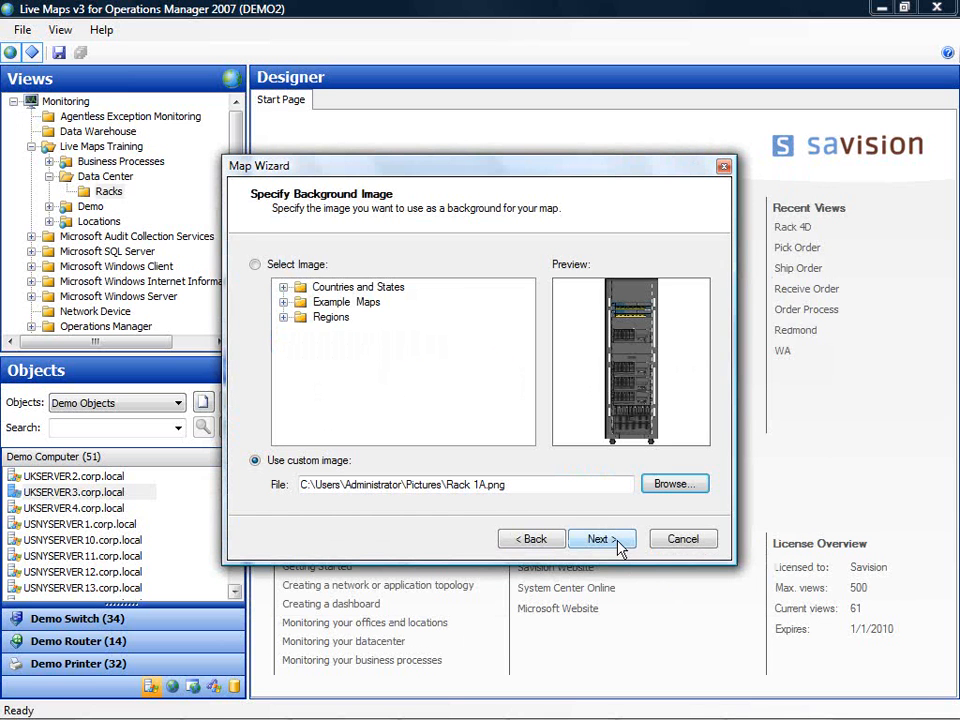
Keep the image size, name the map 'Rack 1' and finish the wizard.
left_click(596, 538)
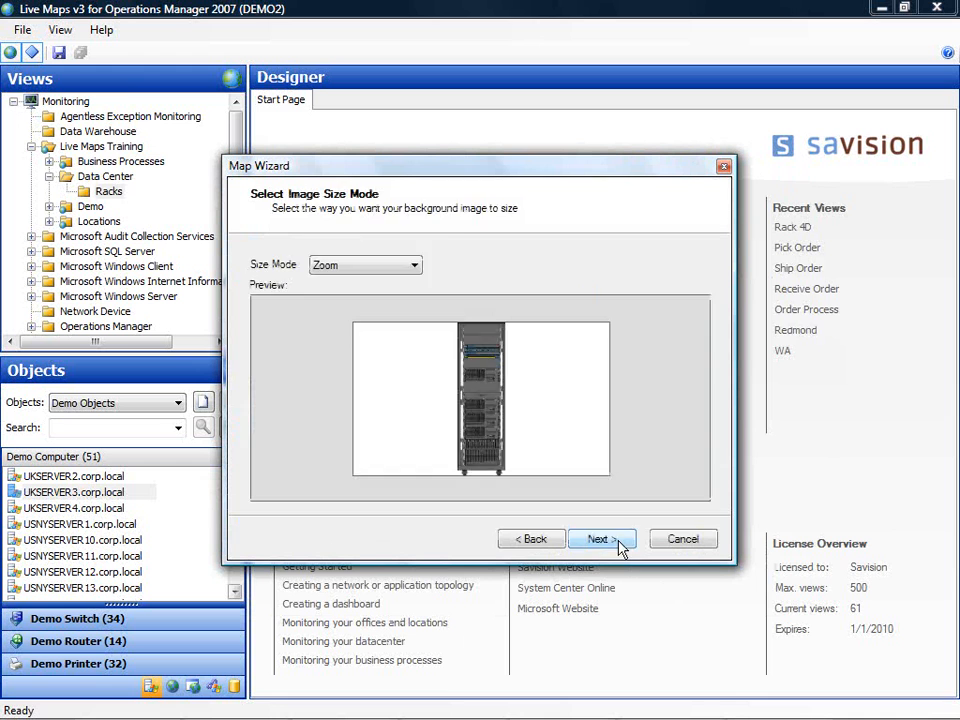
left_click(600, 540)
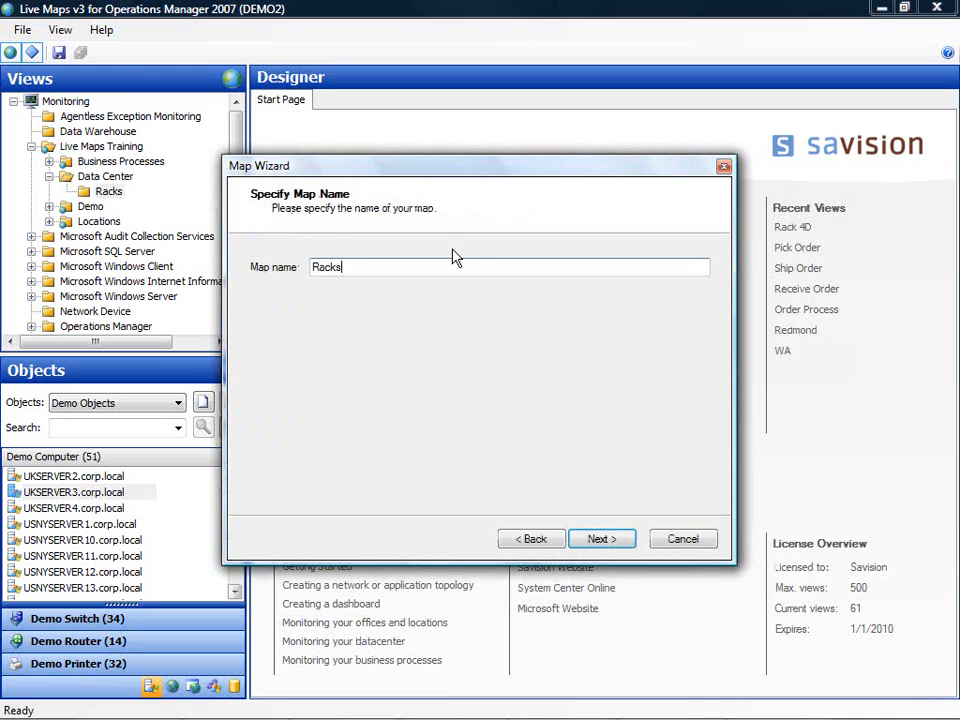
type("Rack 1")
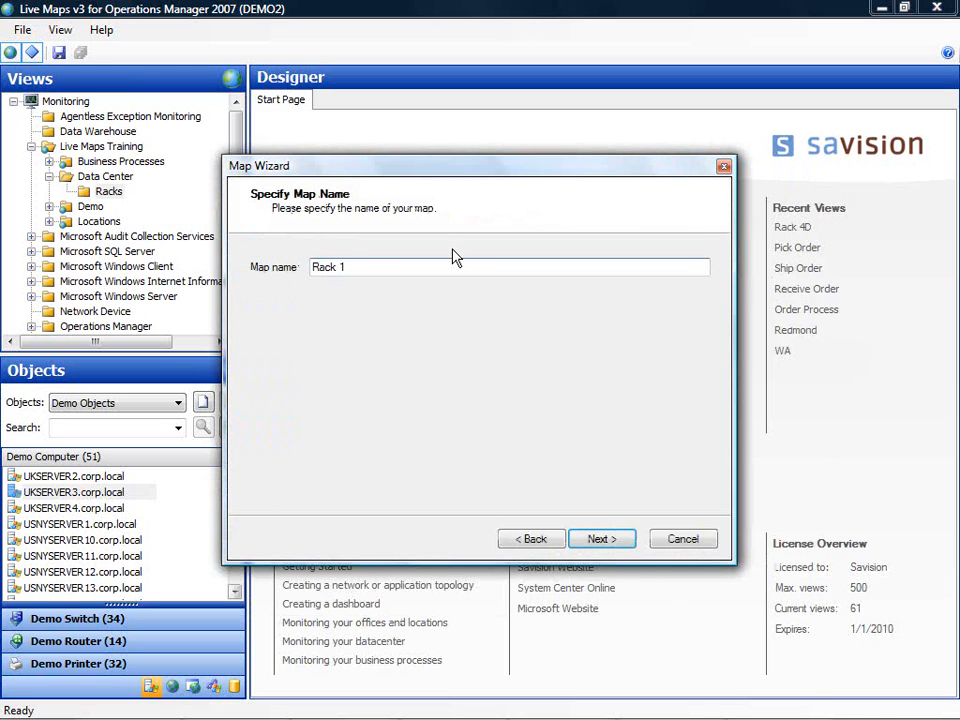
left_click(600, 538)
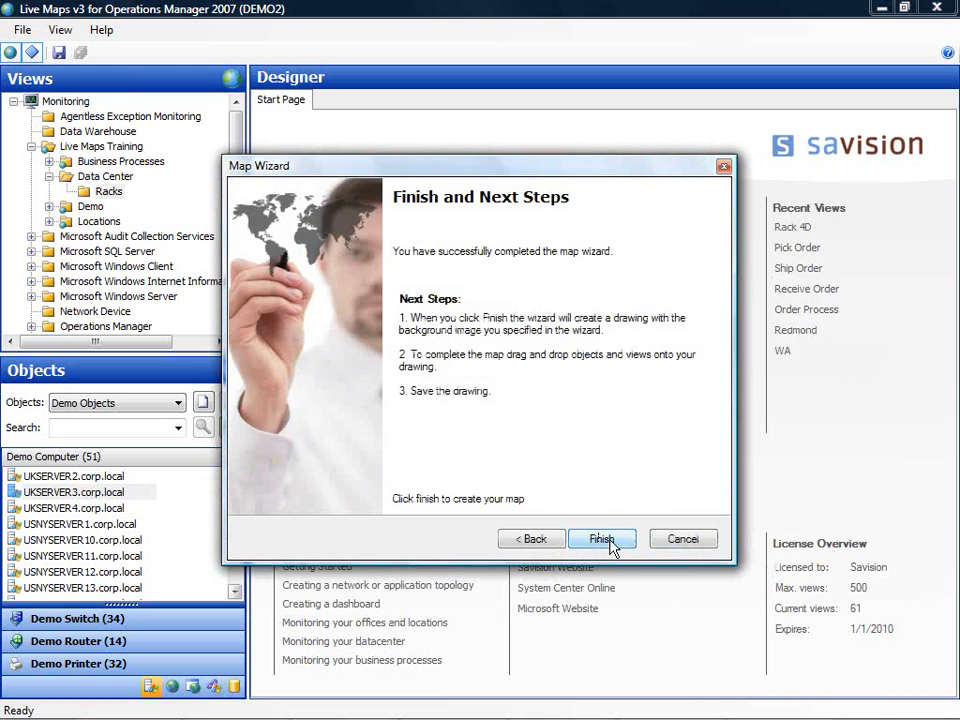
left_click(600, 540)
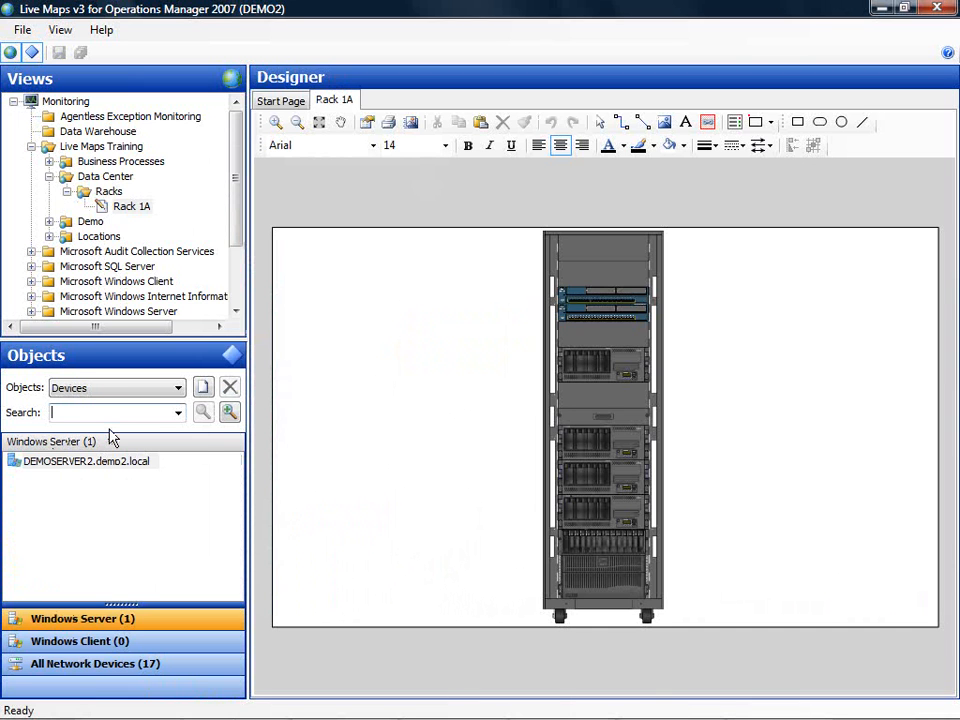
Search objects for US devices and drag USNYSERVER10 and the other devices beside their rack units.
type("N")
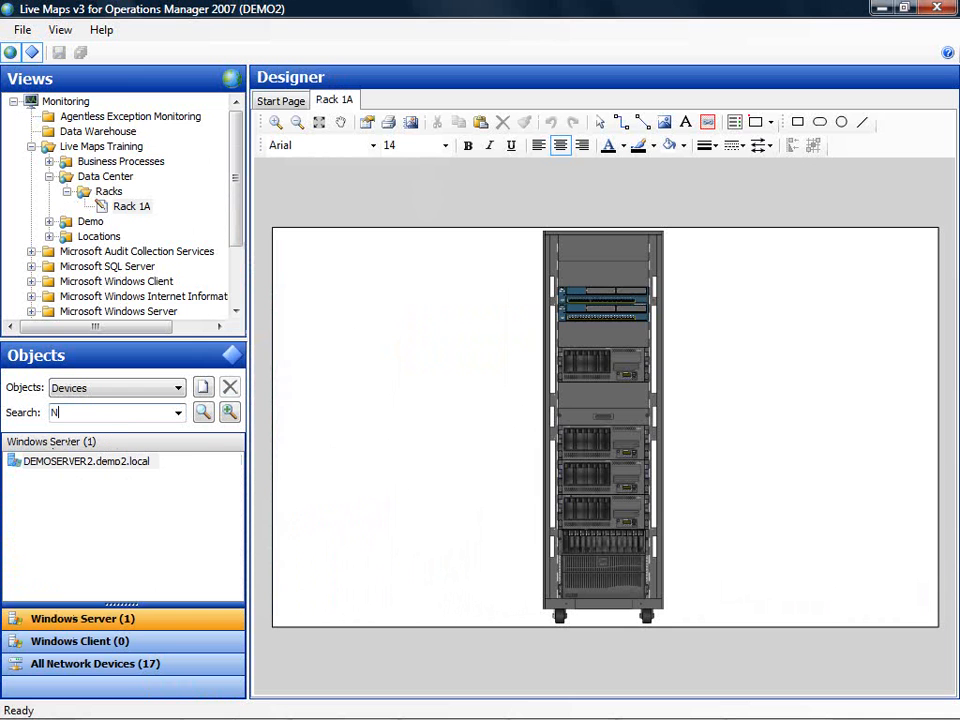
type("USNY")
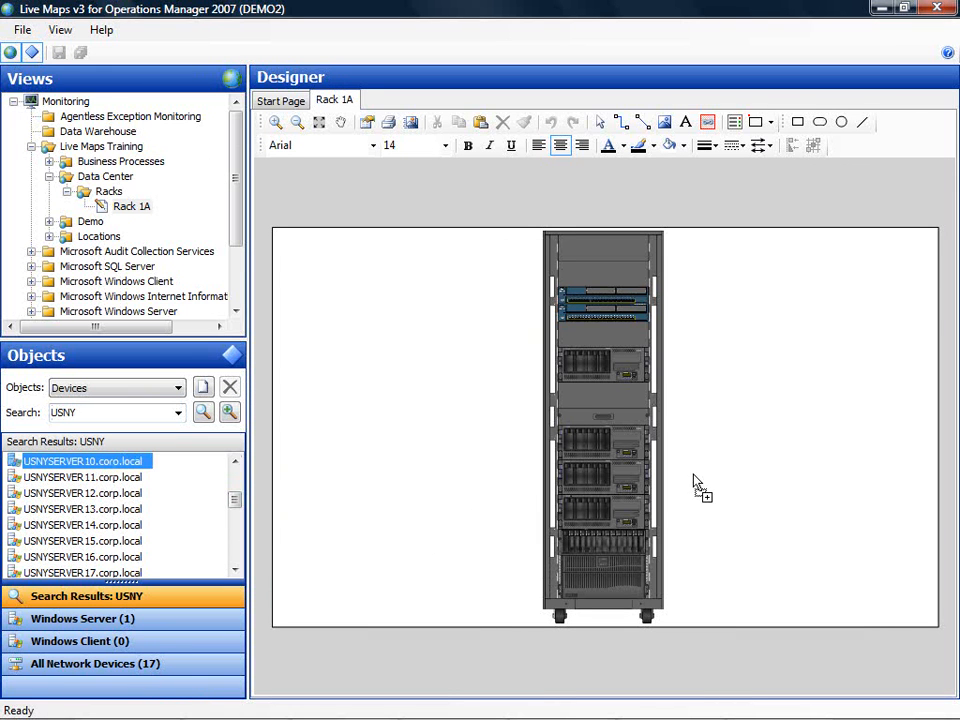
left_click_drag(80, 460, 698, 530)
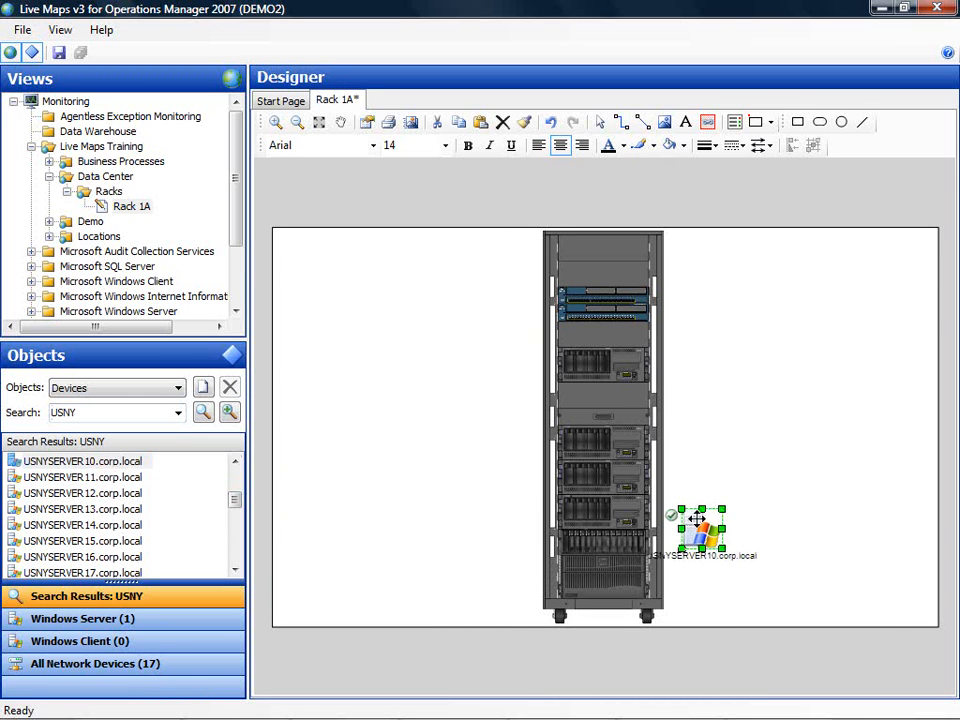
right_click(700, 530)
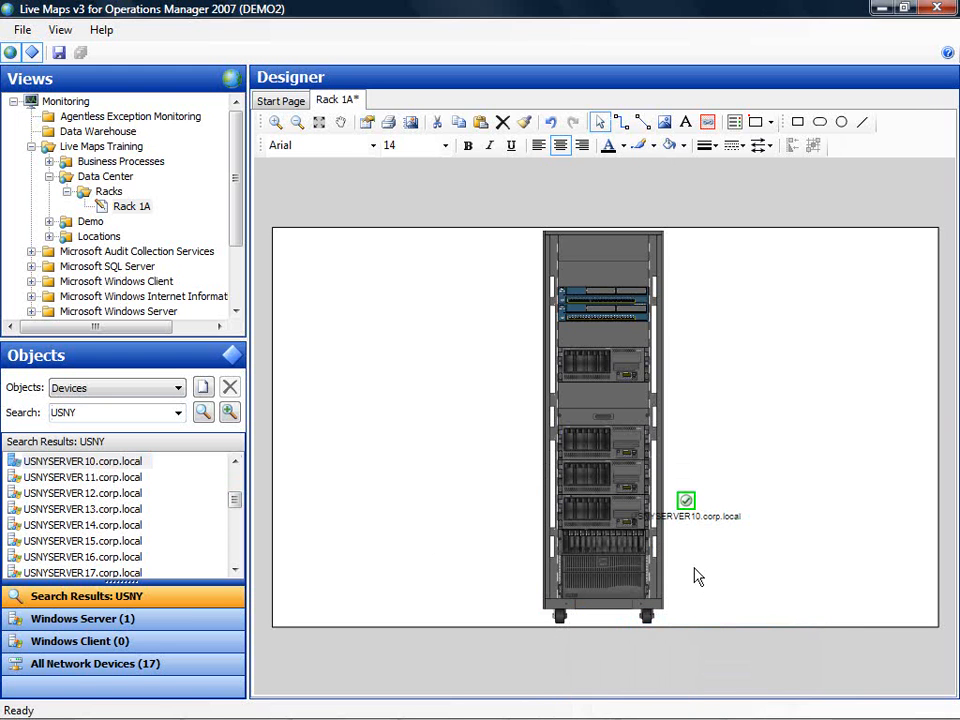
right_click(686, 500)
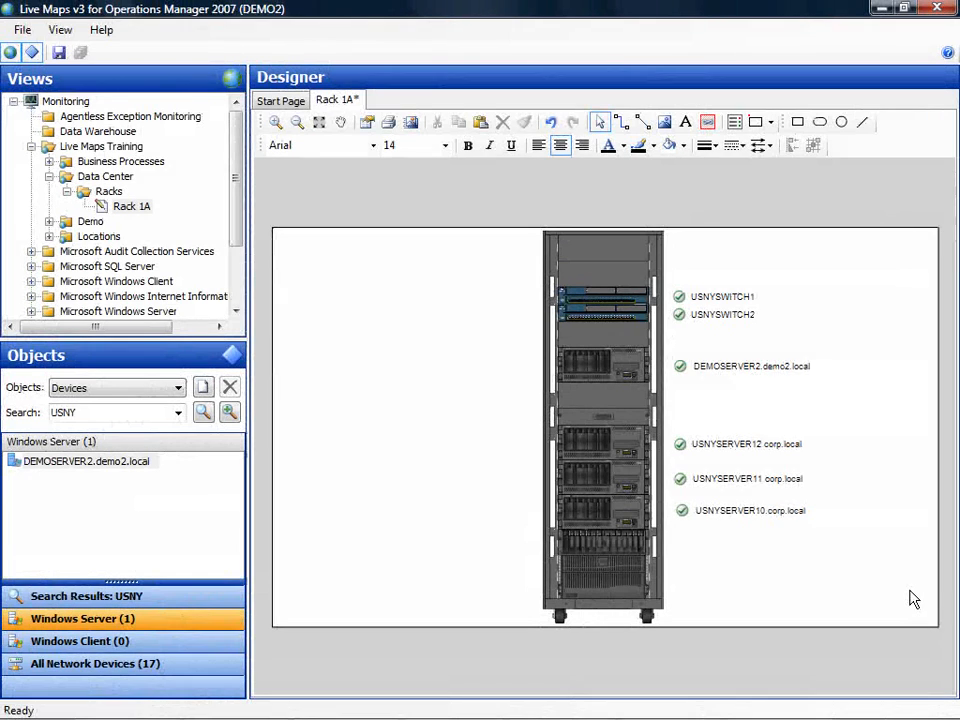
Select all six device icons and align them along their left edges.
left_click_drag(664, 240, 912, 600)
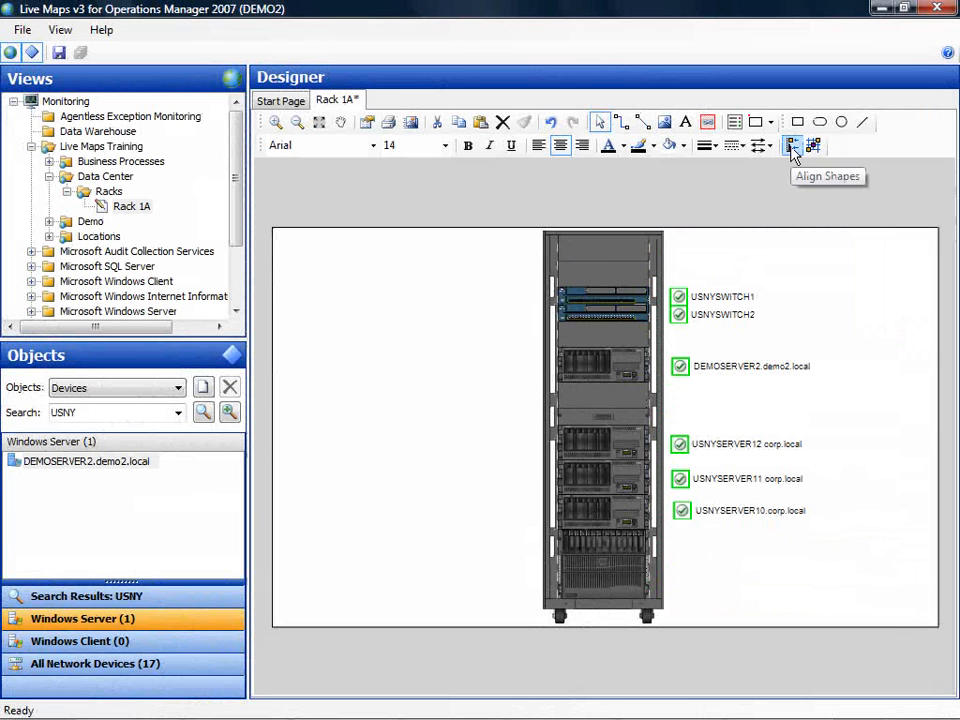
left_click(792, 146)
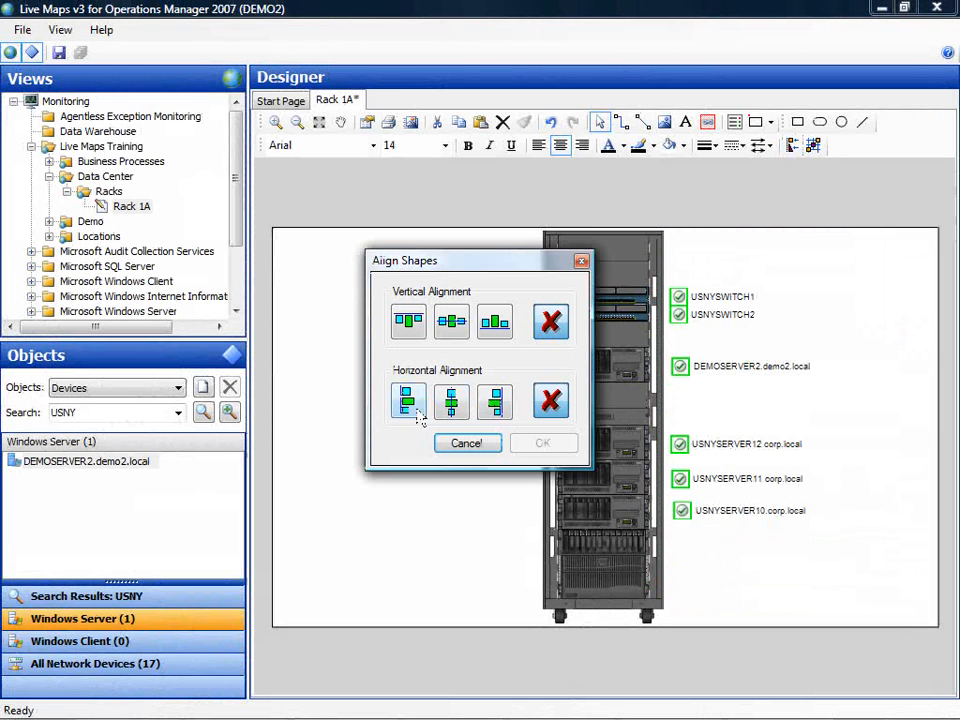
left_click(468, 444)
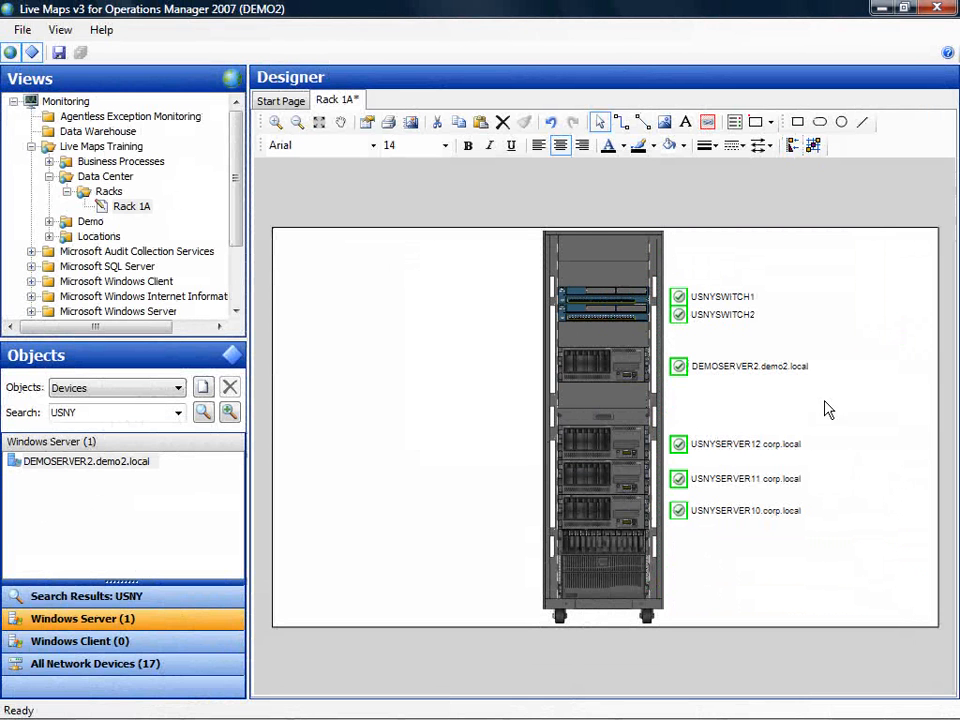
mouse_move(754, 266)
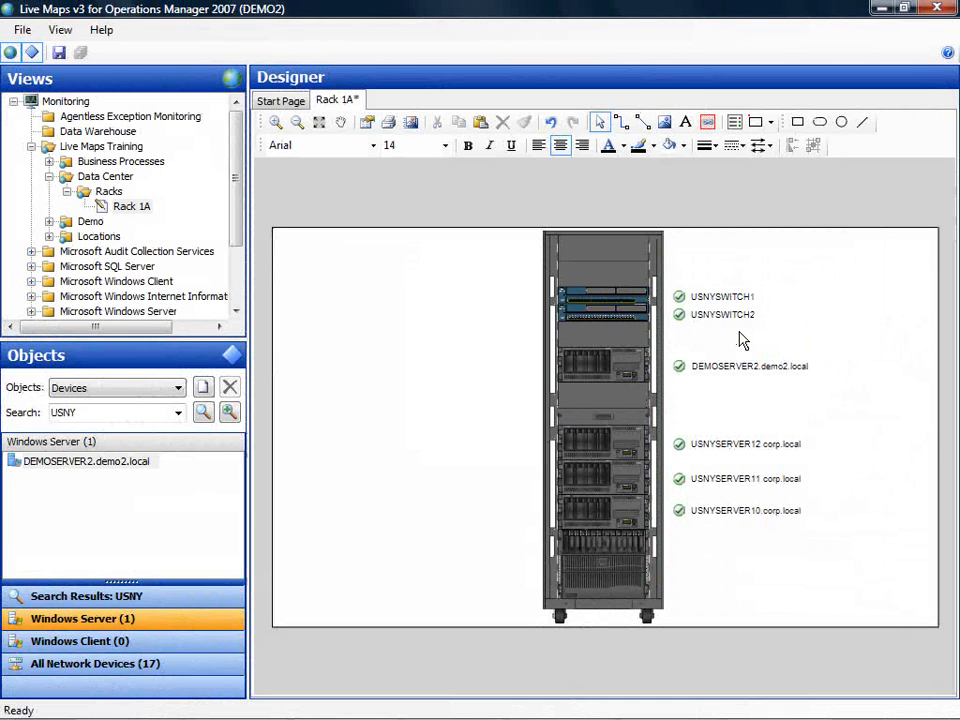
mouse_move(748, 336)
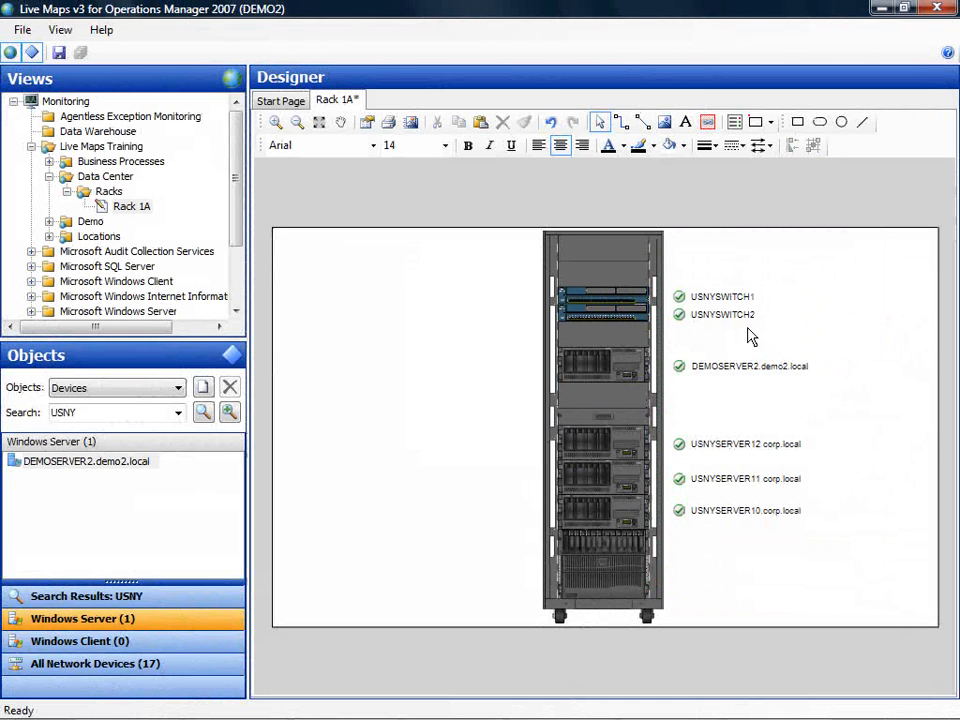
mouse_move(708, 122)
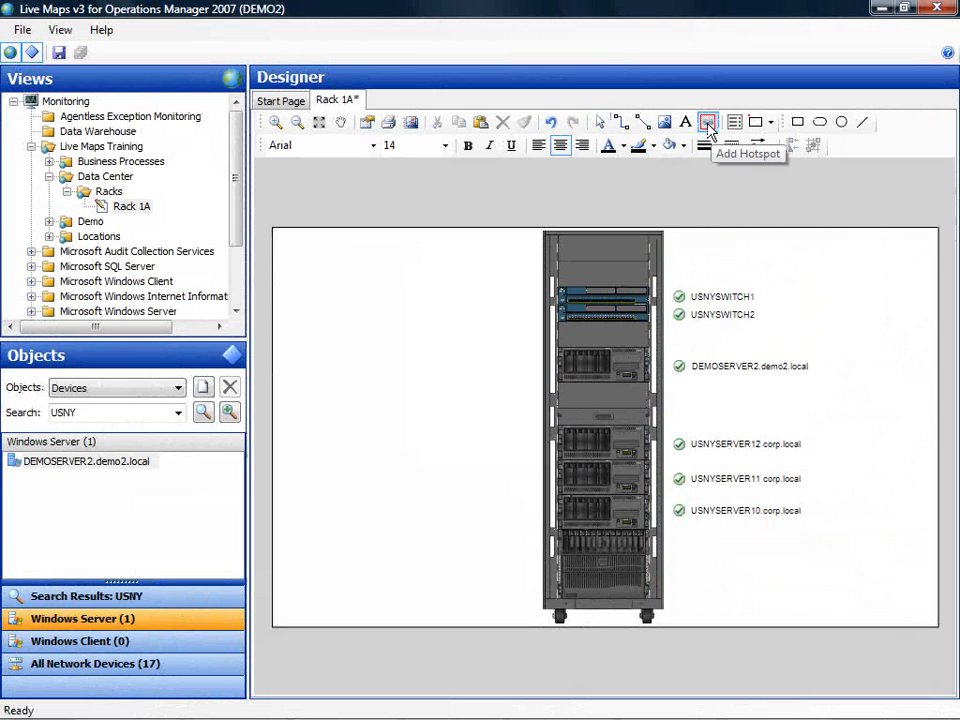
Draw a hotspot over the server unit and link it to DEMOSERVER2.demo2.local.
left_click(708, 122)
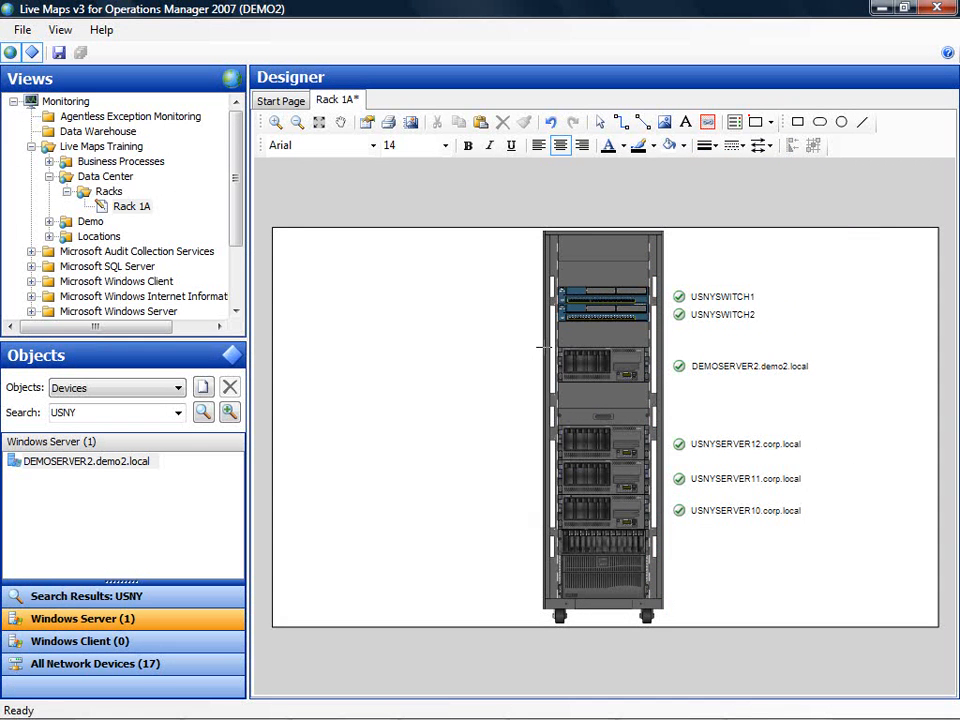
left_click(602, 370)
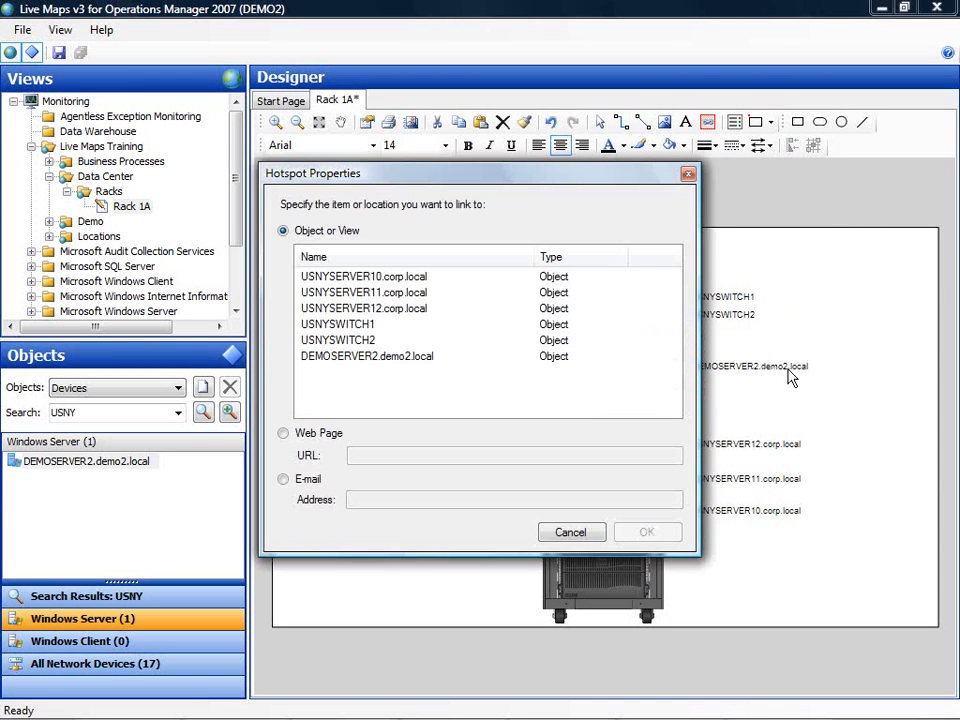
mouse_move(350, 364)
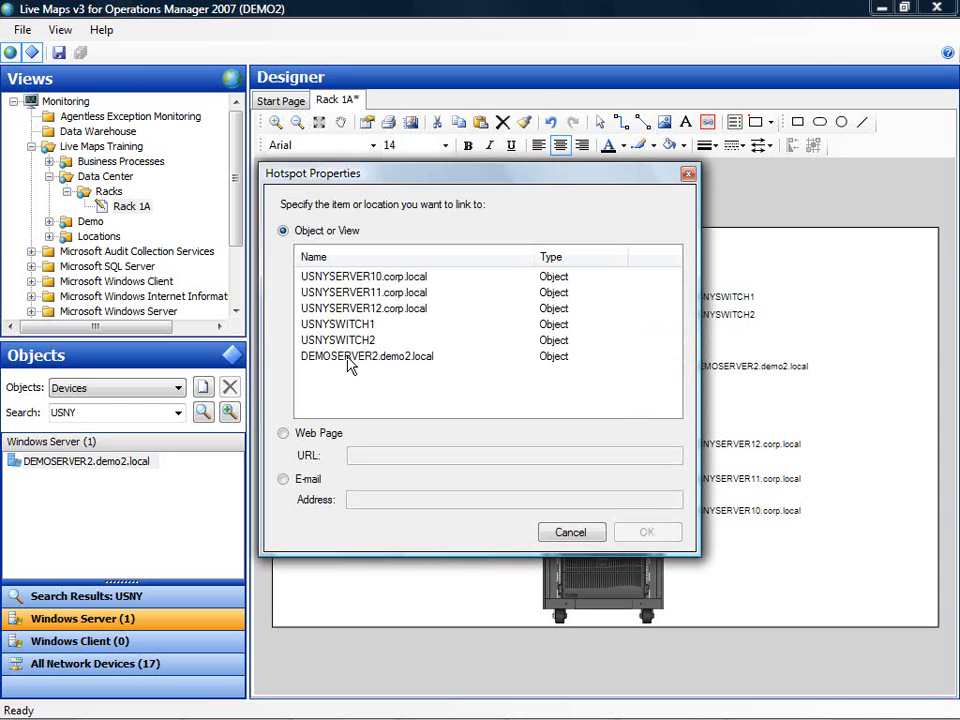
left_click(366, 356)
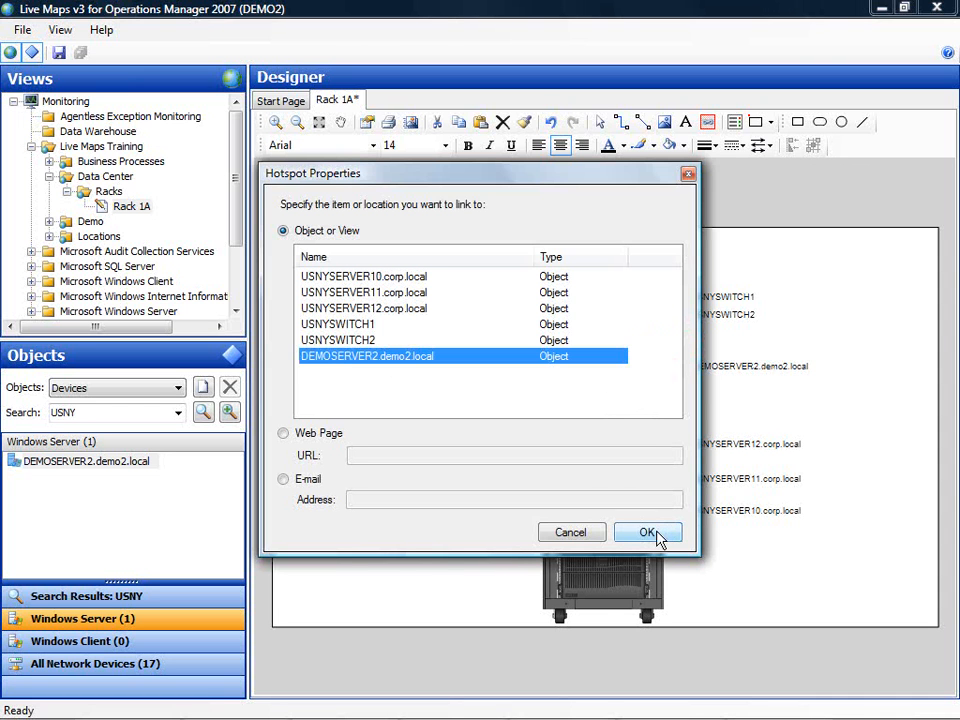
left_click(648, 532)
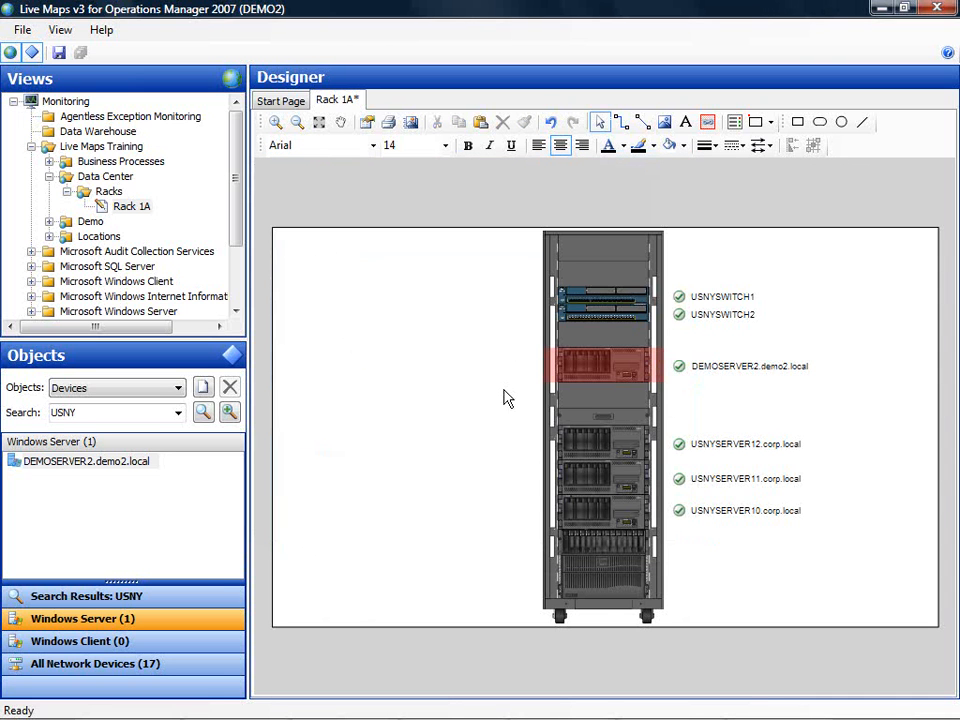
mouse_move(532, 404)
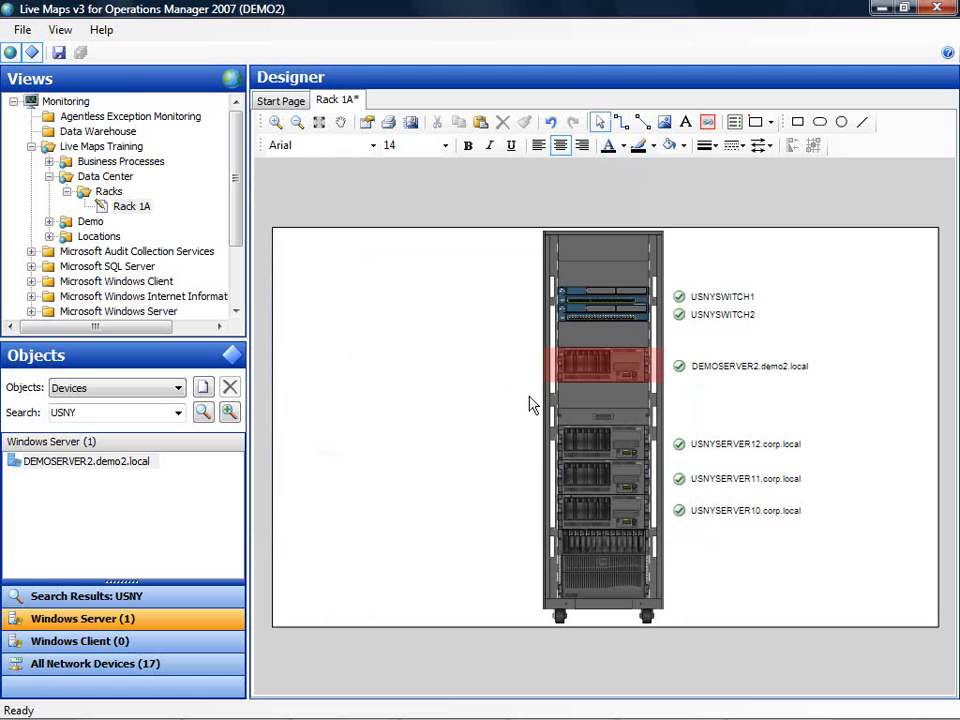
mouse_move(522, 392)
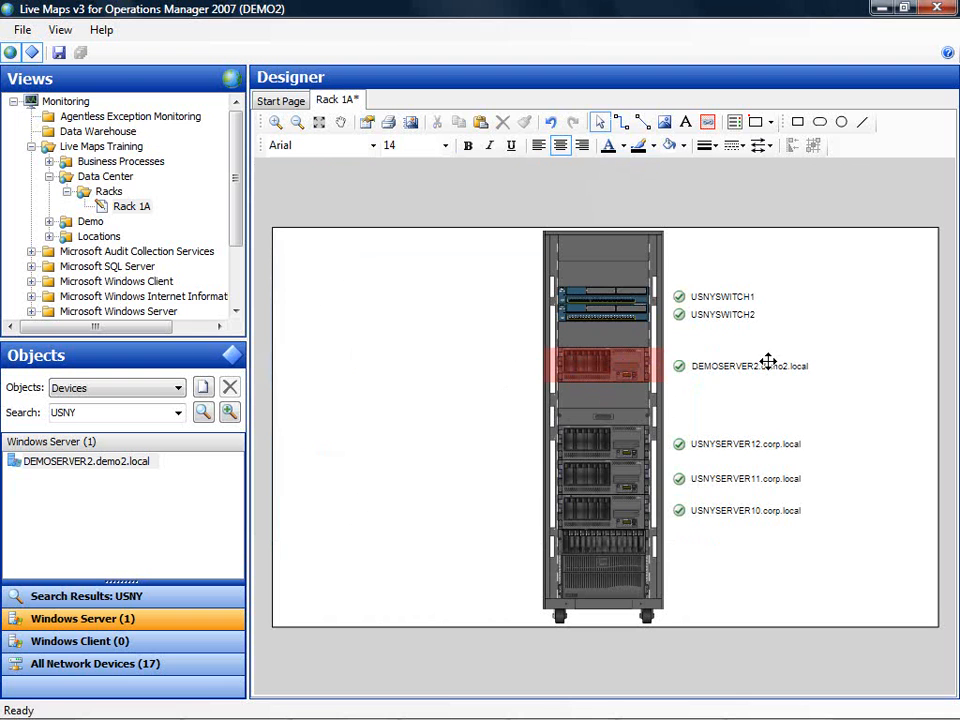
mouse_move(800, 378)
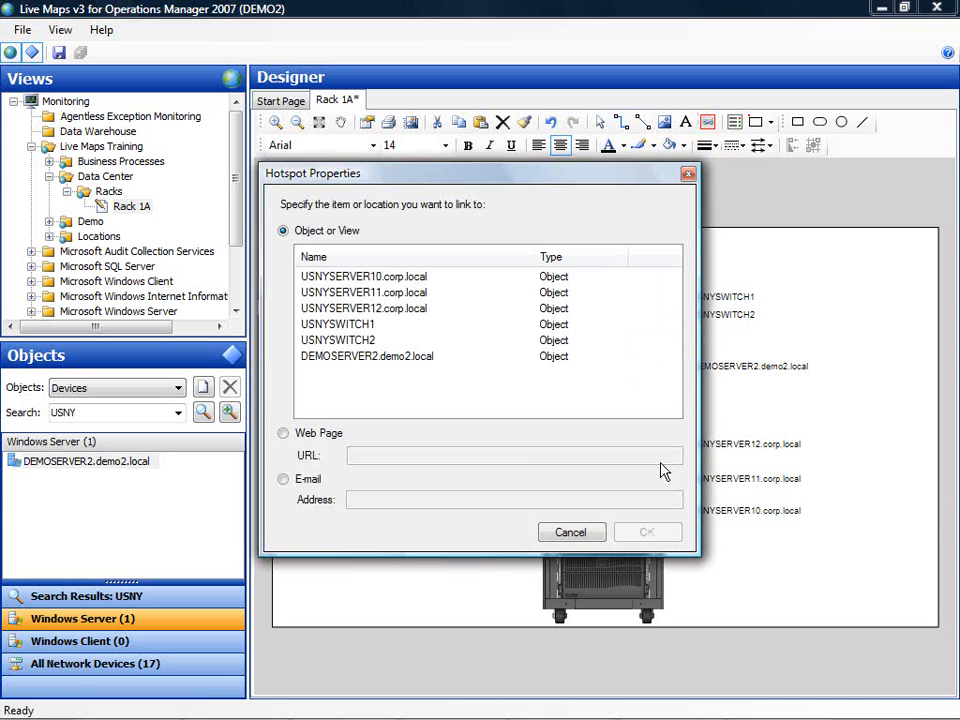
left_click(572, 532)
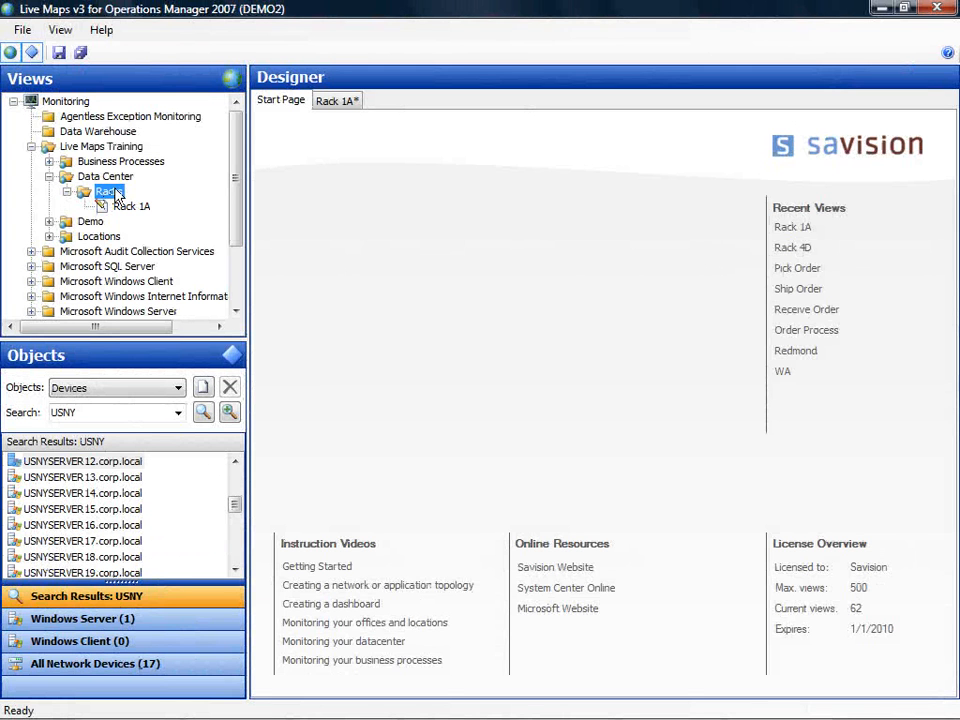
Add a drawing view named 'Rack 1B' to the Racks folder.
right_click(108, 192)
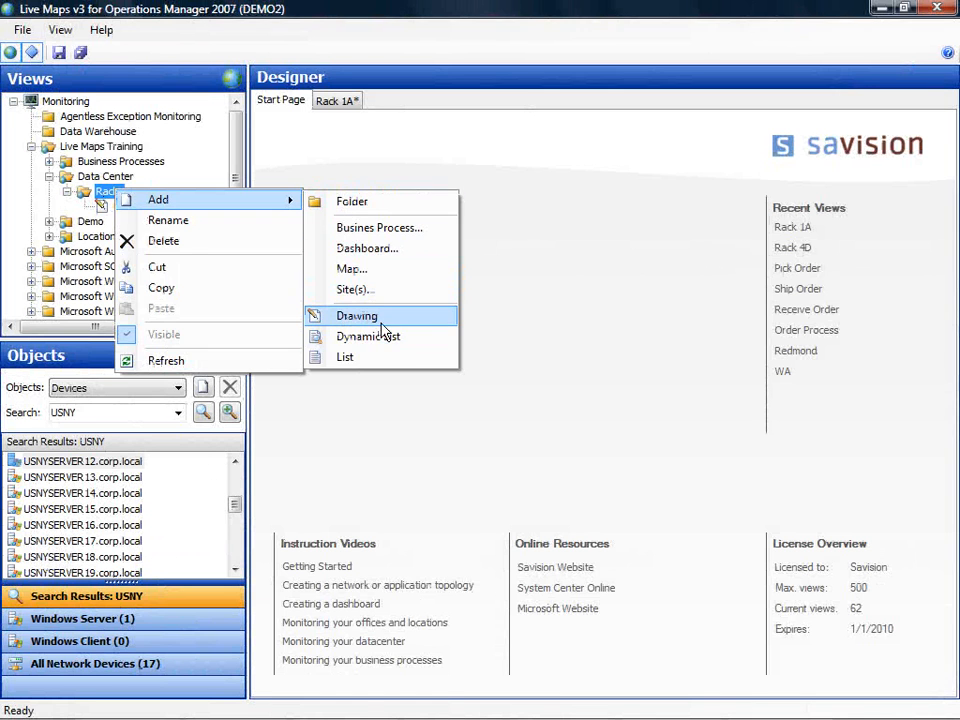
left_click(356, 316)
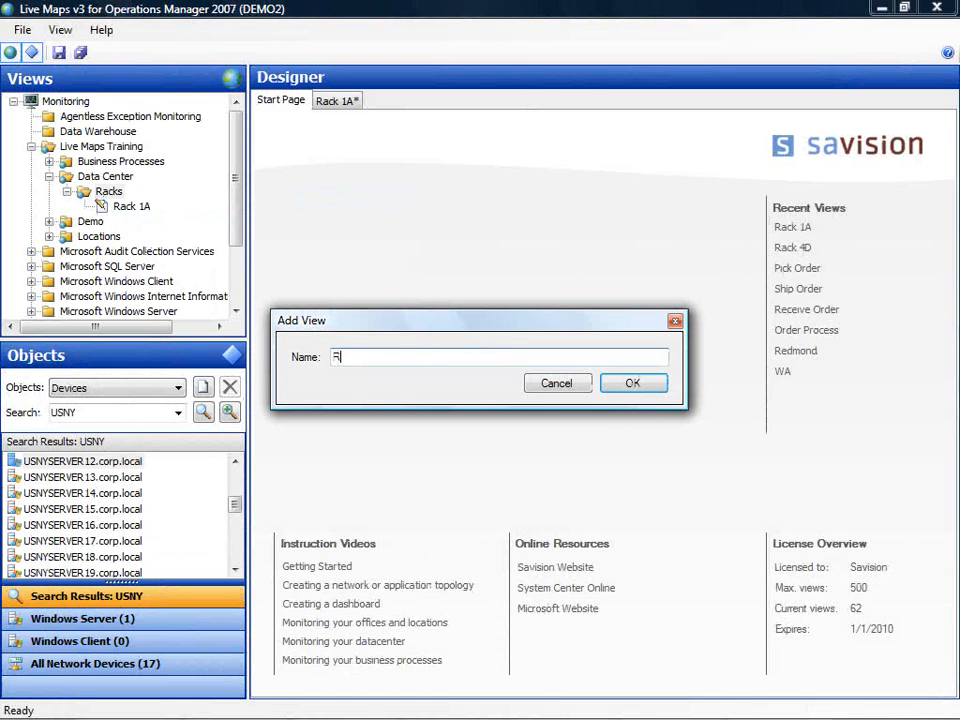
type("Rack 1B")
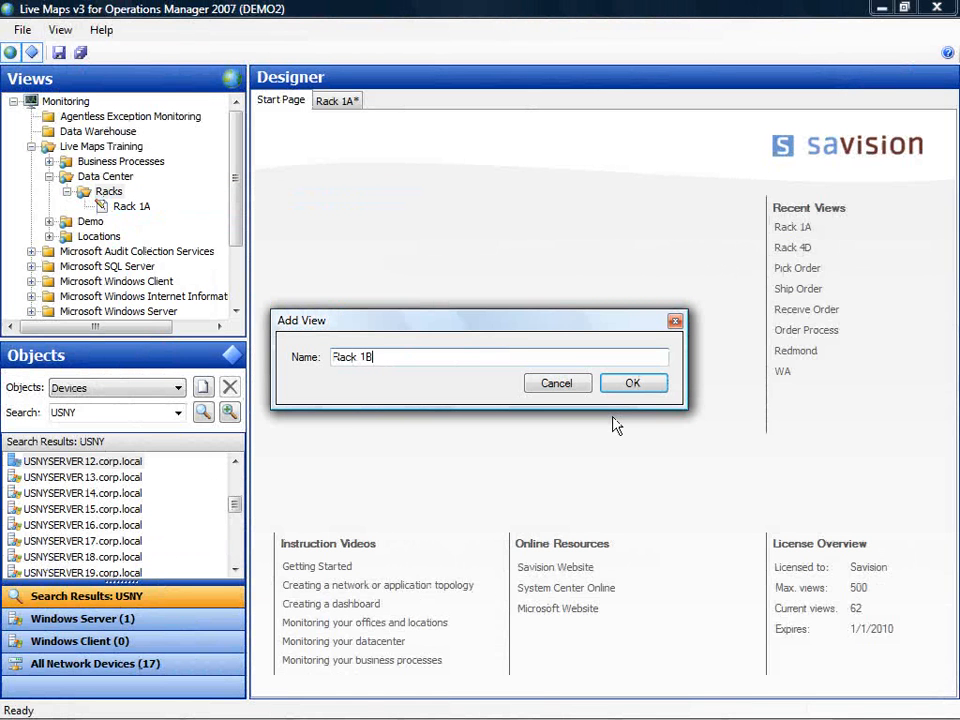
left_click(632, 384)
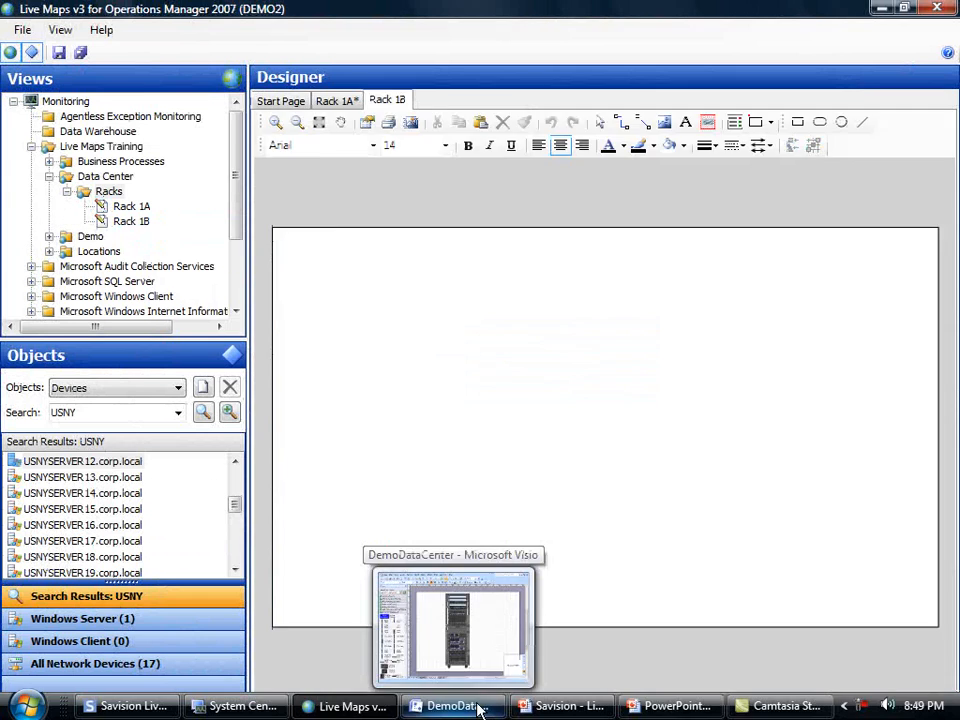
Copy the rack on Visio page Rack 1.1 and return to the Live Maps designer.
left_click(452, 704)
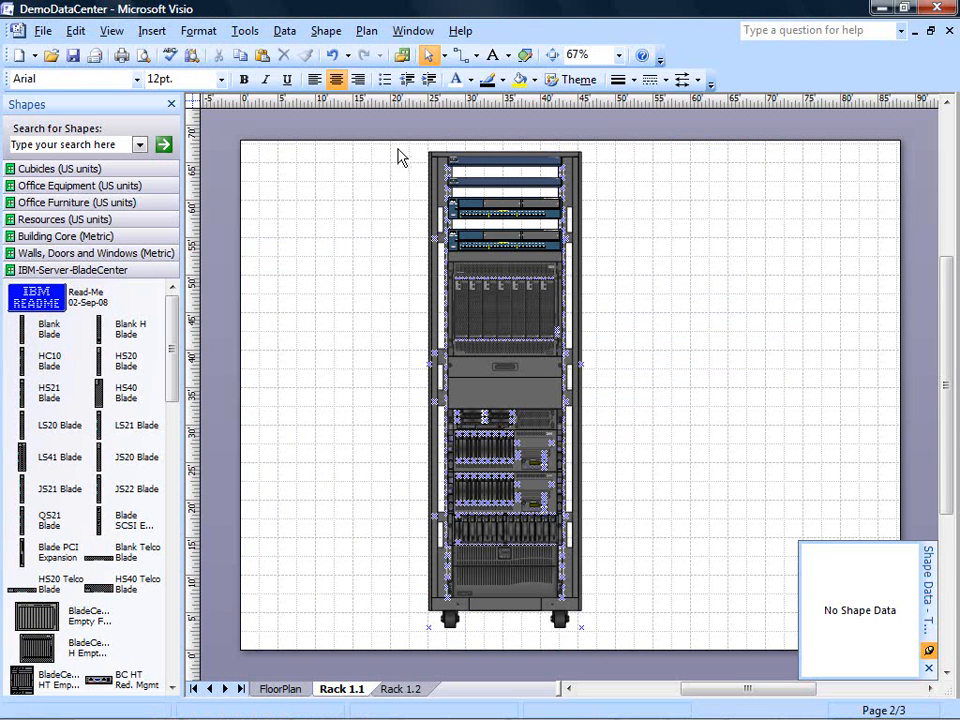
left_click(504, 390)
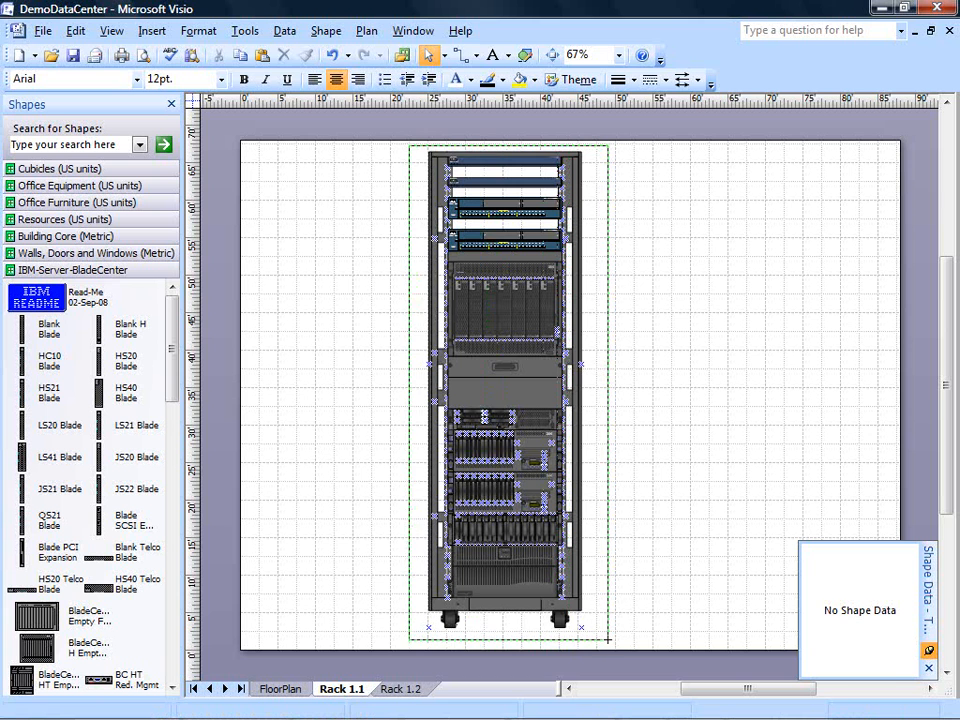
right_click(504, 400)
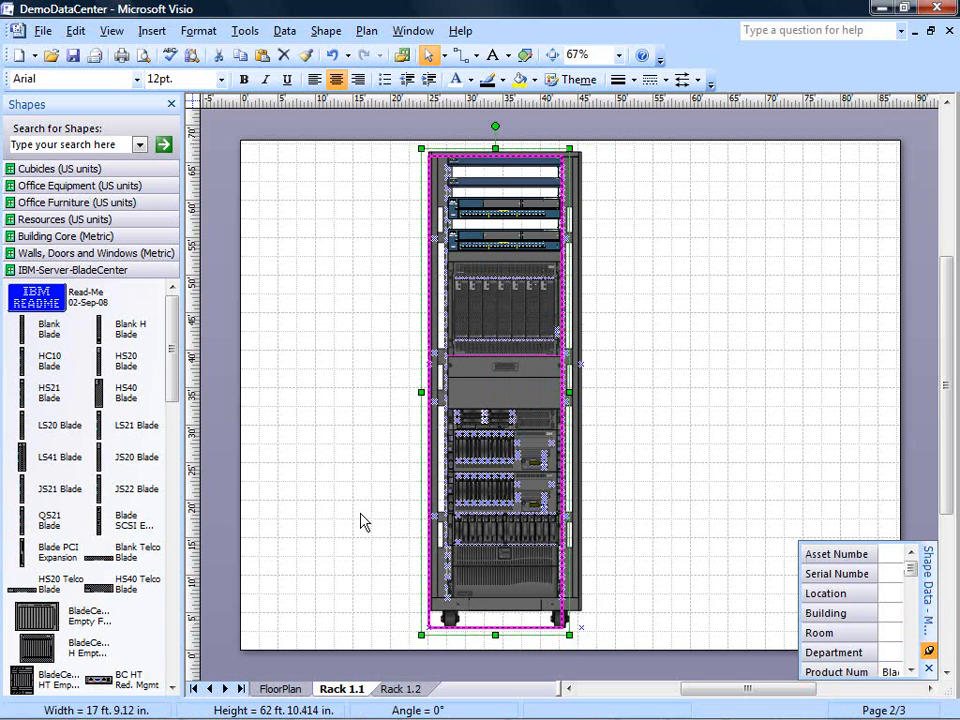
mouse_move(344, 704)
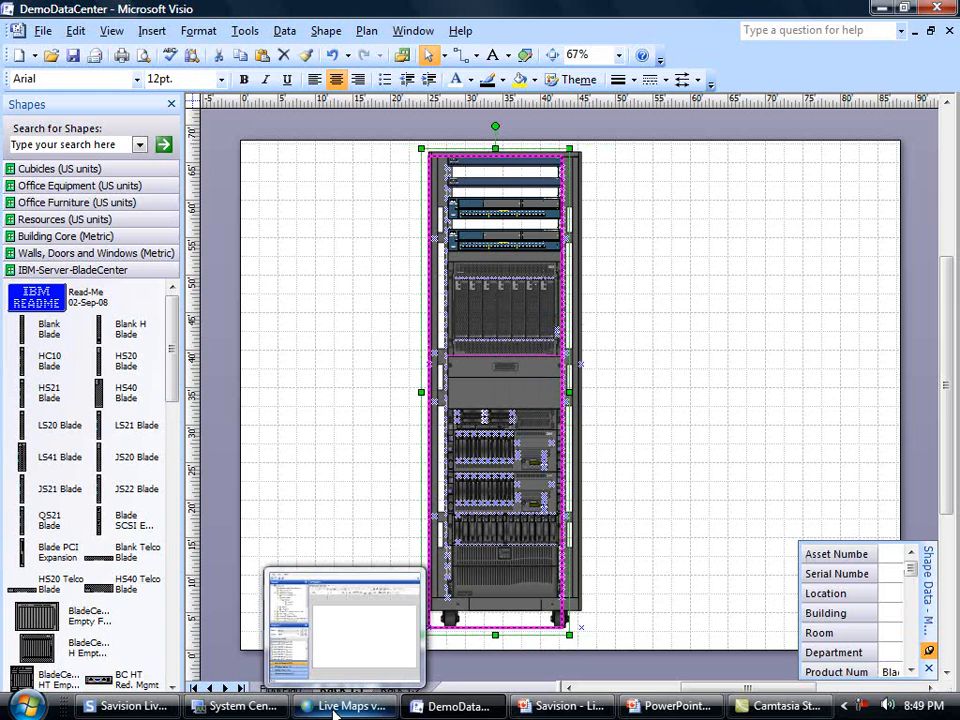
left_click(344, 704)
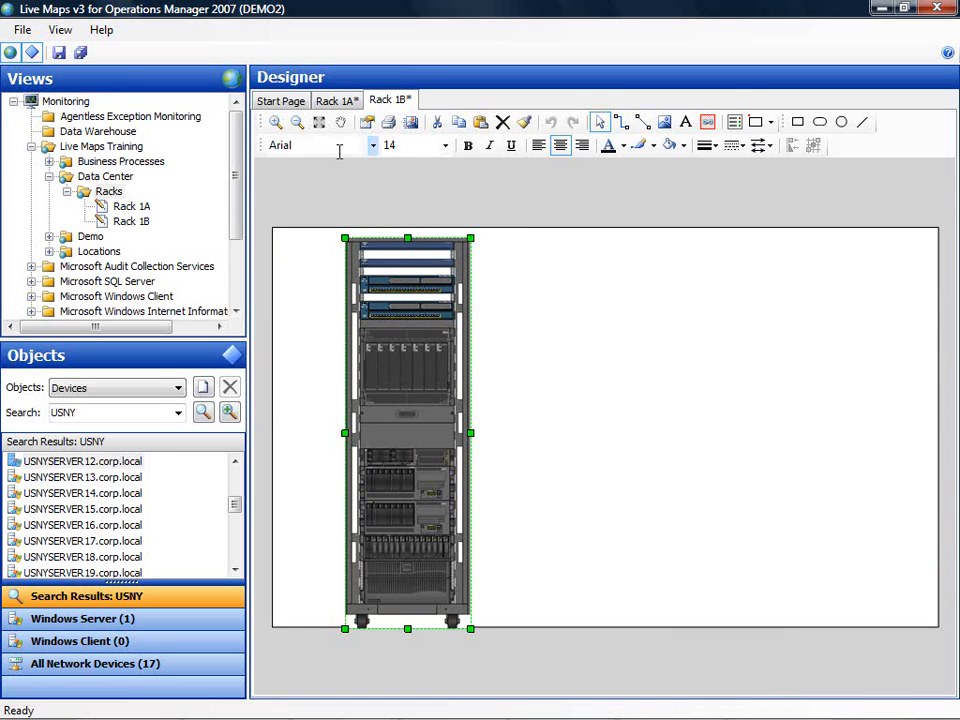
Turn off snap to grid in the Rack 1B page setup.
left_click(368, 122)
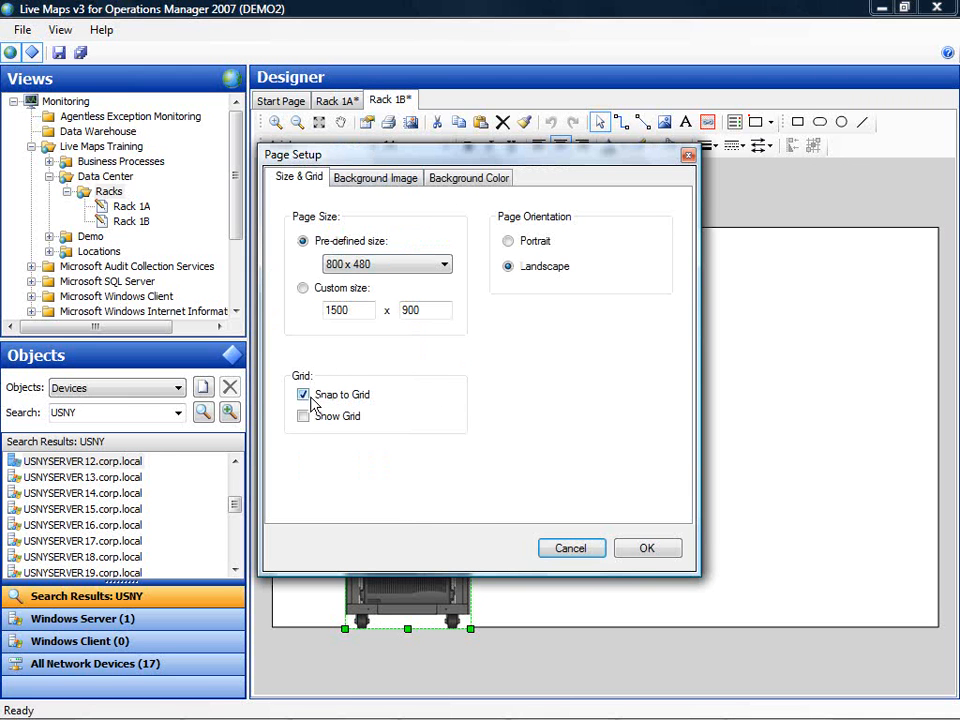
left_click(304, 394)
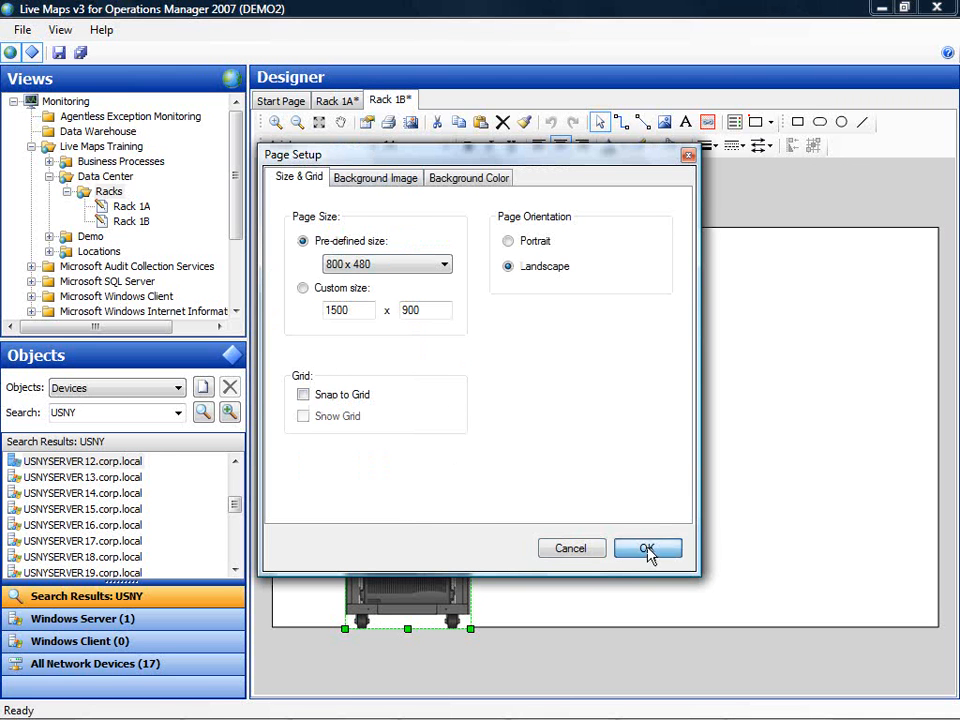
left_click(648, 548)
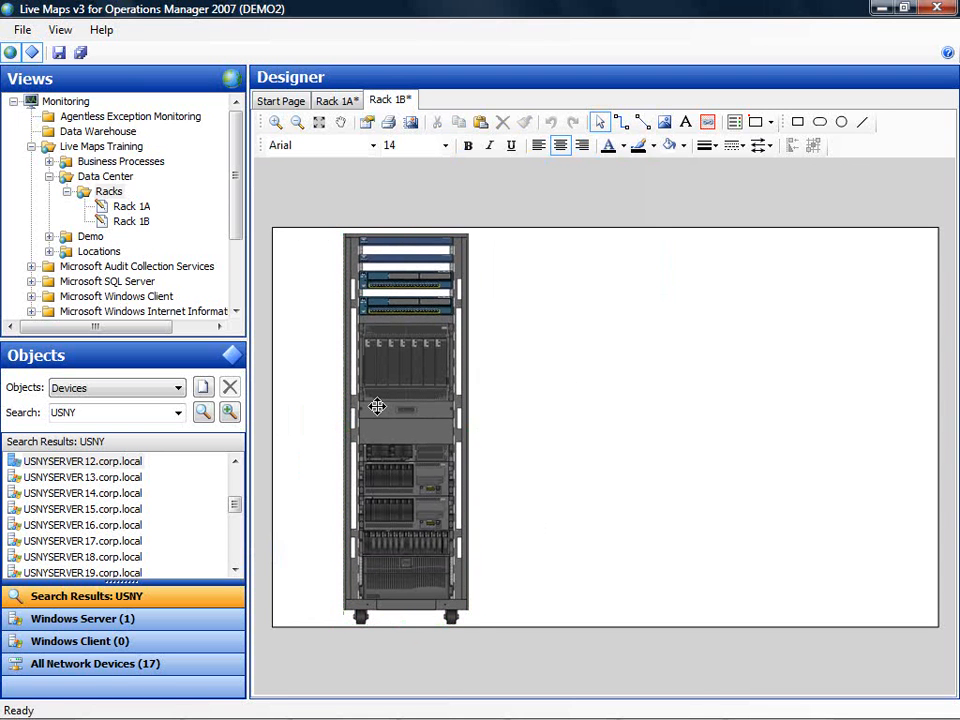
mouse_move(424, 400)
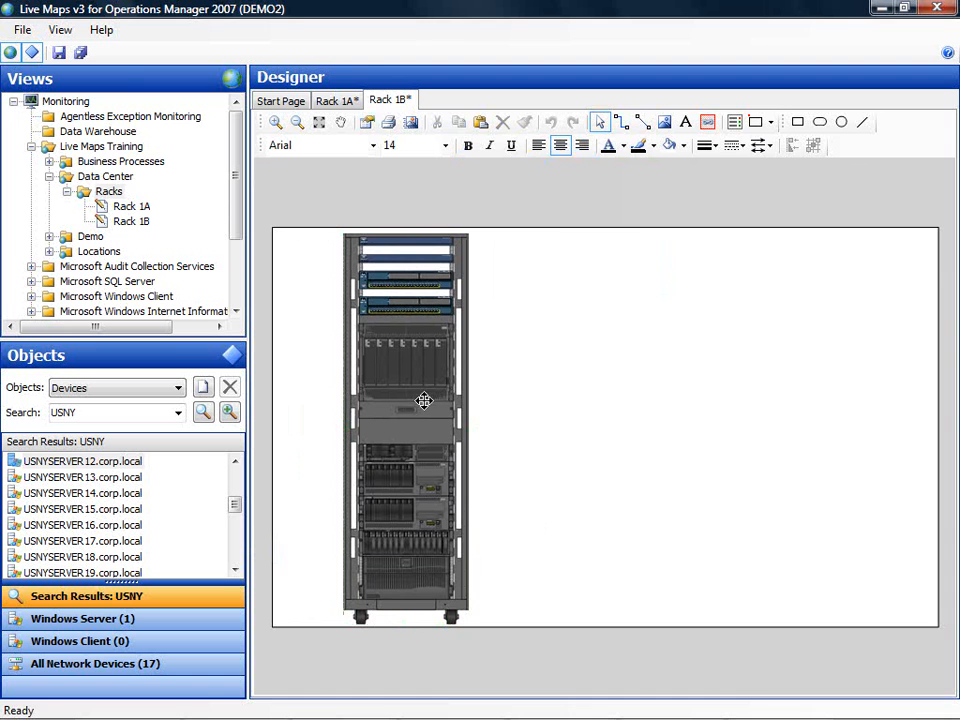
mouse_move(420, 394)
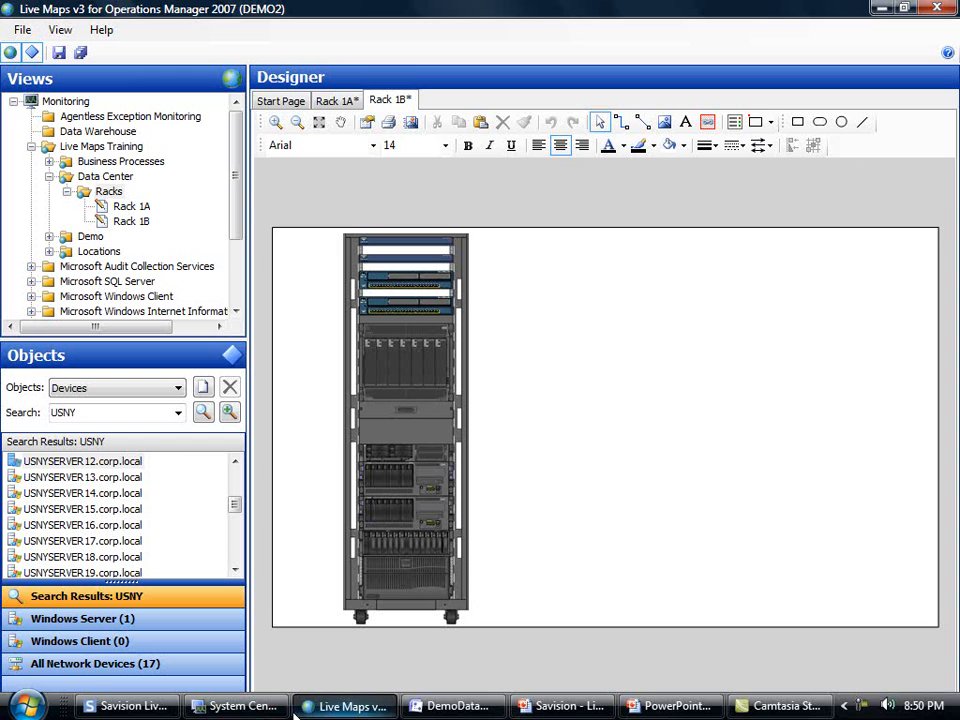
Move the blade chassis out of the rack to its right and enlarge it.
left_click(452, 704)
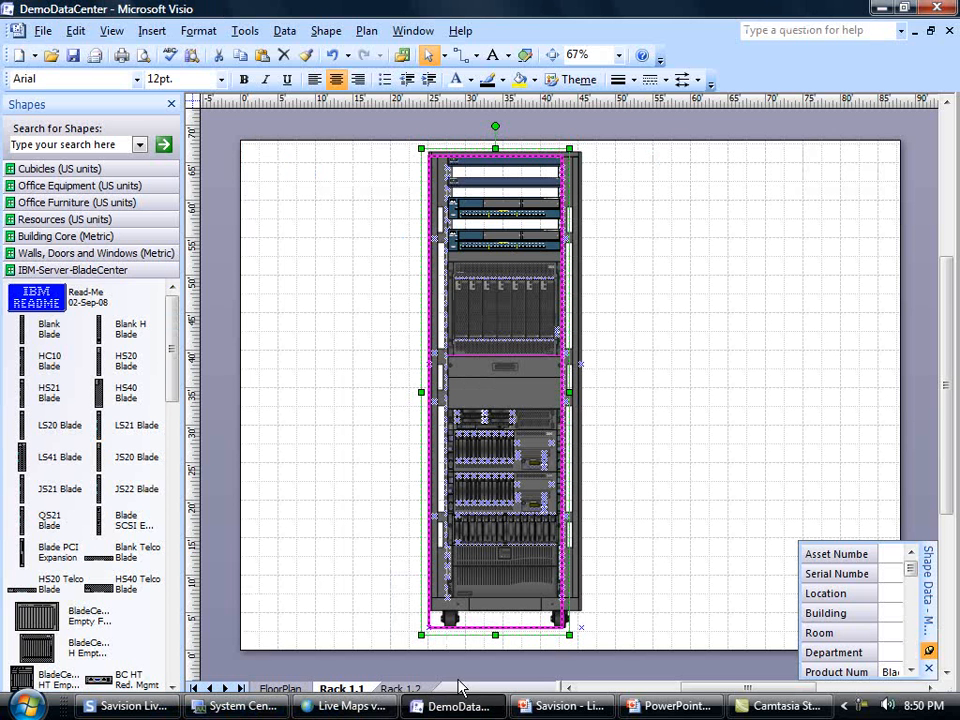
left_click(496, 316)
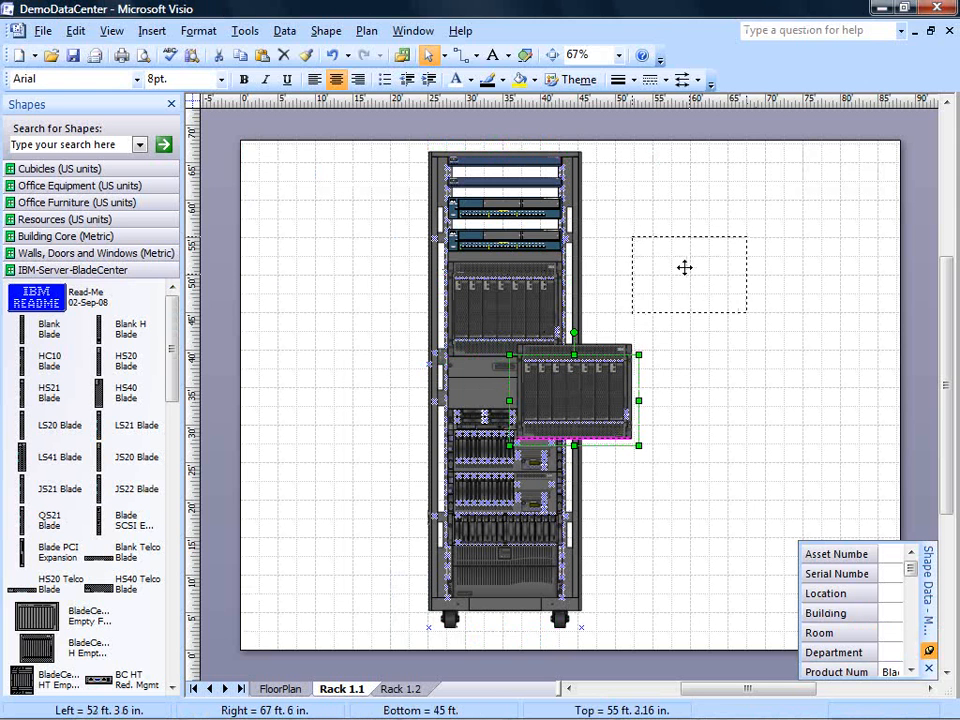
left_click_drag(576, 396, 690, 276)
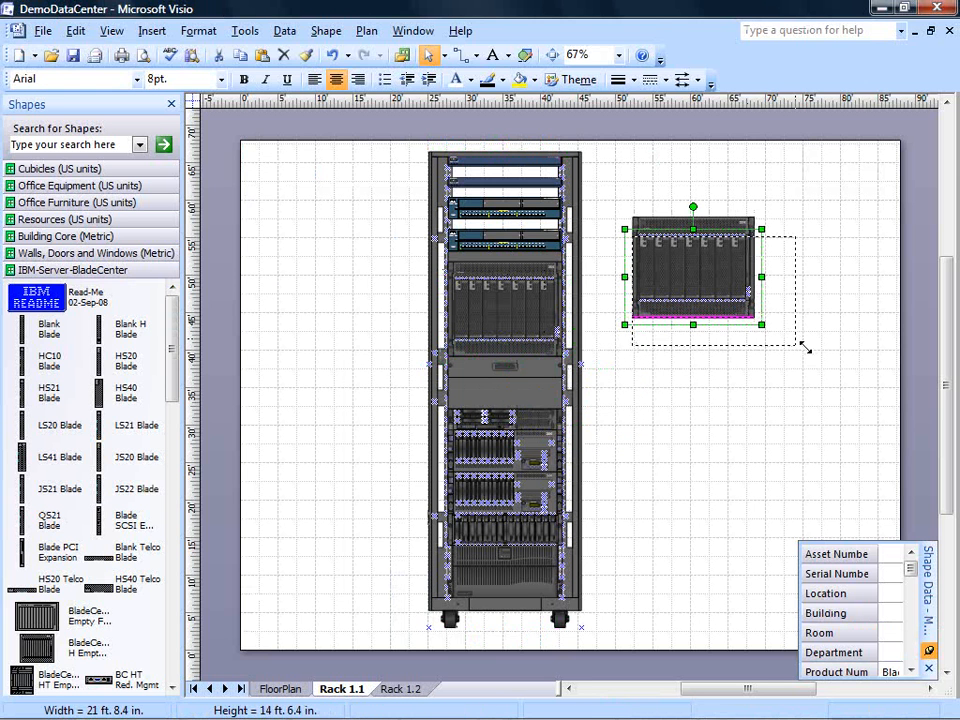
left_click_drag(804, 348, 850, 382)
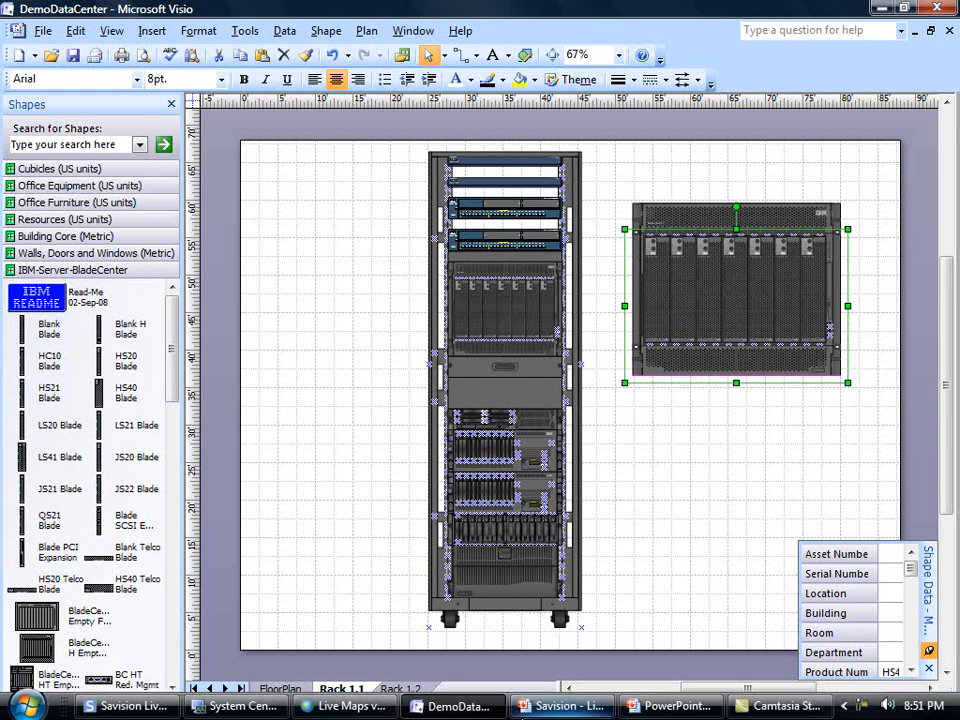
mouse_move(344, 704)
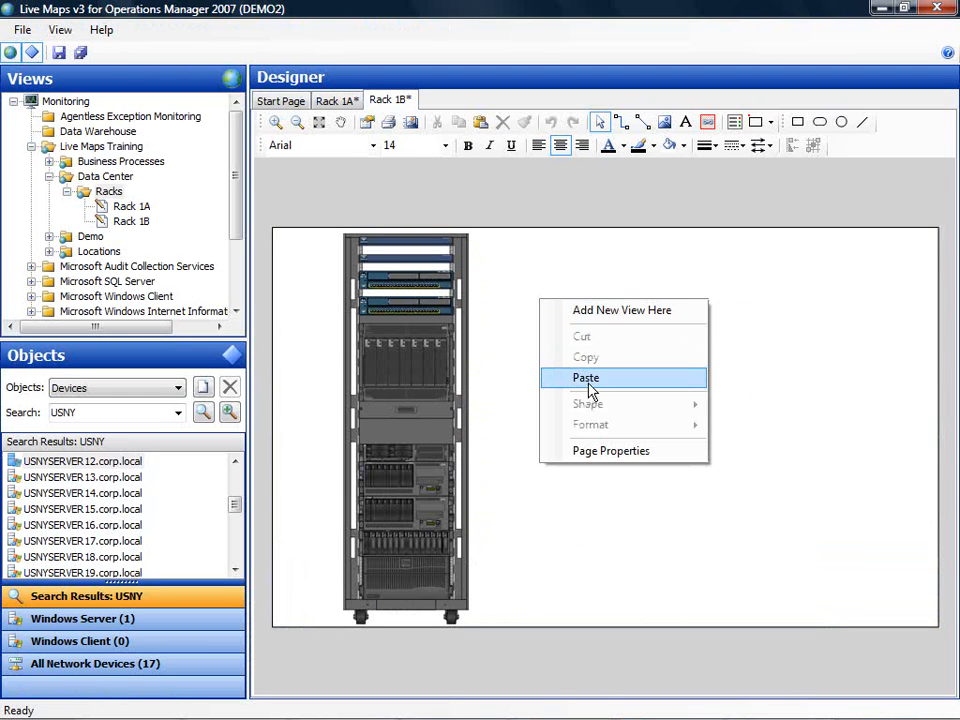
Paste the blade chassis beside Rack 1B, resize it, and place USNYSERVER11 on the rack.
left_click(584, 376)
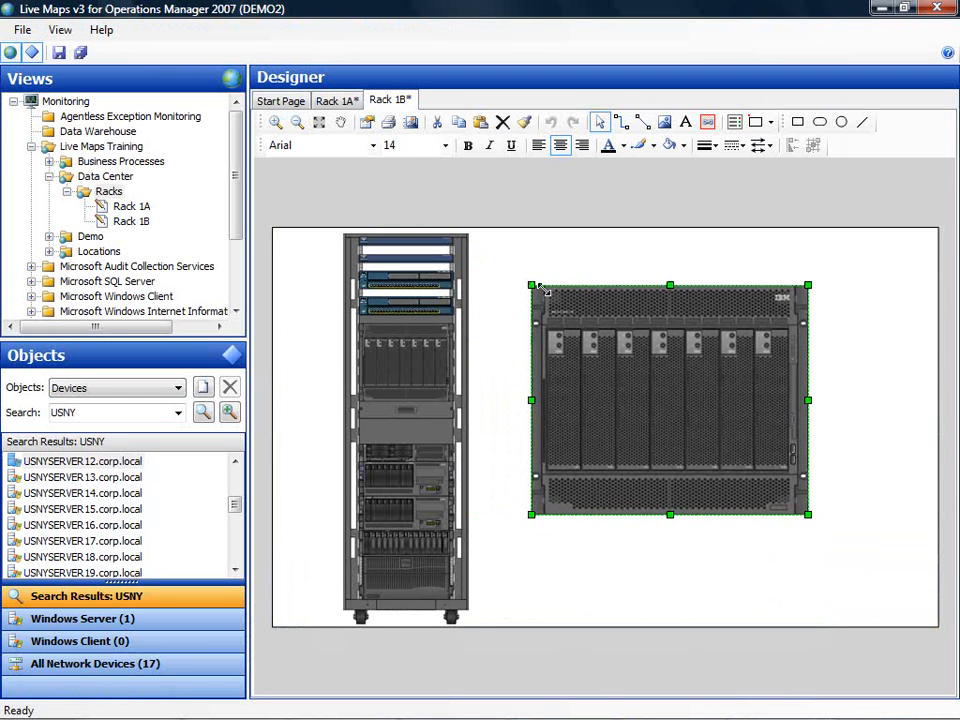
left_click_drag(670, 400, 722, 376)
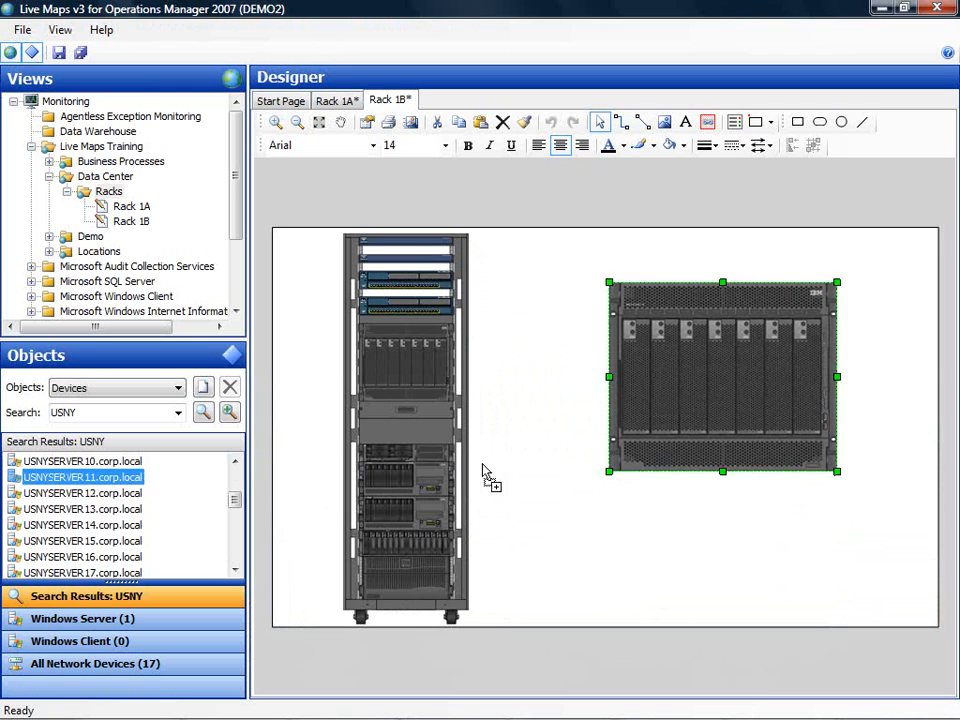
left_click_drag(82, 476, 504, 476)
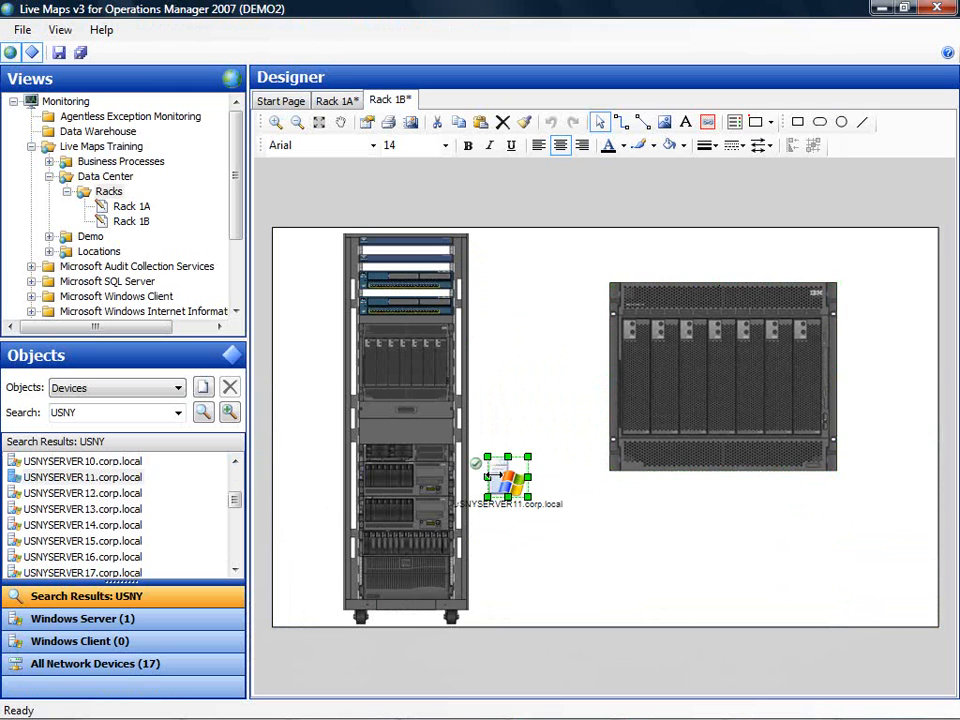
right_click(504, 478)
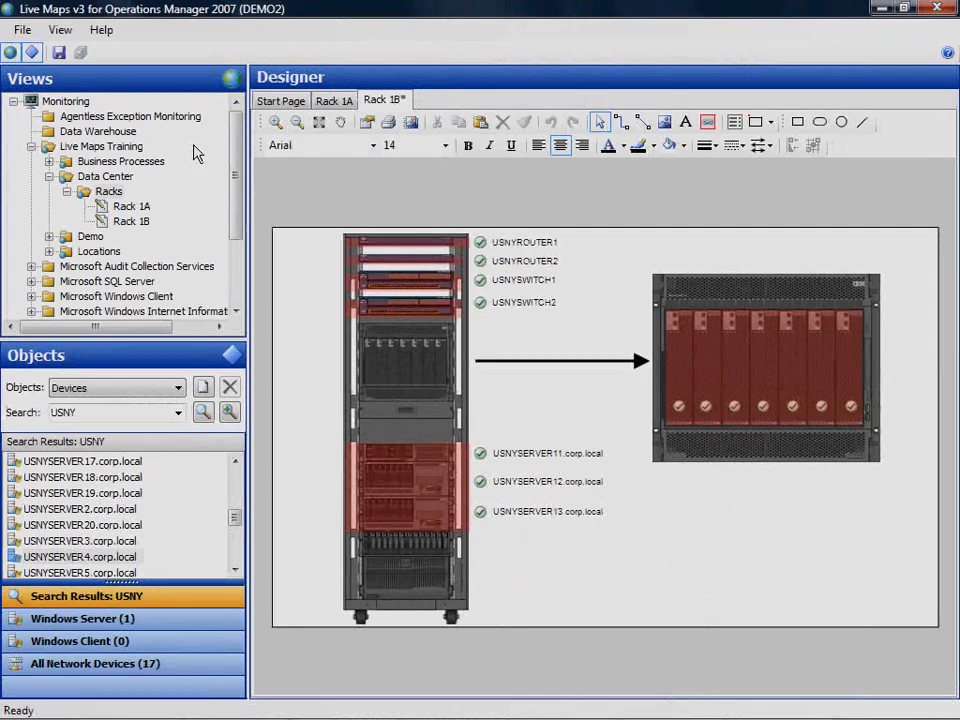
mouse_move(60, 52)
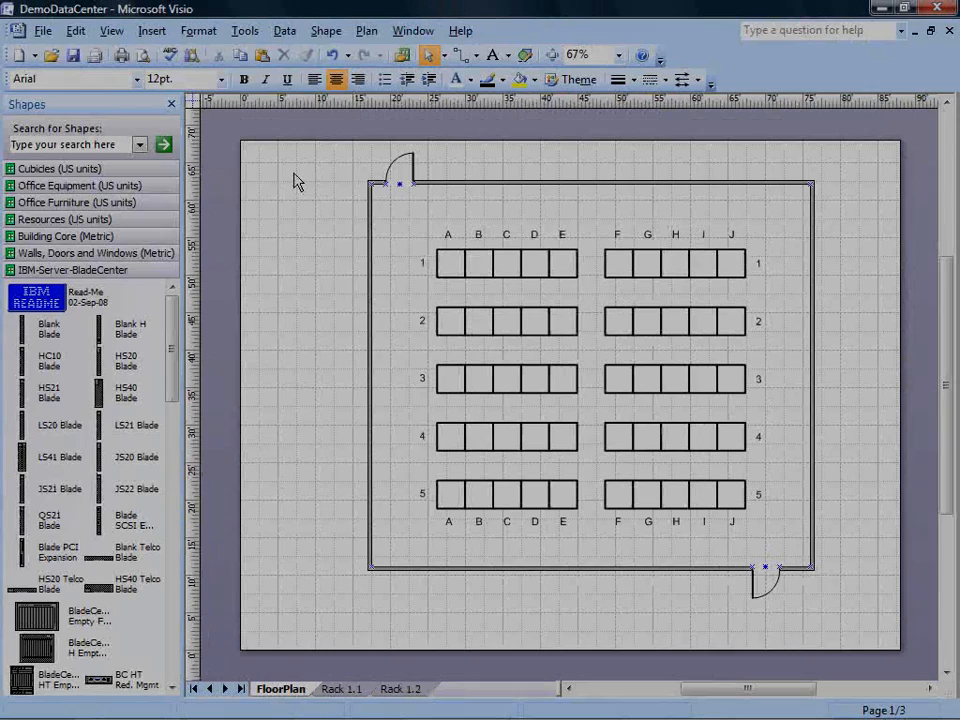
mouse_move(336, 168)
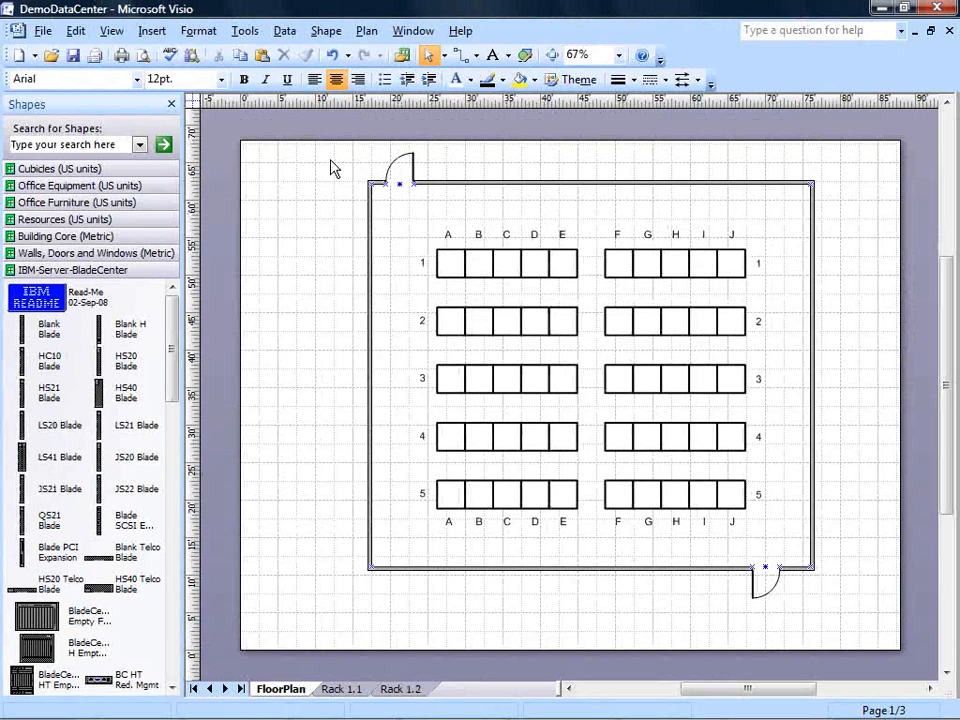
Save the FloorPlan page as a new file with PNG as the output format.
left_click(44, 30)
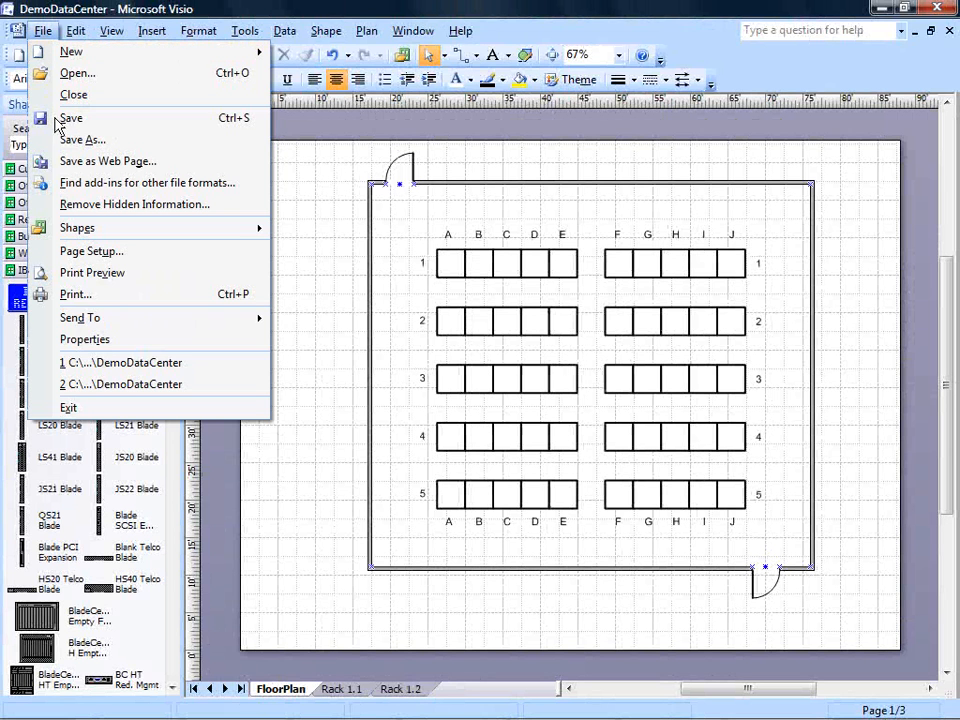
left_click(84, 140)
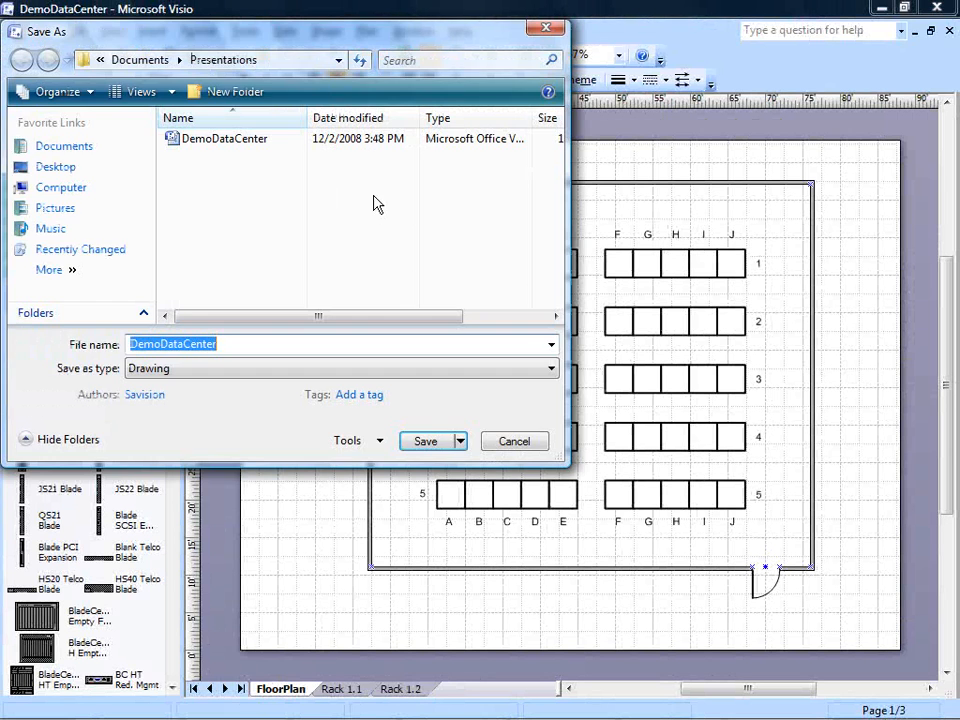
left_click(54, 206)
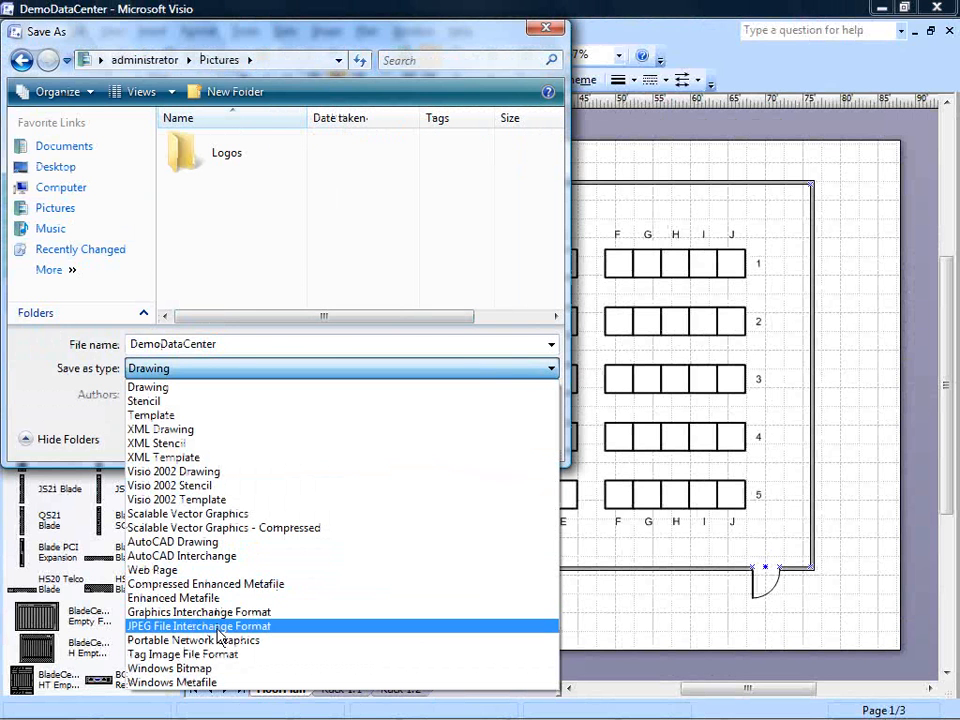
mouse_move(194, 640)
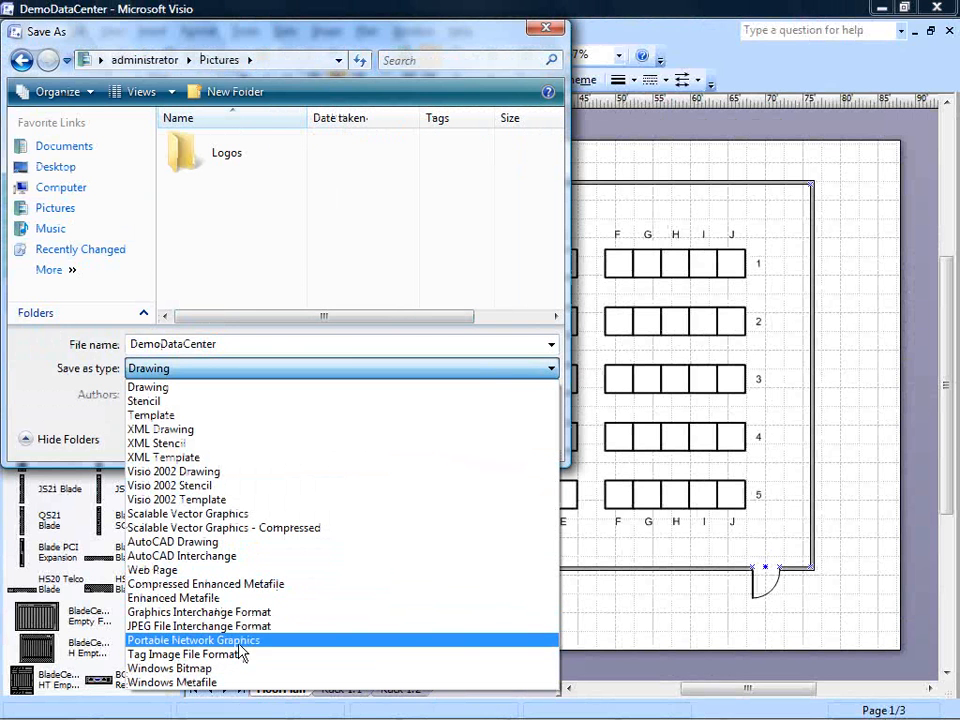
left_click(192, 640)
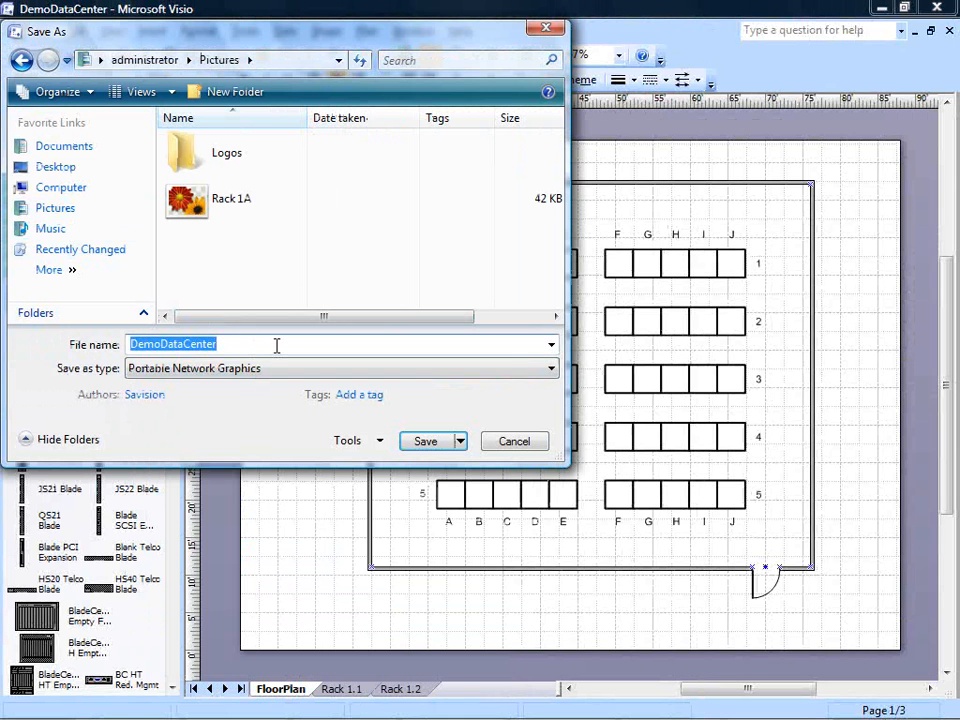
Name the image Floorplan, save it and accept the PNG output settings.
type("Floorpl")
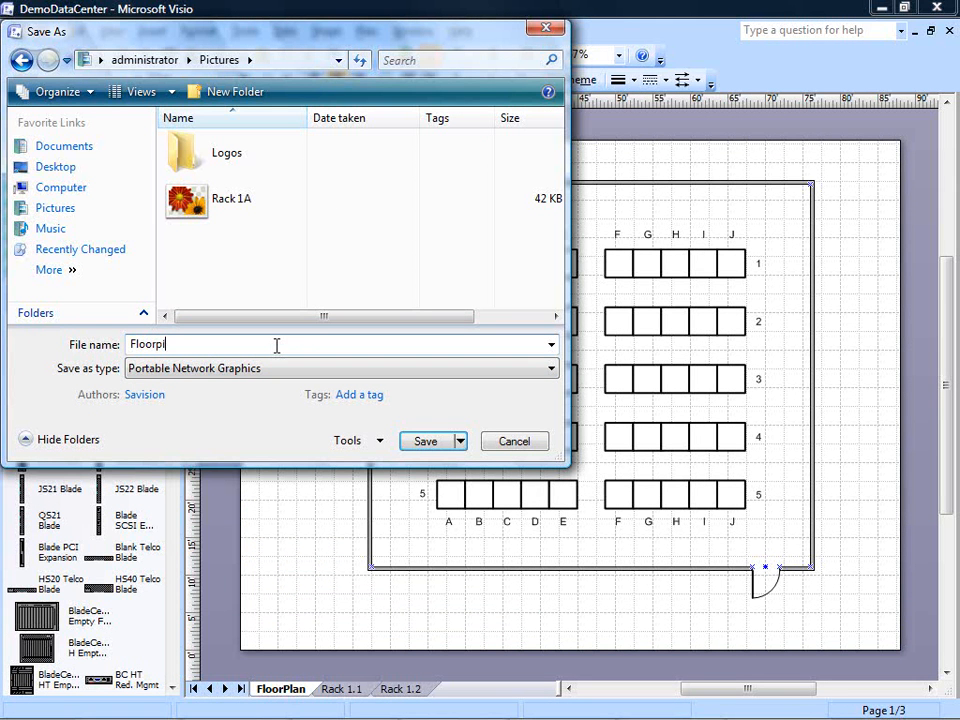
type("an")
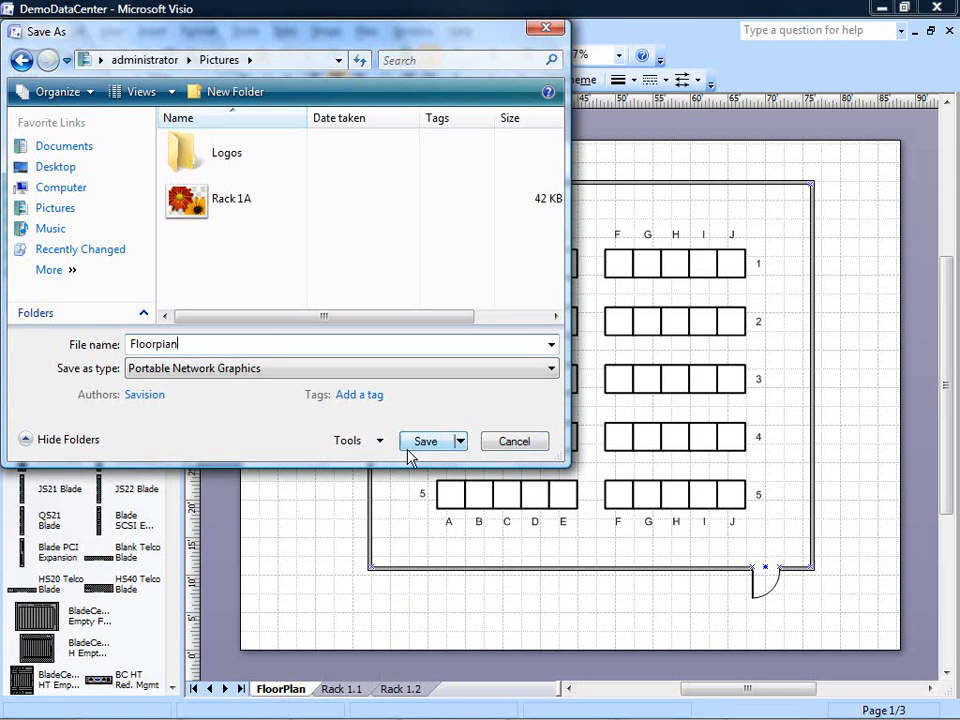
left_click(424, 442)
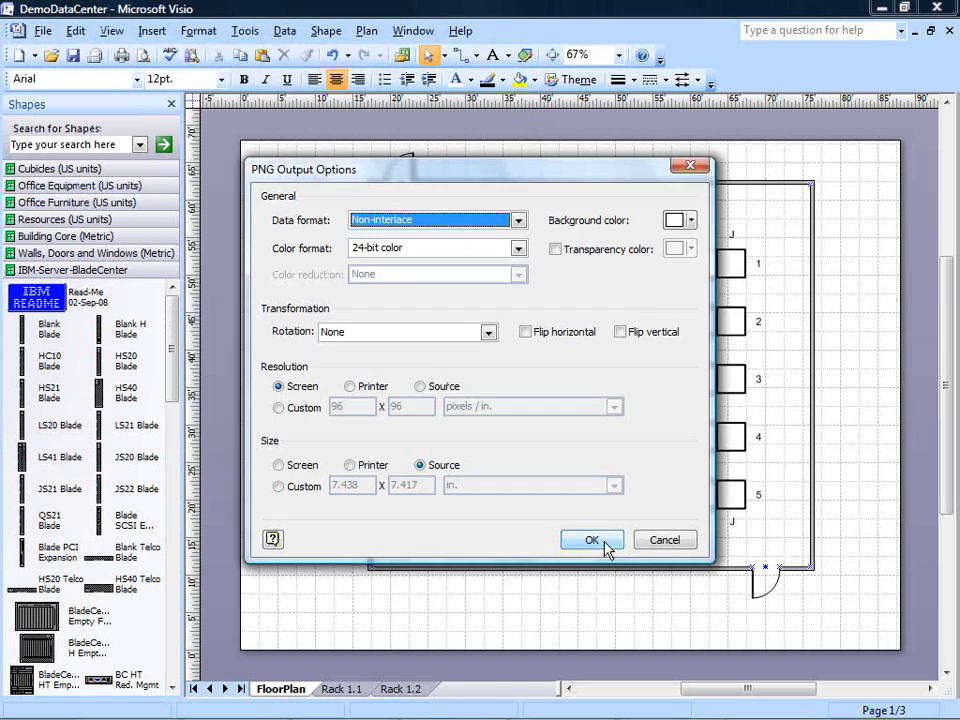
left_click(592, 540)
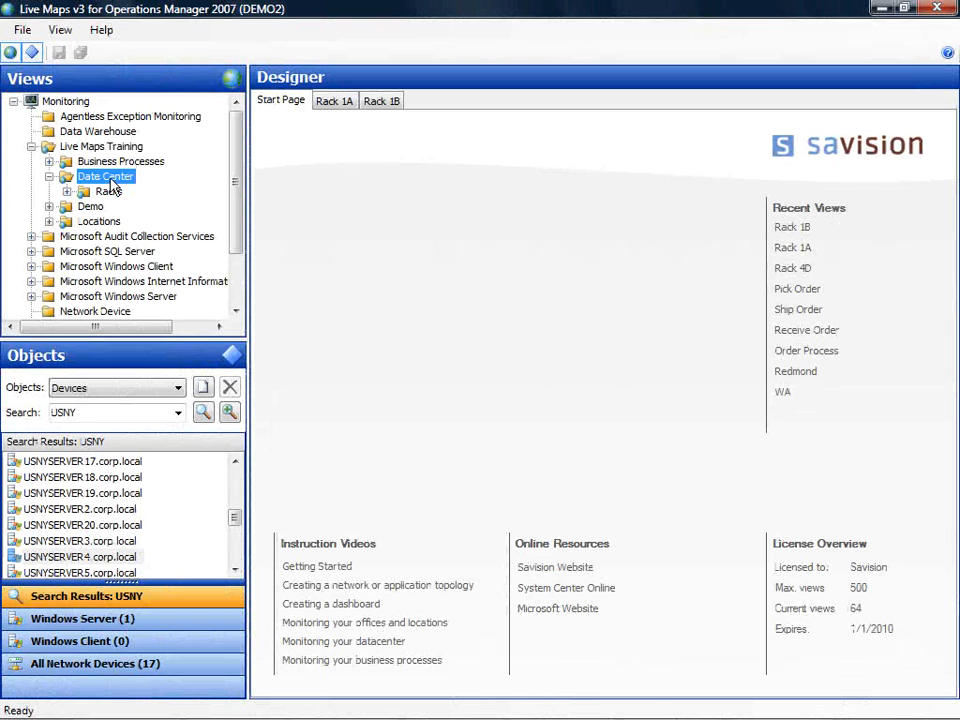
Add a drawing view named New York Data Center under the Data Center folder.
right_click(104, 176)
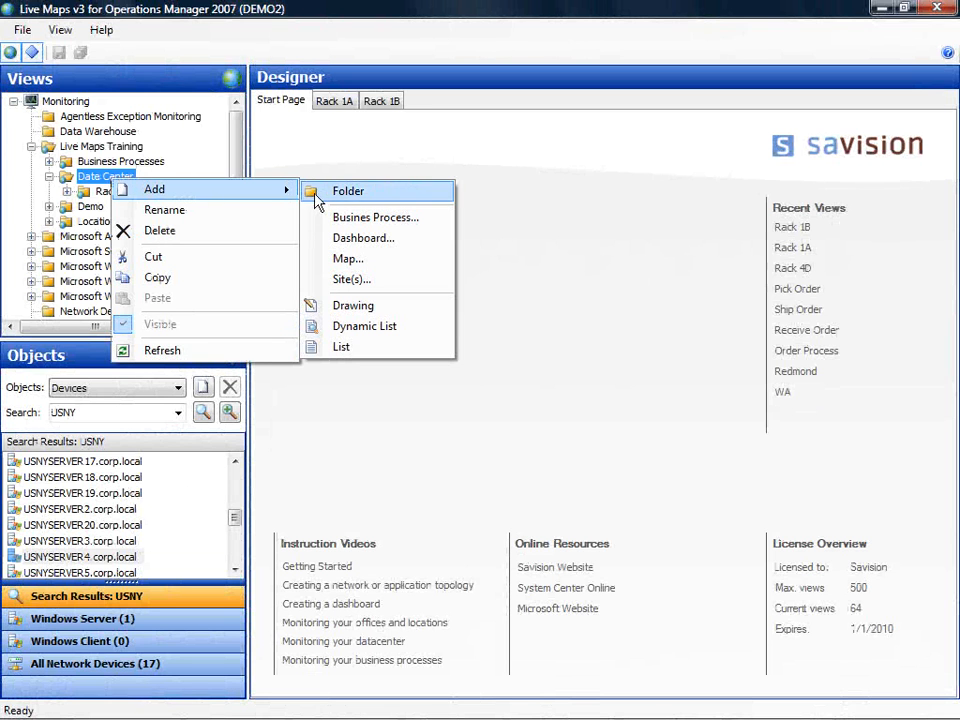
mouse_move(352, 304)
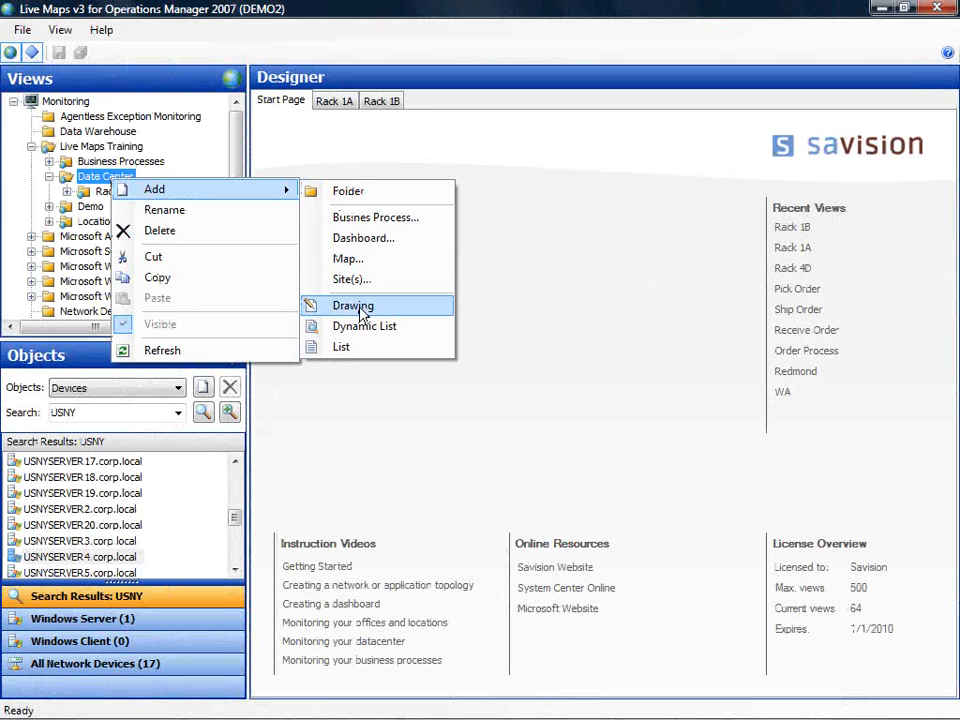
left_click(352, 304)
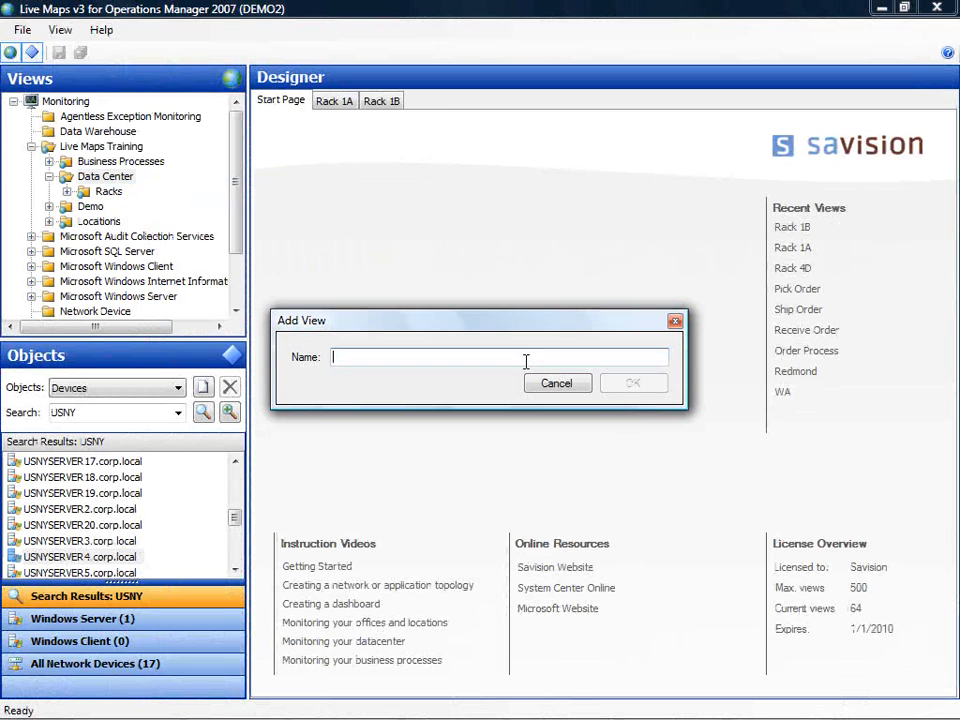
type("New York D")
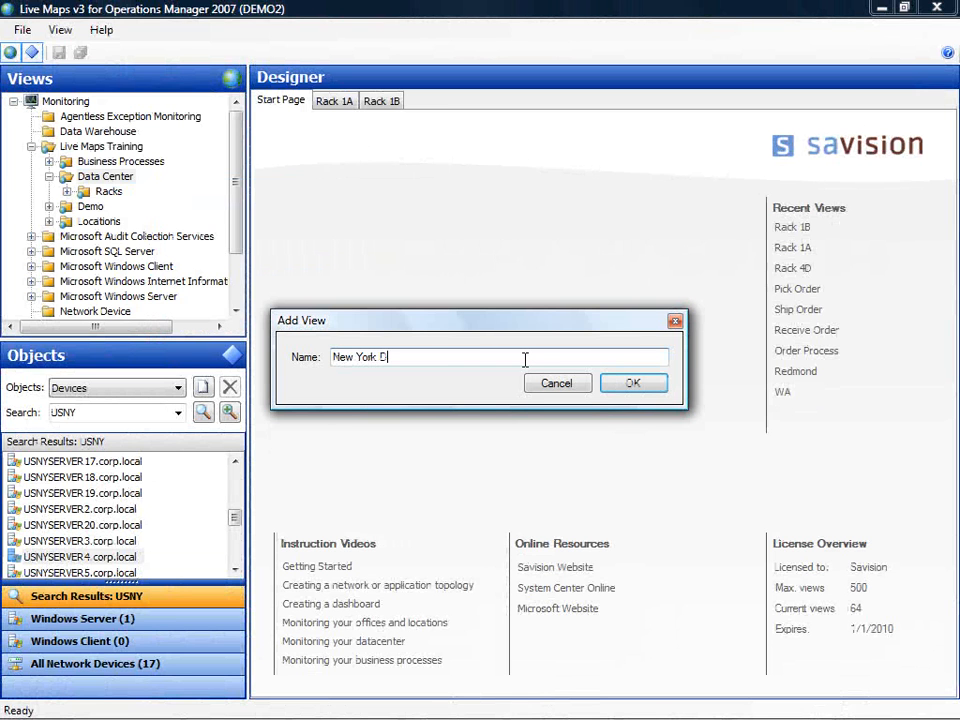
type("ata Center")
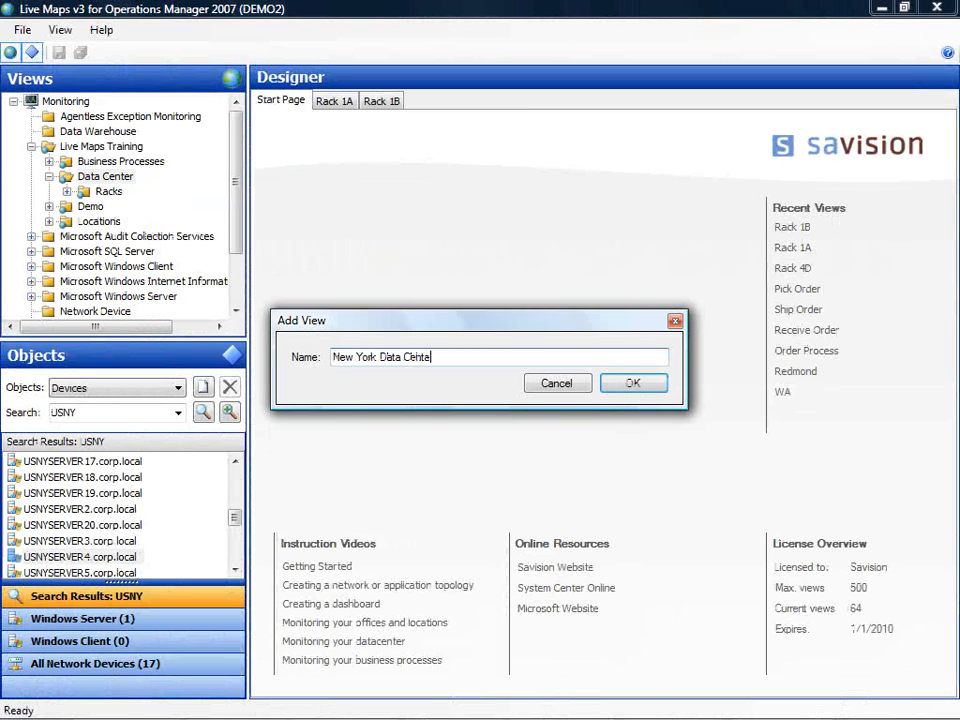
left_click(632, 384)
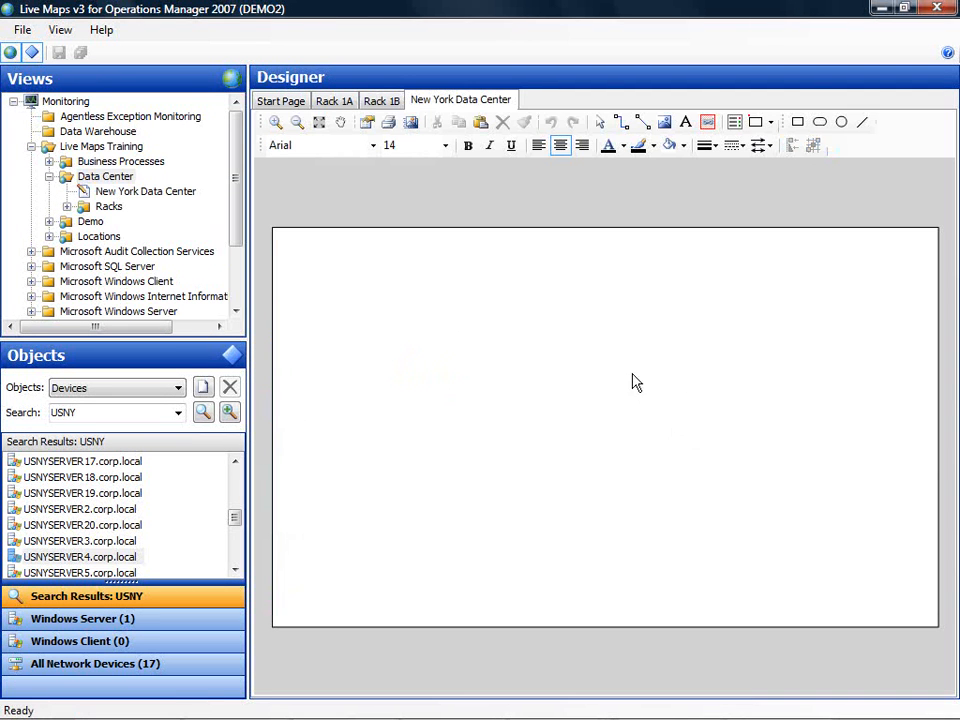
mouse_move(464, 308)
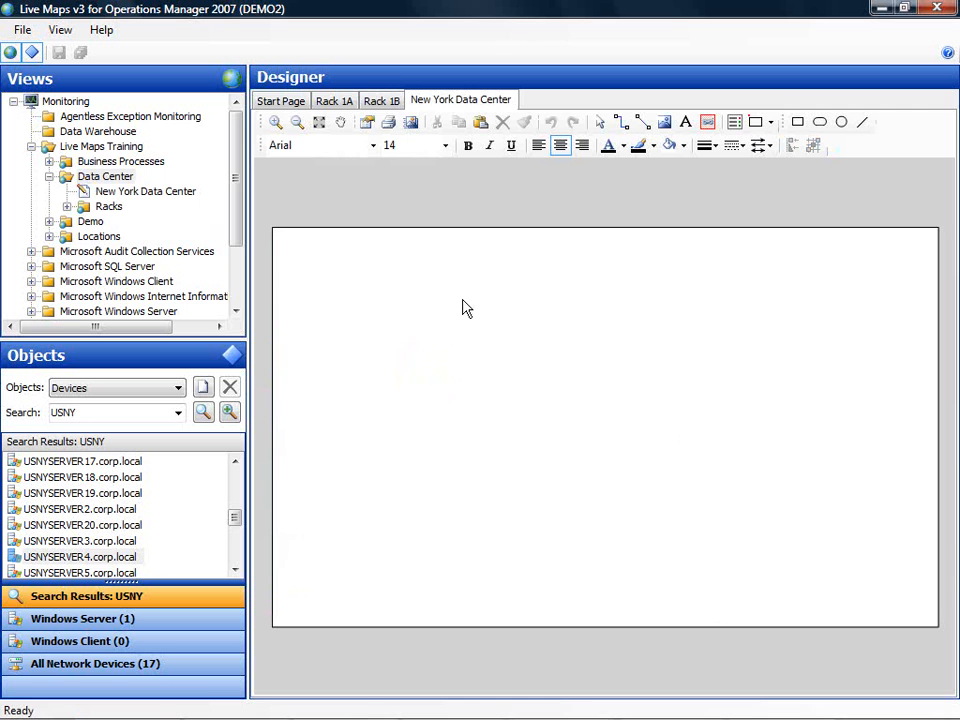
mouse_move(368, 122)
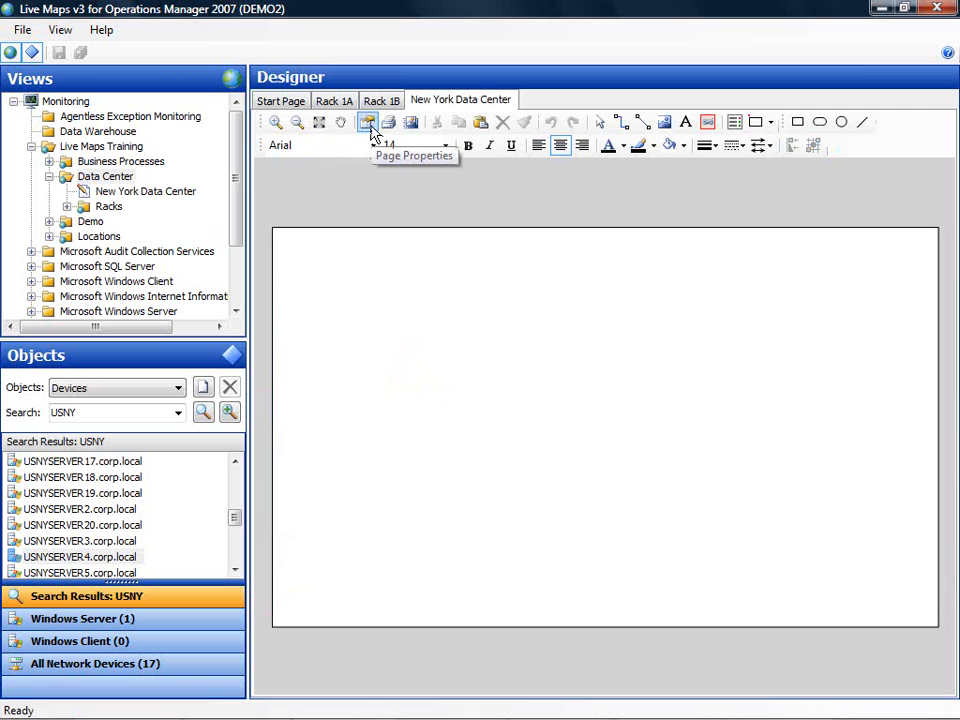
Set the Floorplan picture as the page background image via Page Setup.
left_click(368, 122)
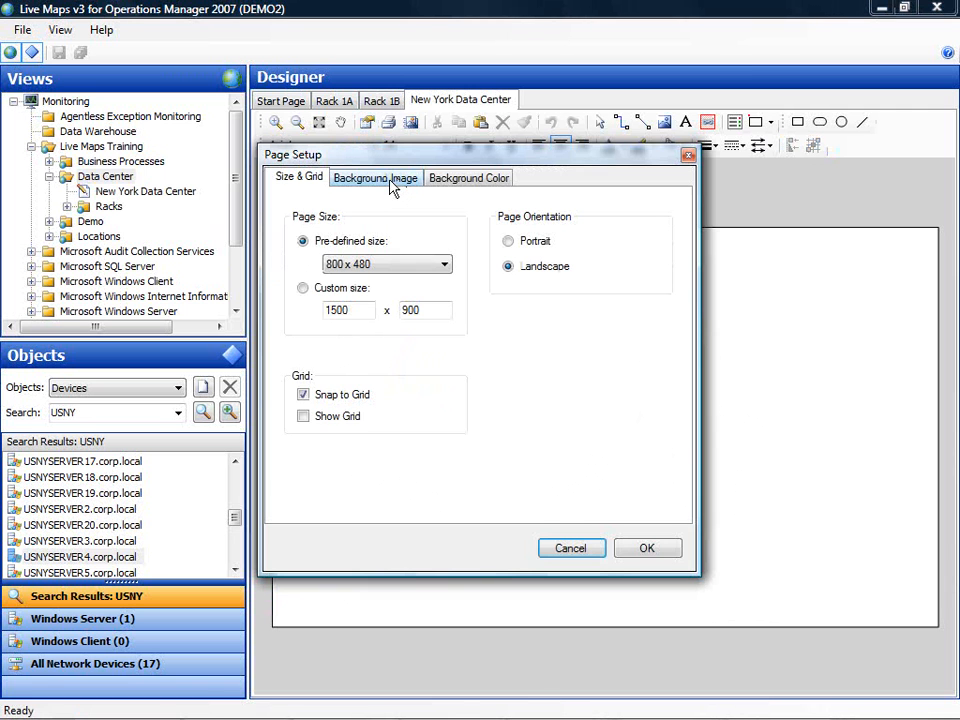
left_click(376, 176)
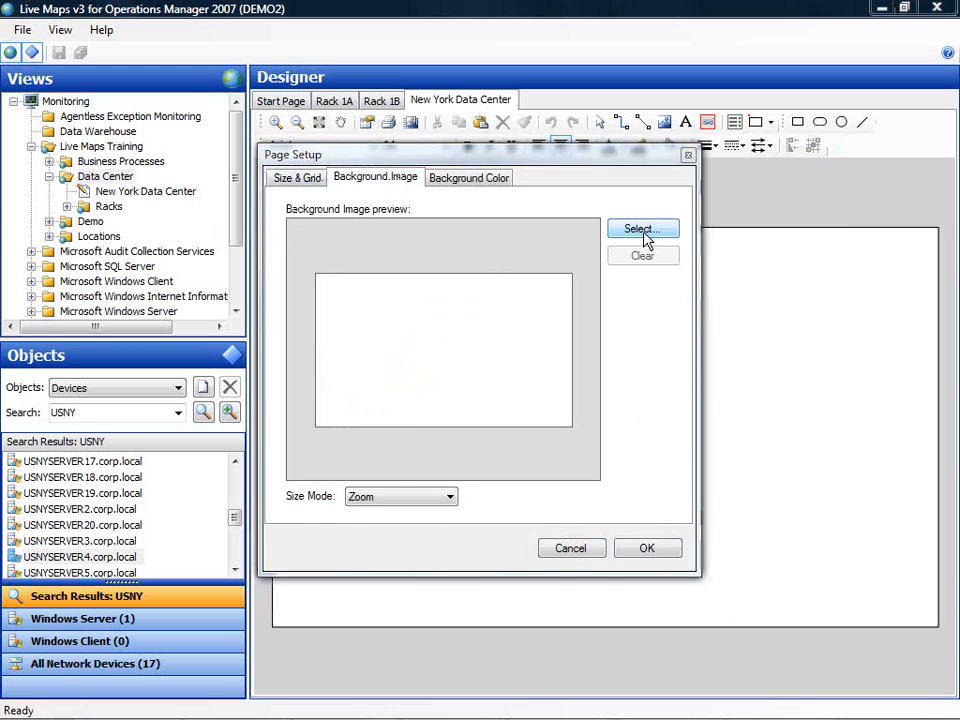
left_click(642, 228)
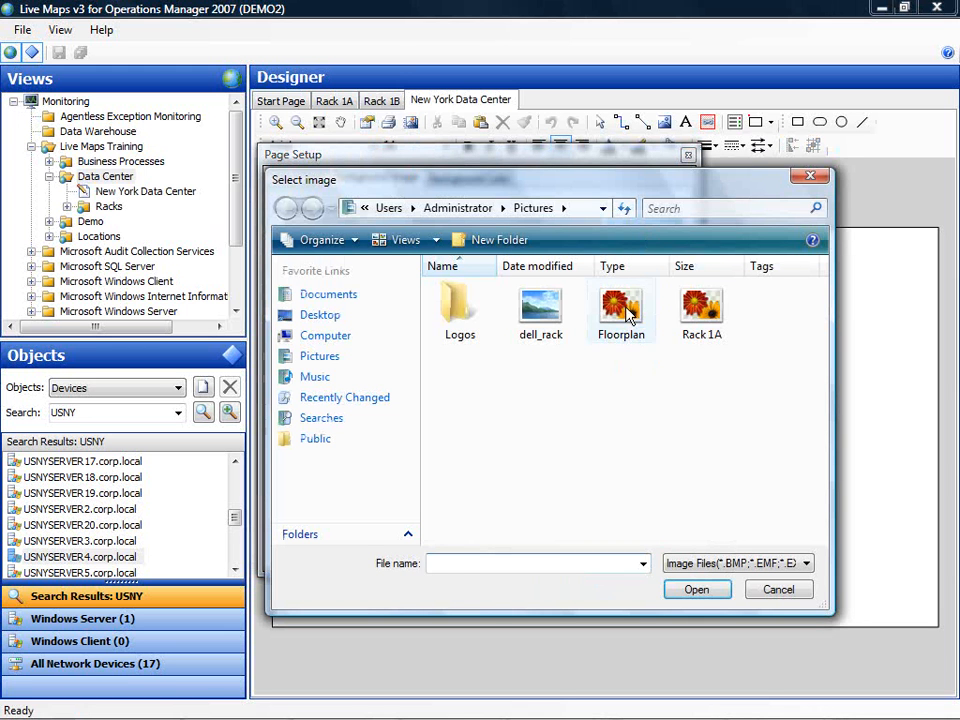
left_click(620, 304)
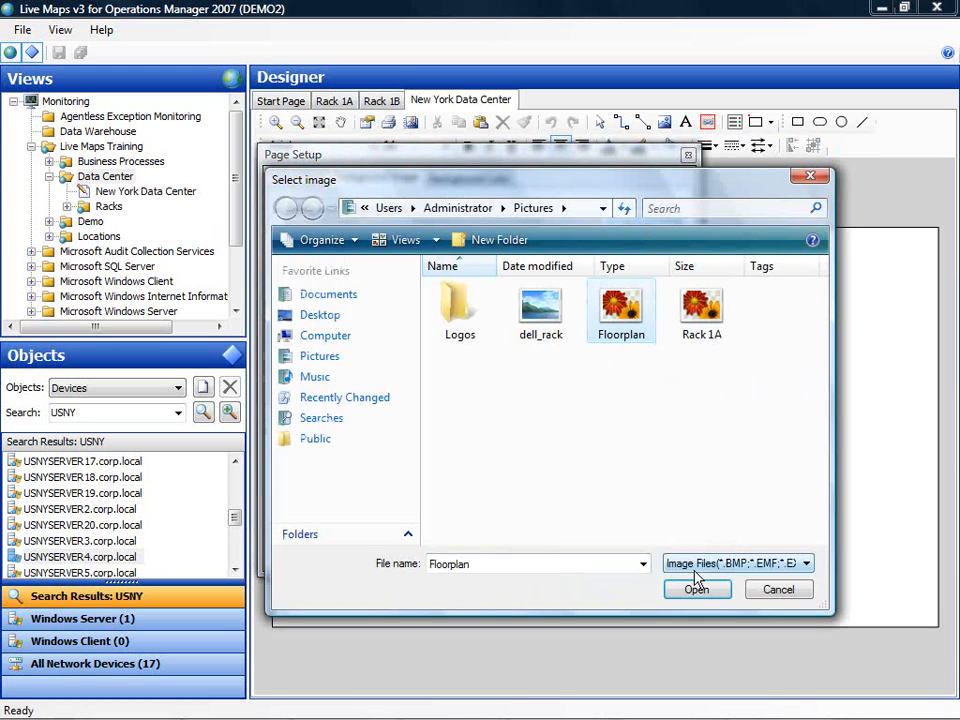
left_click(696, 588)
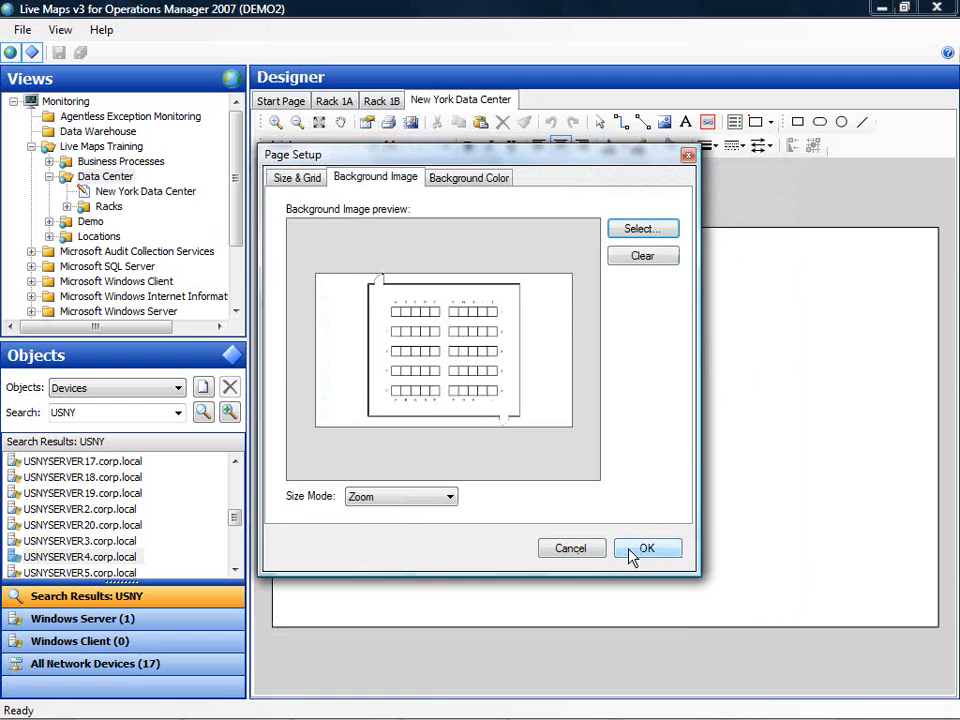
left_click(648, 548)
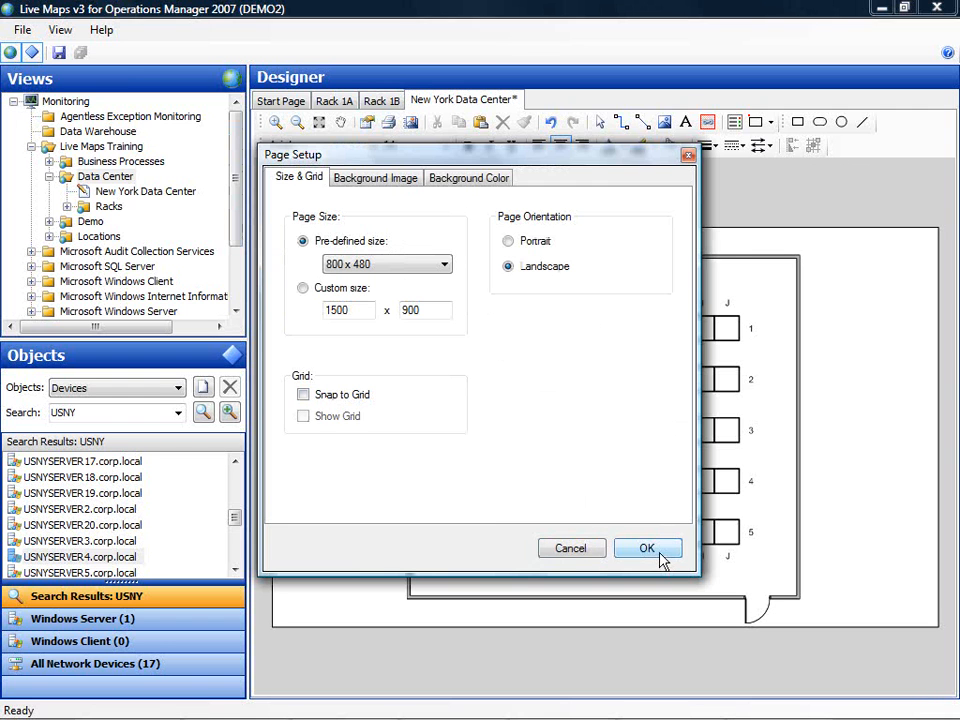
left_click(648, 548)
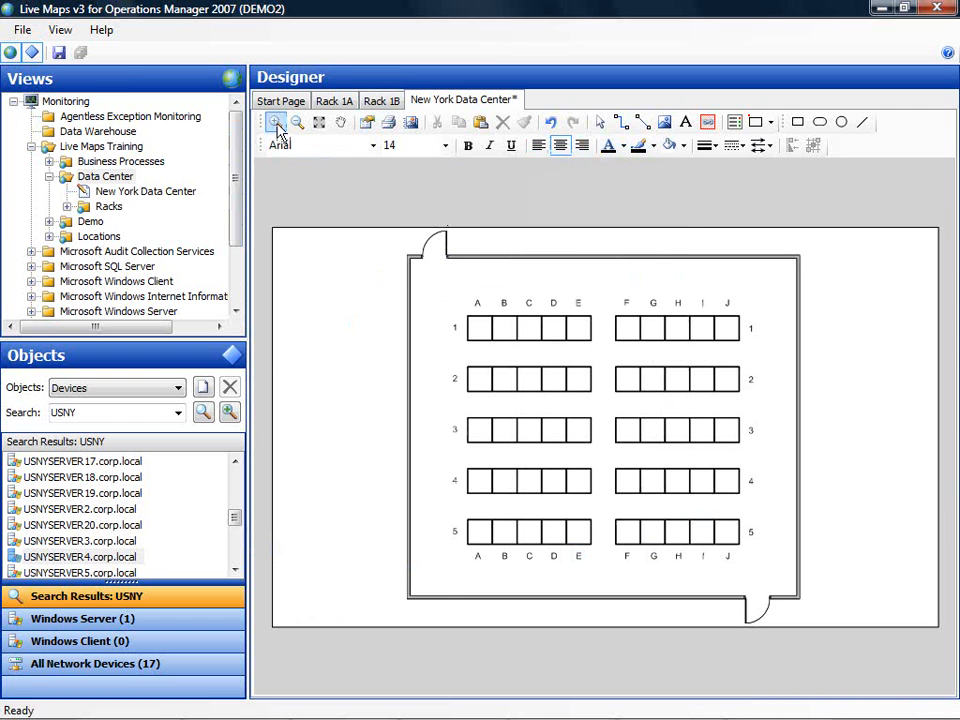
Zoom in, set Rack 1A's state icon to Medium and pick Rack 1B for the next slot.
left_click(276, 122)
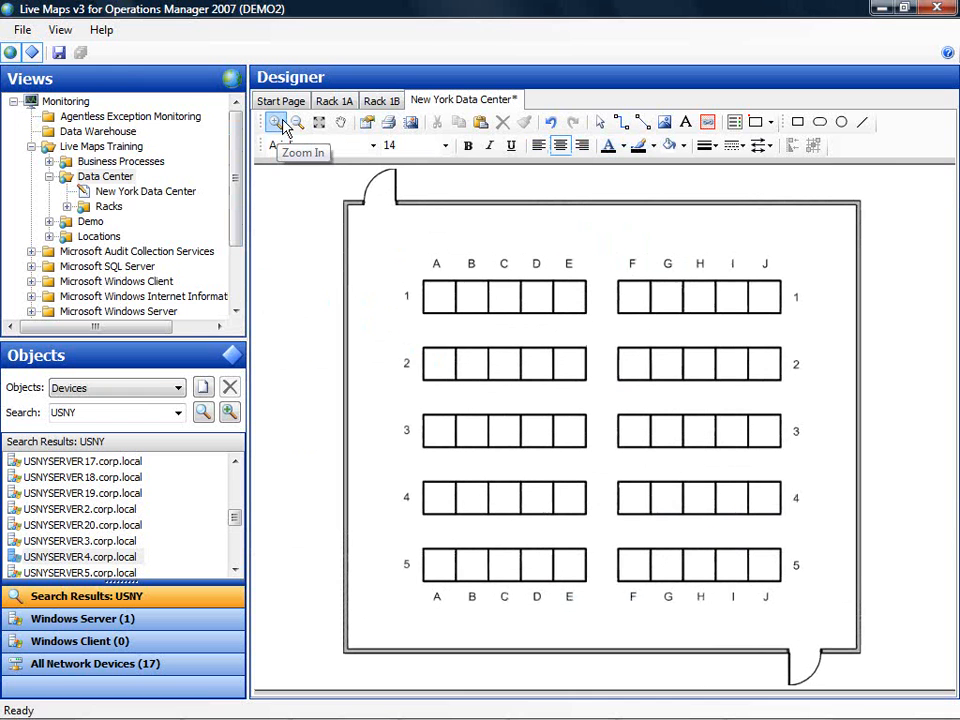
mouse_move(310, 210)
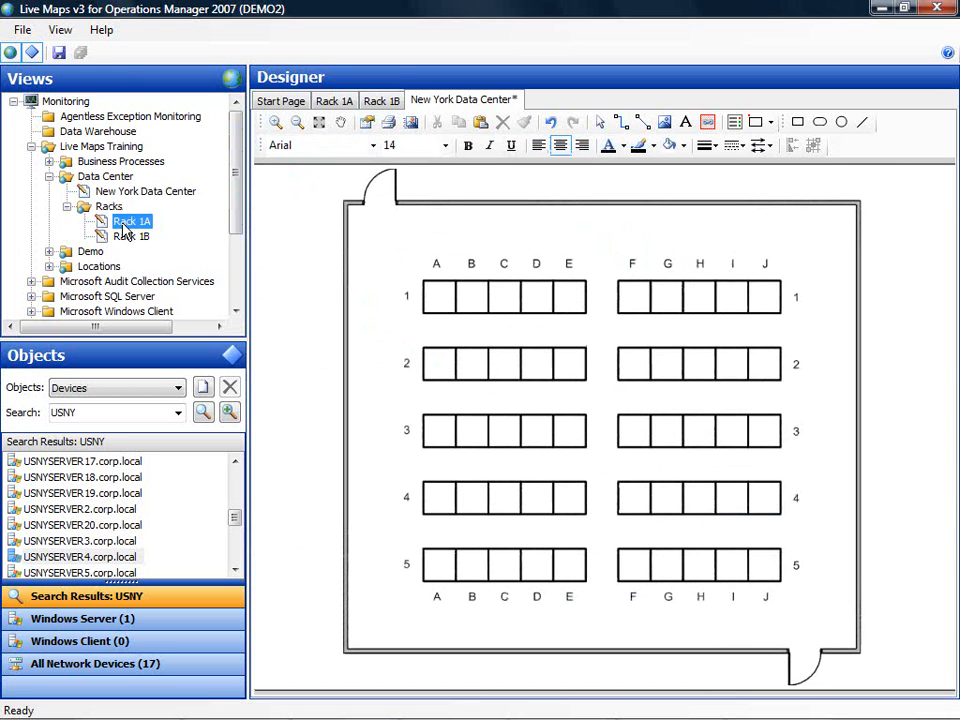
mouse_move(408, 320)
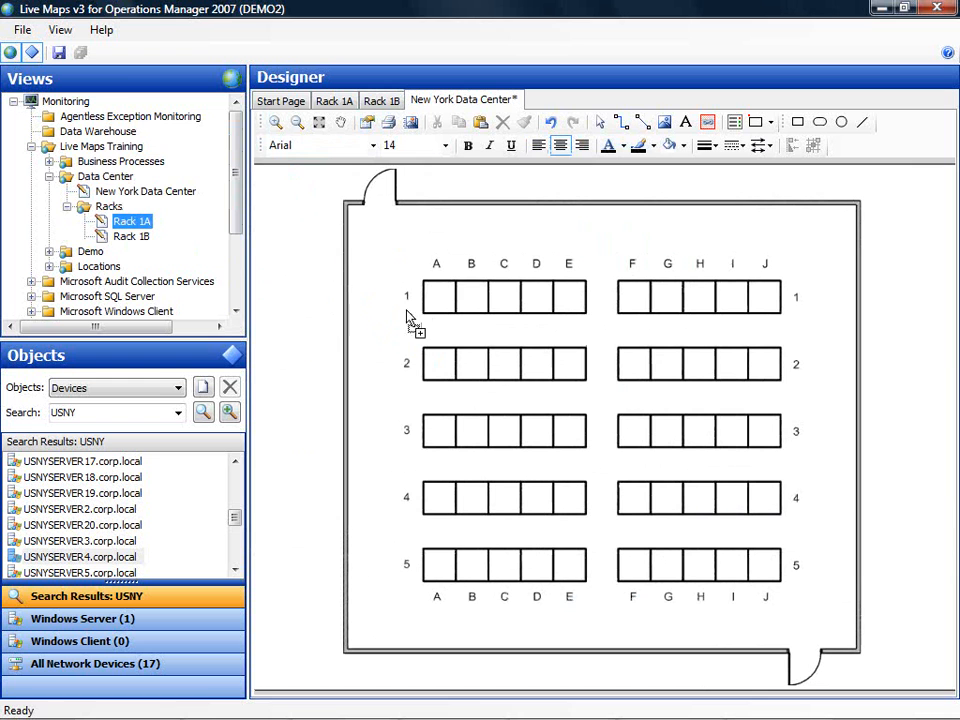
mouse_move(440, 304)
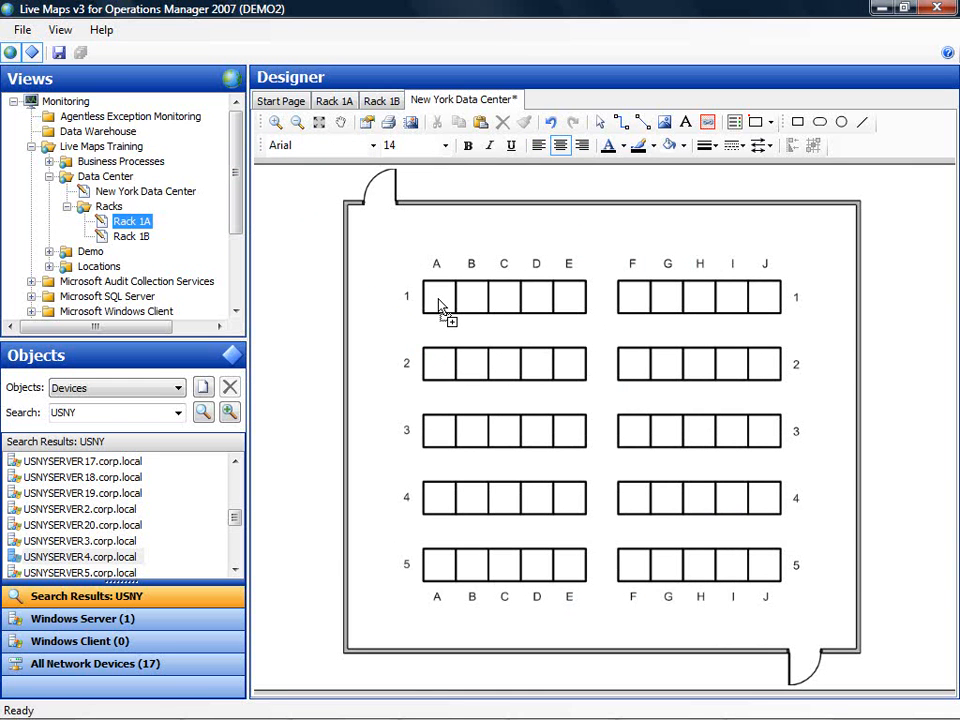
right_click(438, 296)
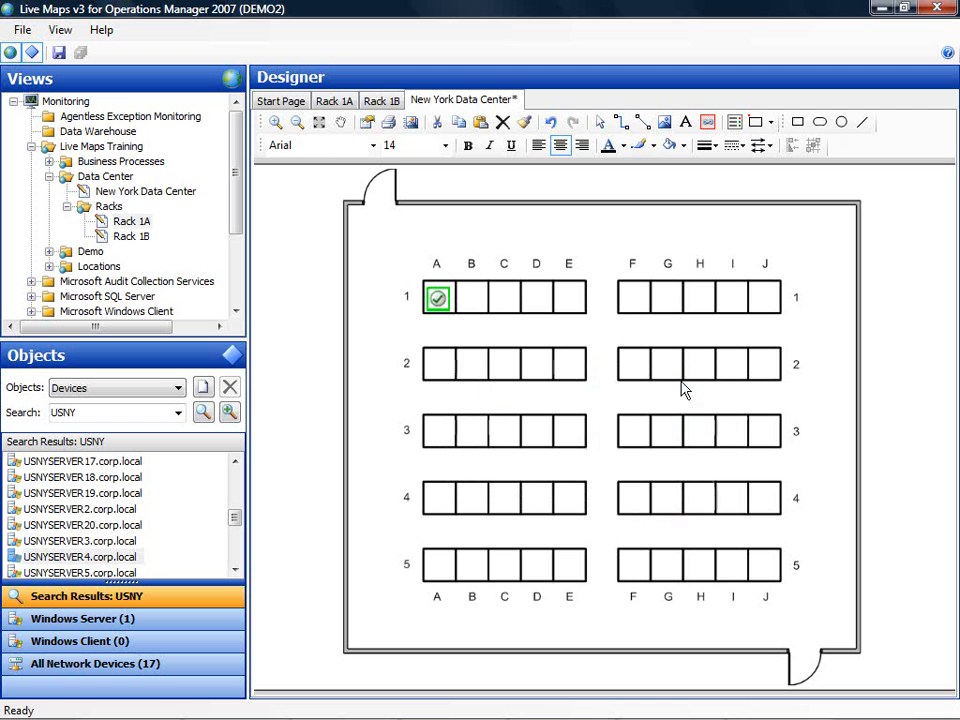
right_click(438, 298)
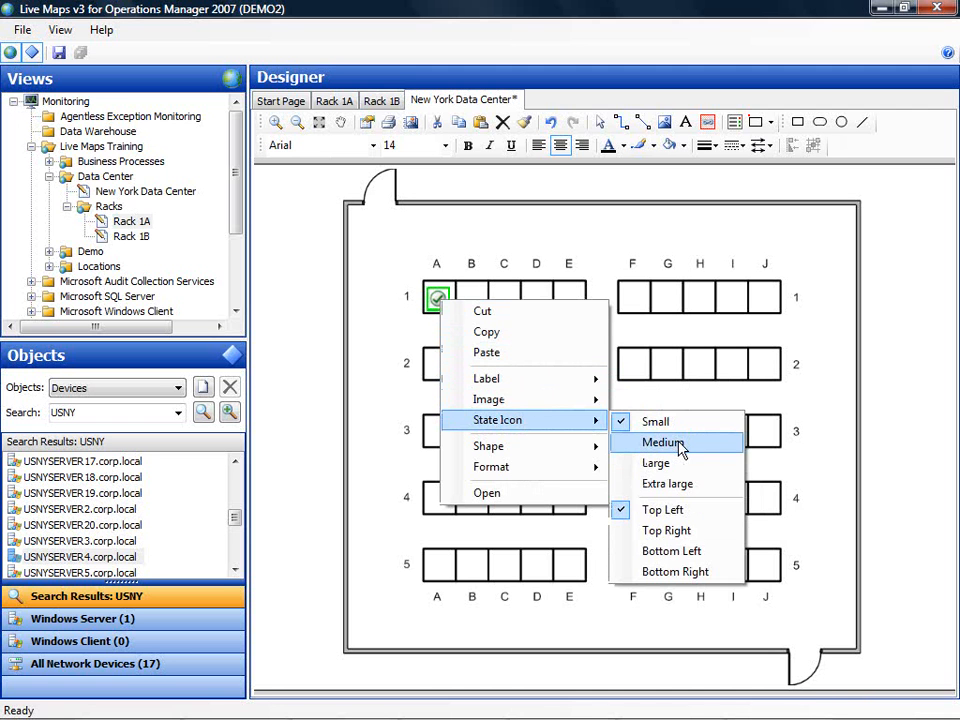
left_click(664, 442)
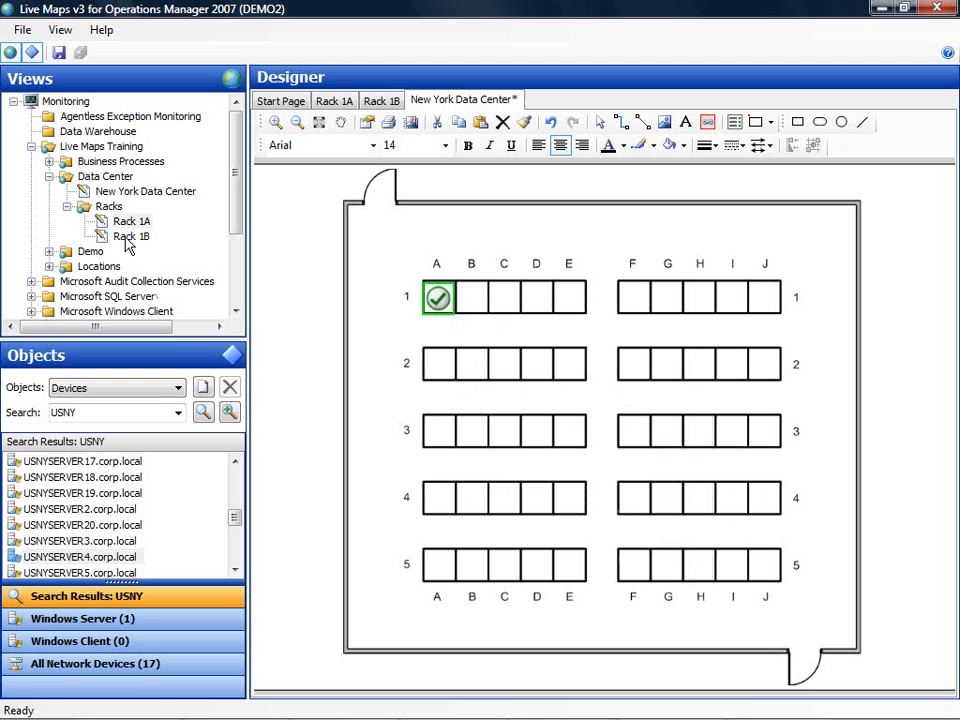
left_click(132, 236)
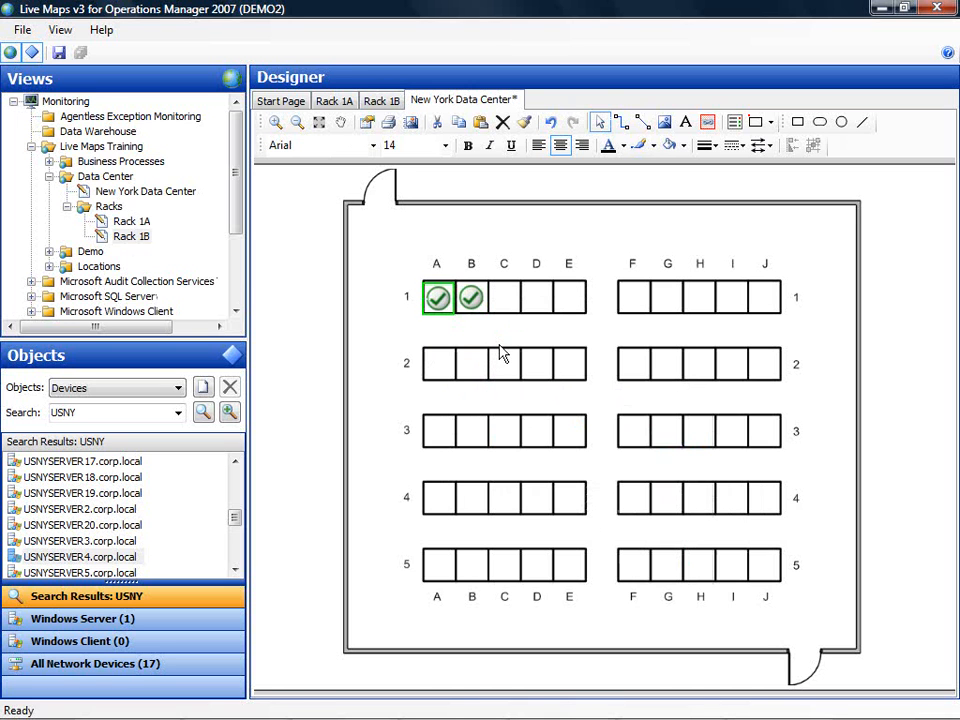
mouse_move(532, 336)
type("uks")
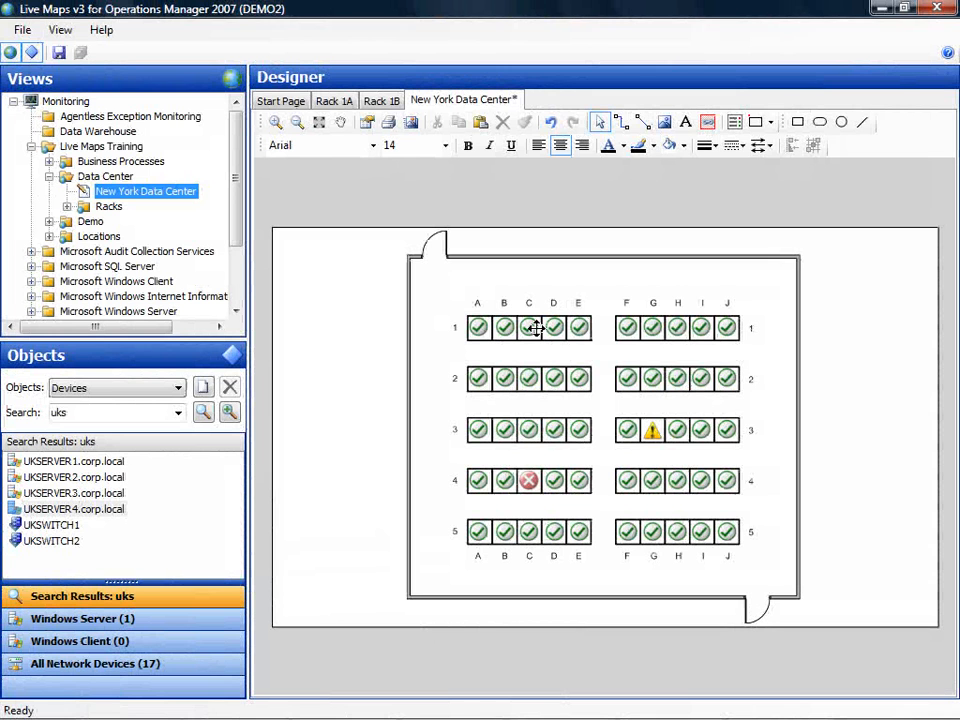
mouse_move(478, 328)
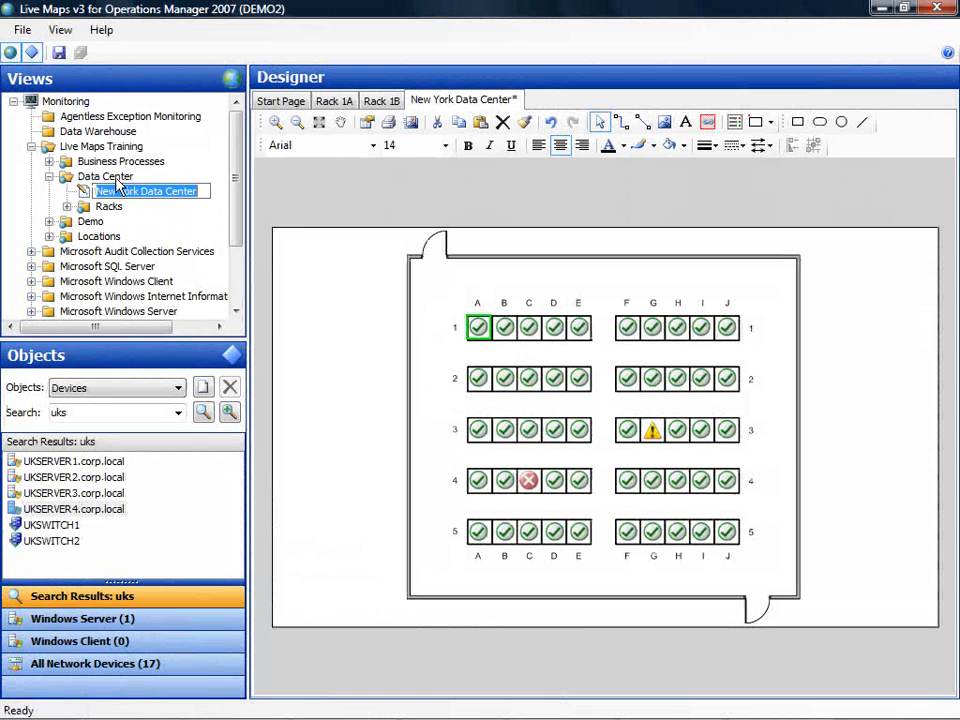
right_click(104, 176)
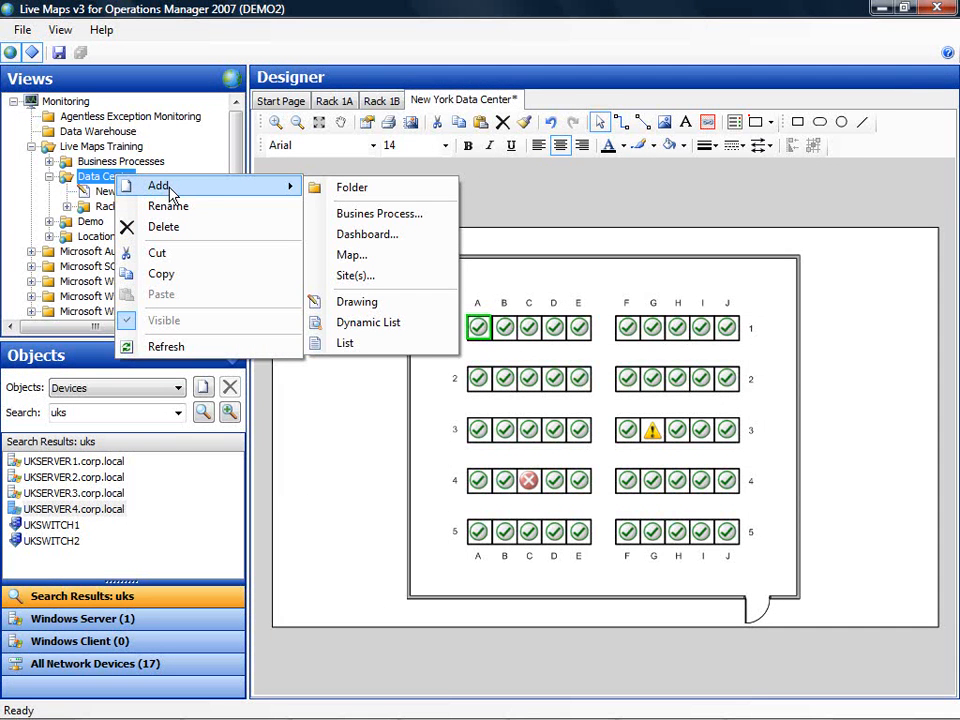
mouse_move(352, 256)
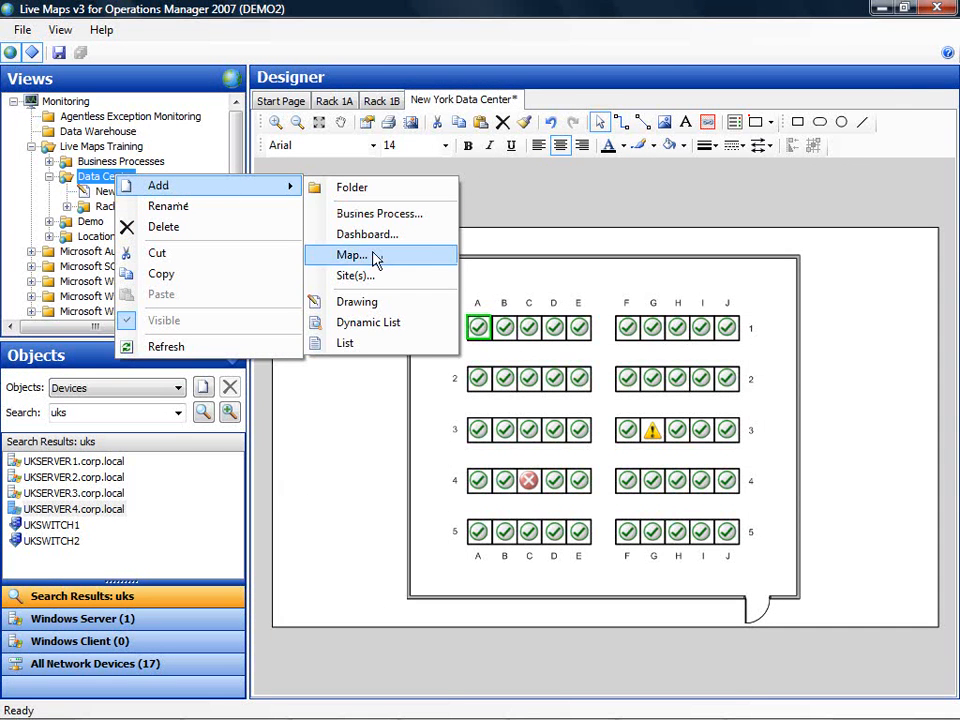
Start a new map in Data Center with the built-in United States background.
left_click(352, 256)
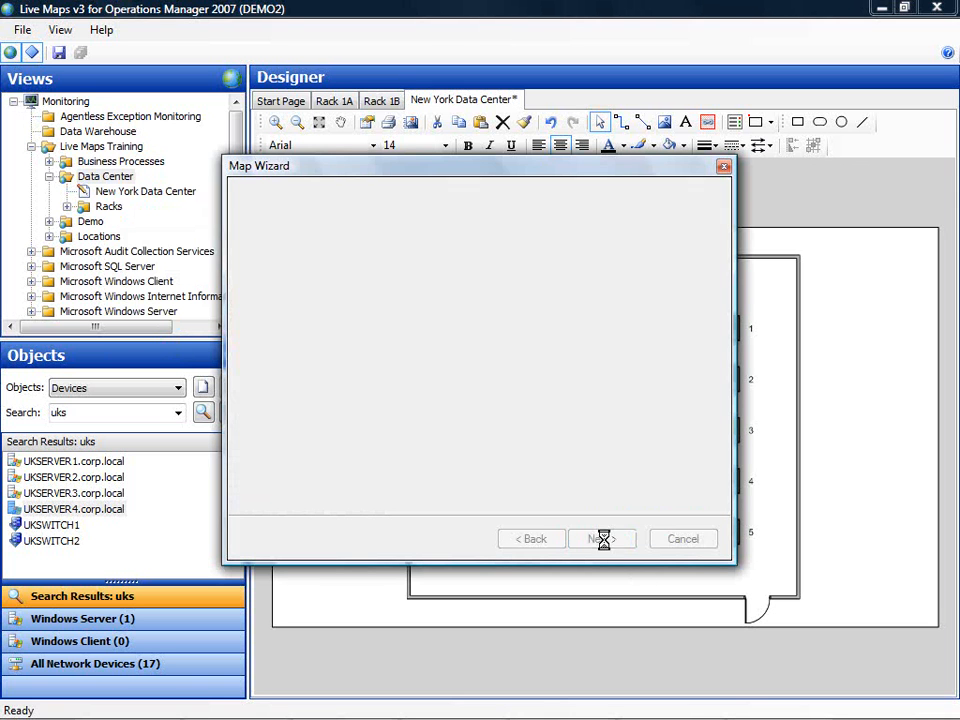
left_click(600, 540)
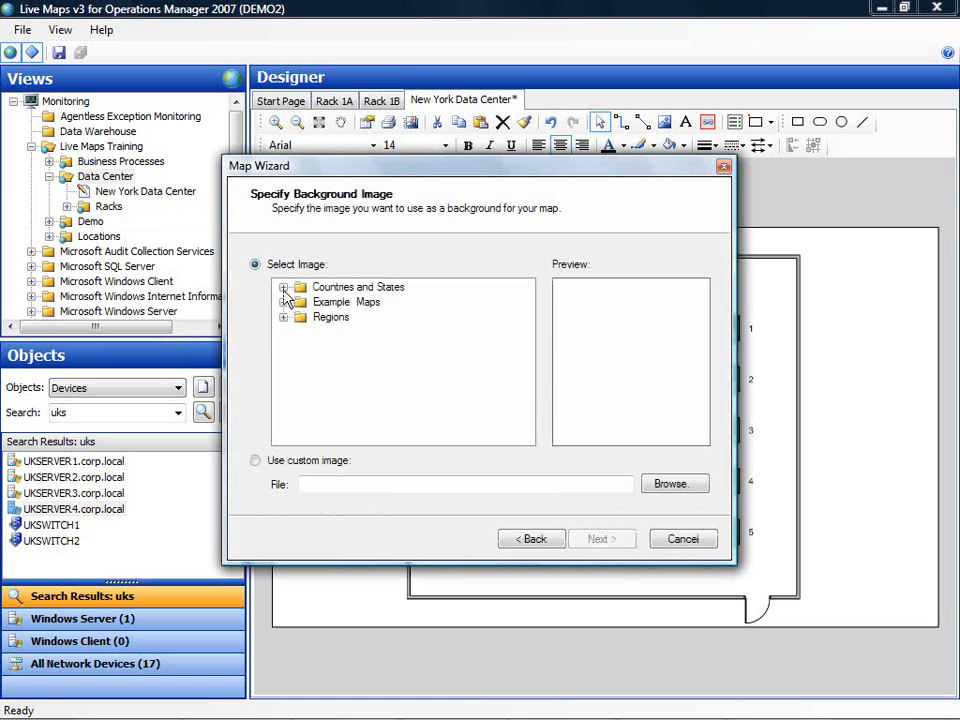
left_click(284, 288)
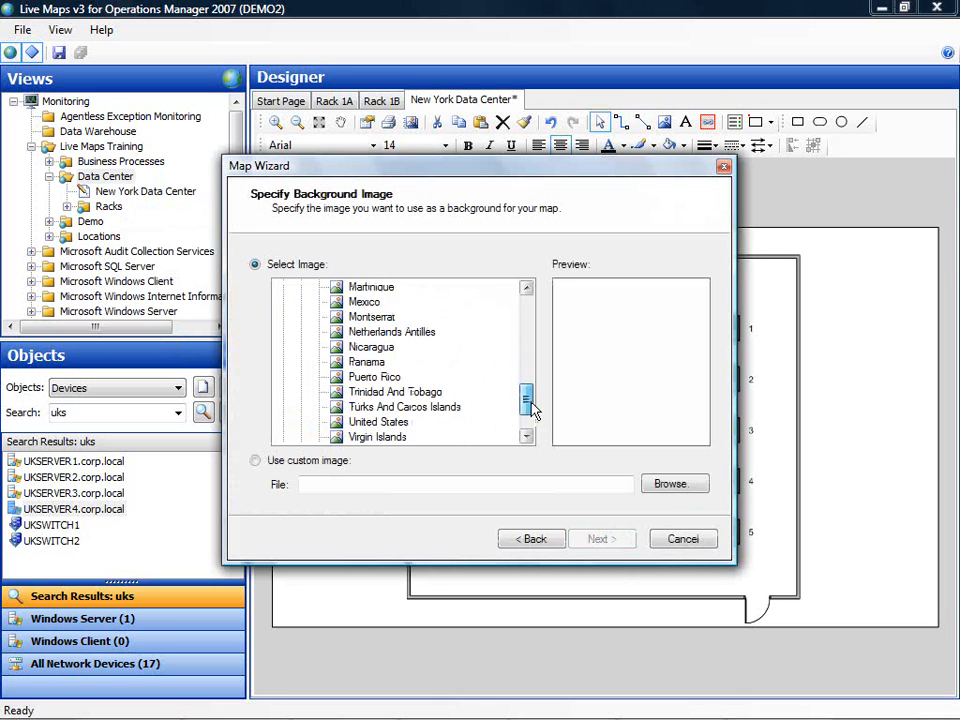
left_click(378, 392)
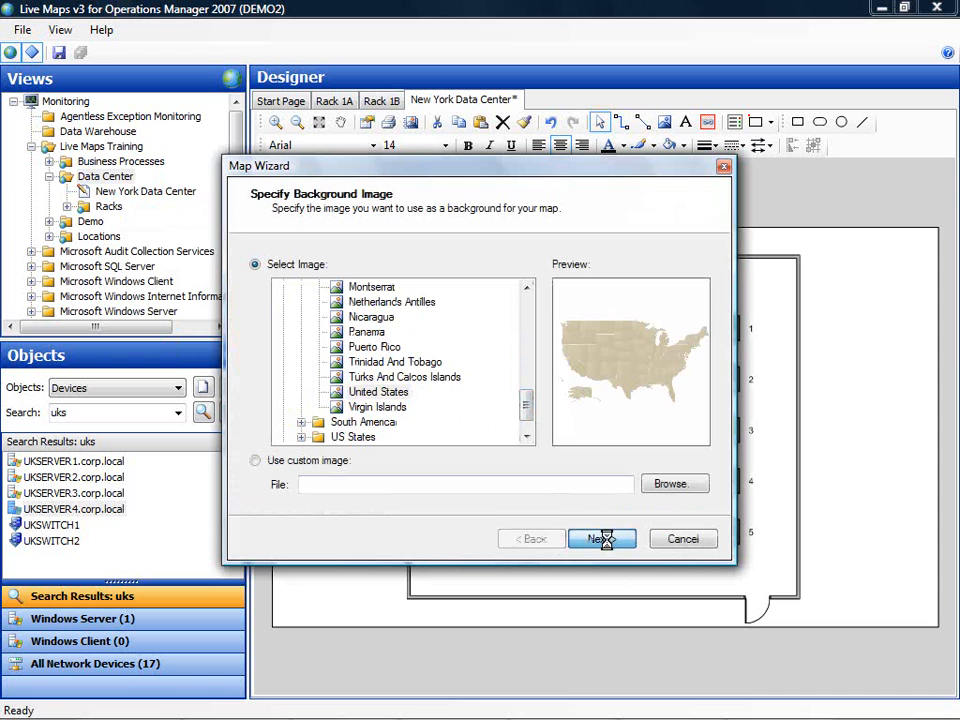
Name the map US and finish the map wizard.
left_click(600, 540)
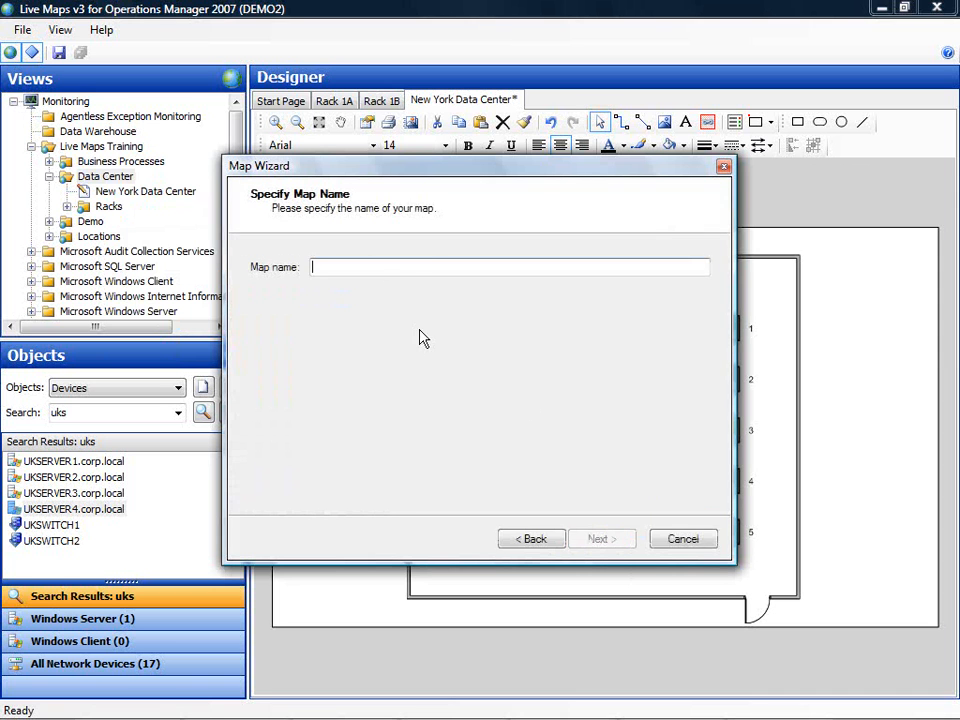
type("US!")
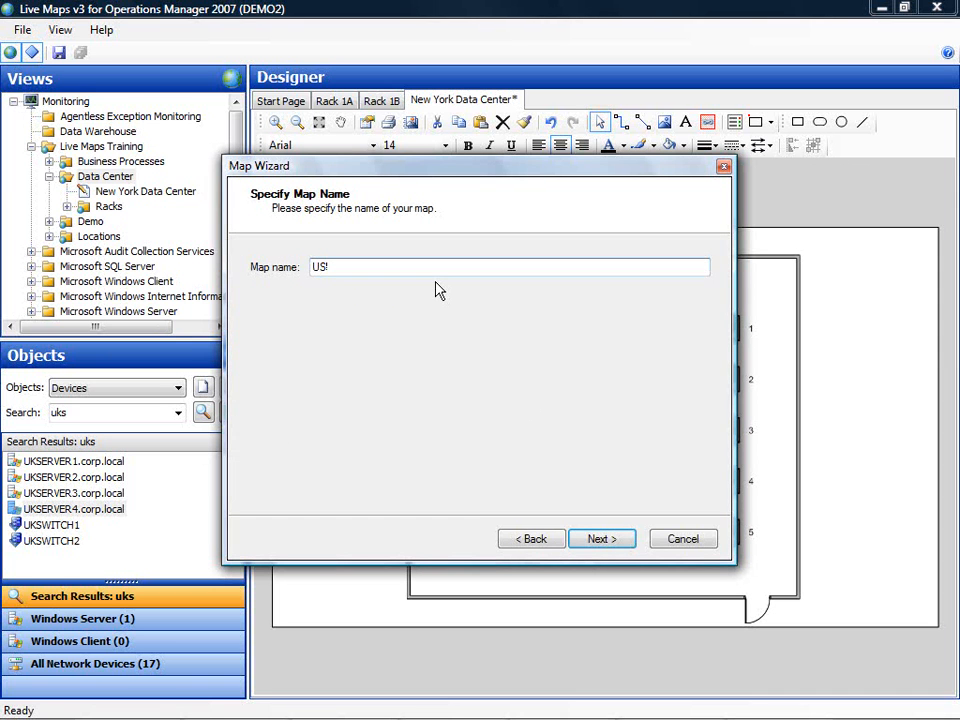
left_click(600, 538)
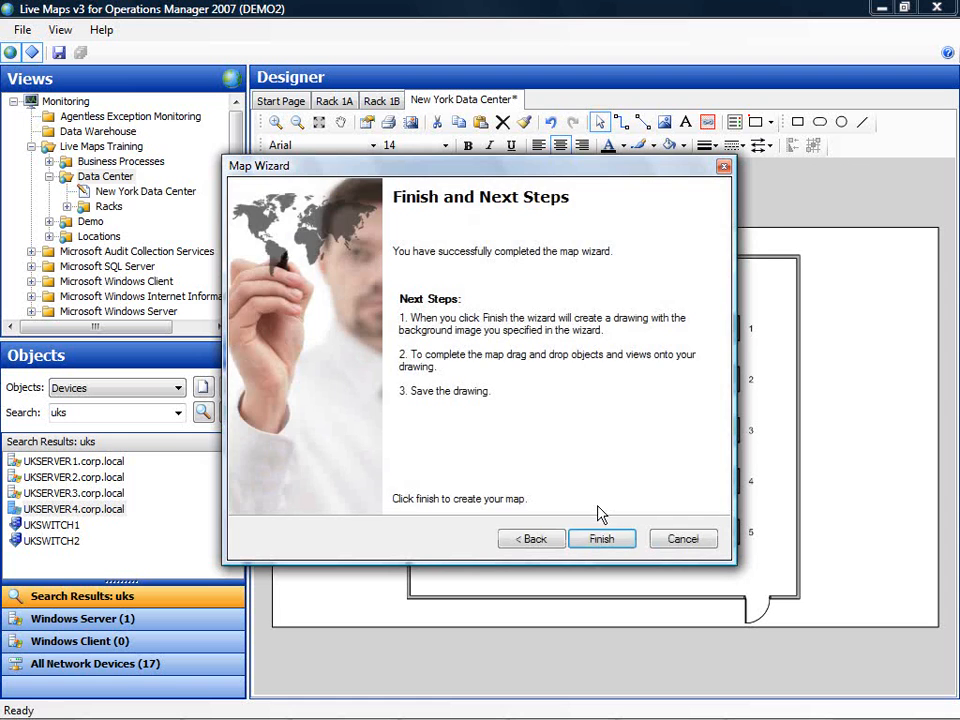
left_click(600, 538)
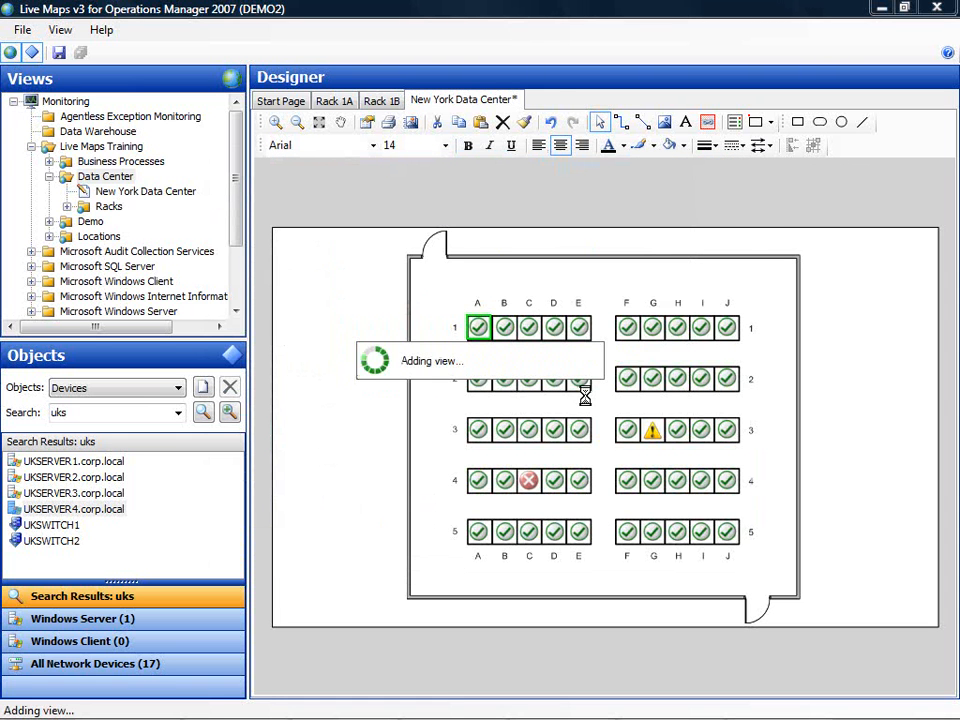
left_click(534, 100)
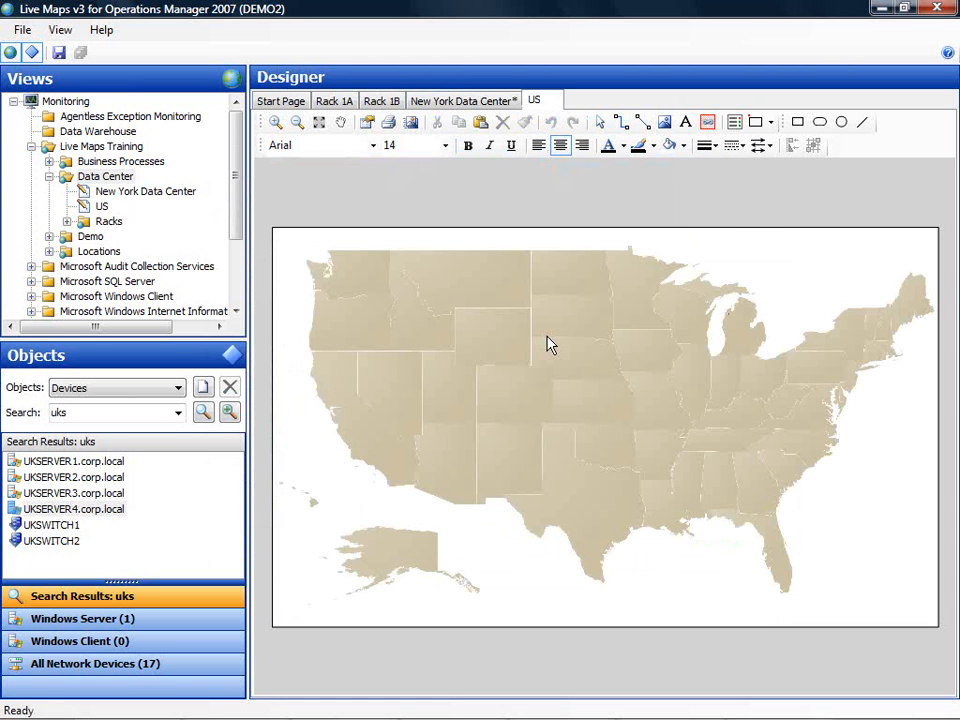
mouse_move(420, 320)
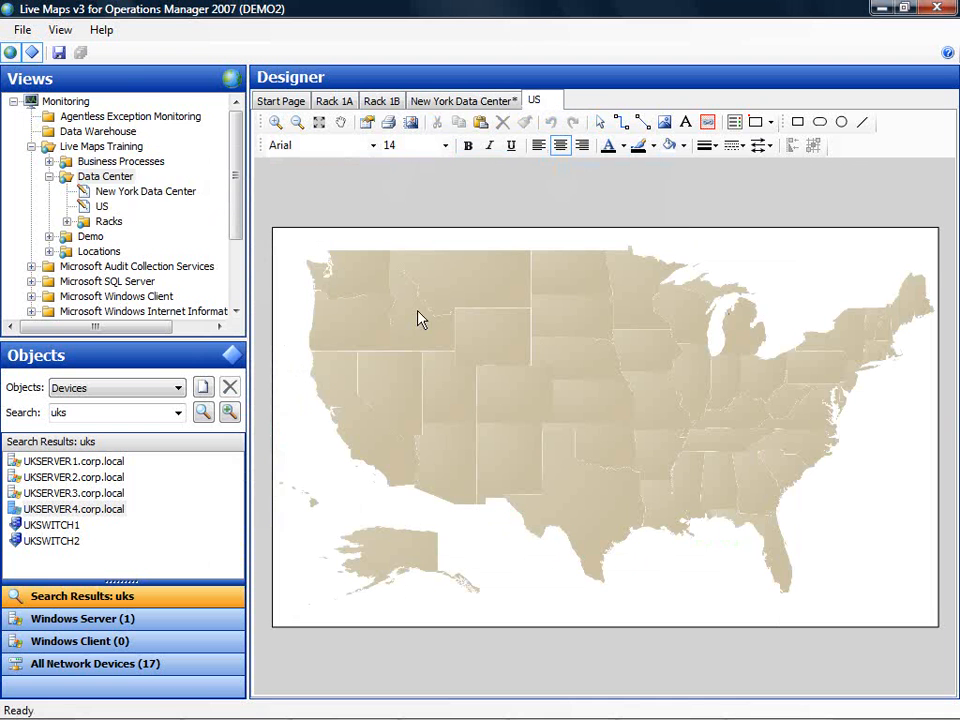
Place New York Data Center on New York and set its label font size to 24.
left_click(144, 192)
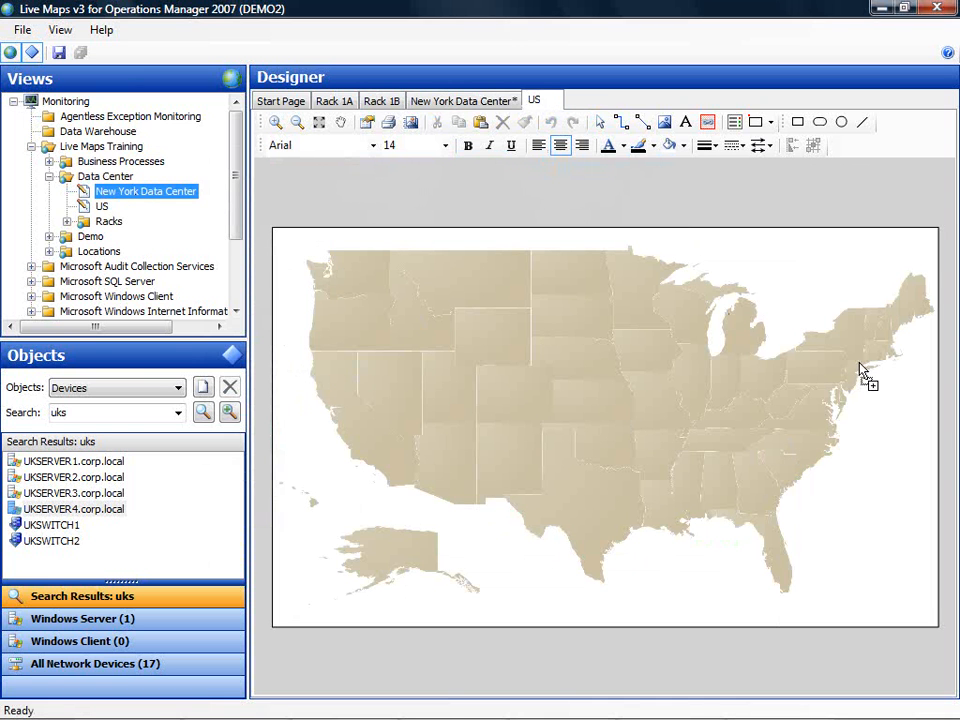
left_click_drag(144, 192, 858, 368)
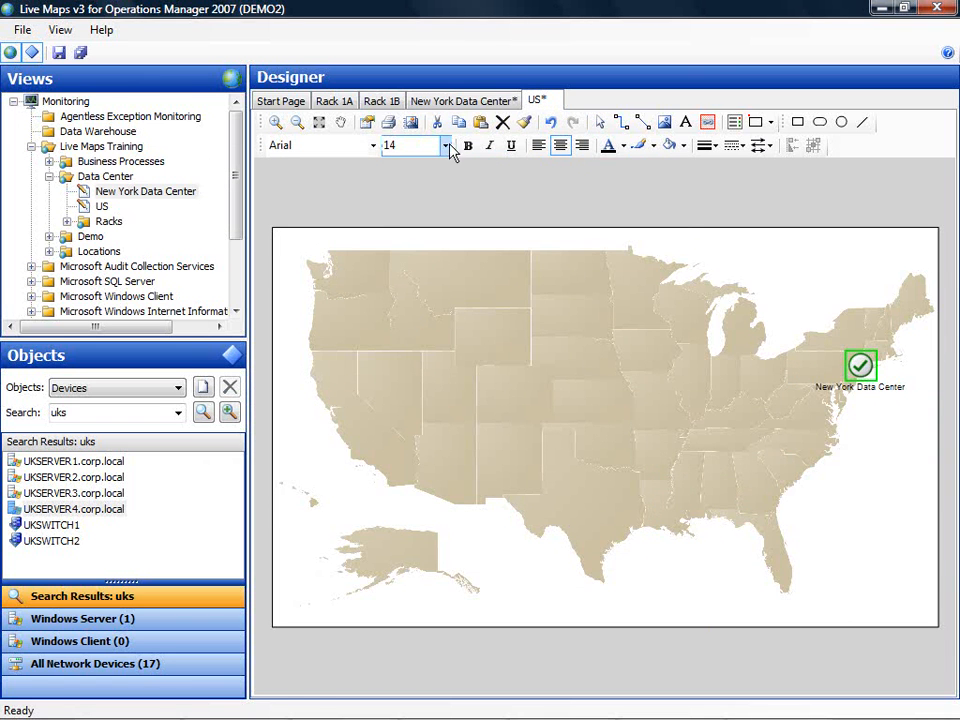
left_click(444, 144)
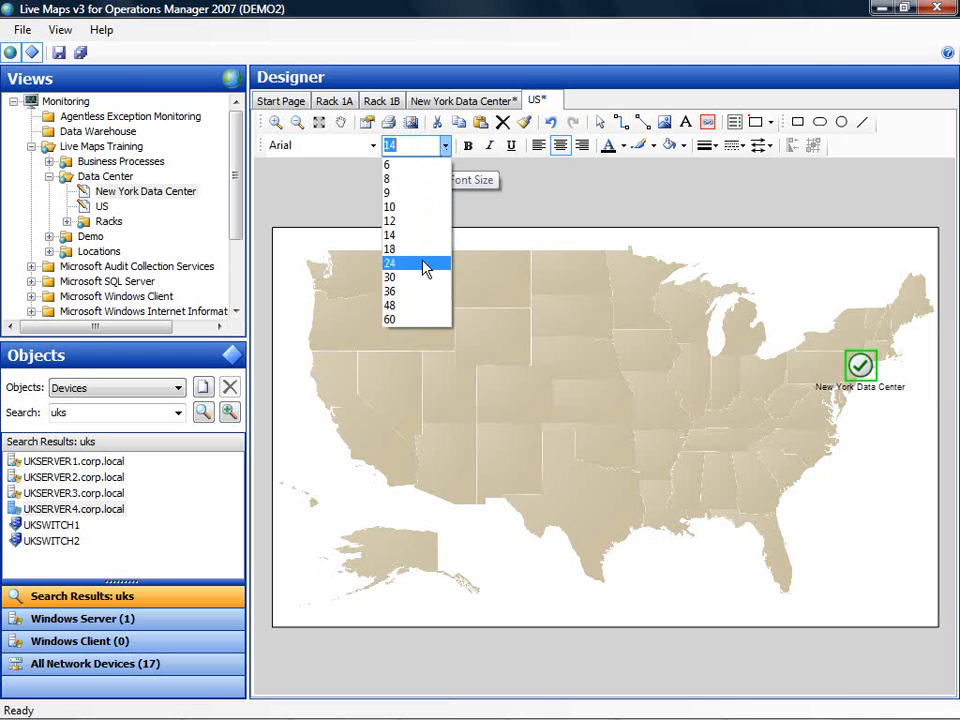
left_click(390, 264)
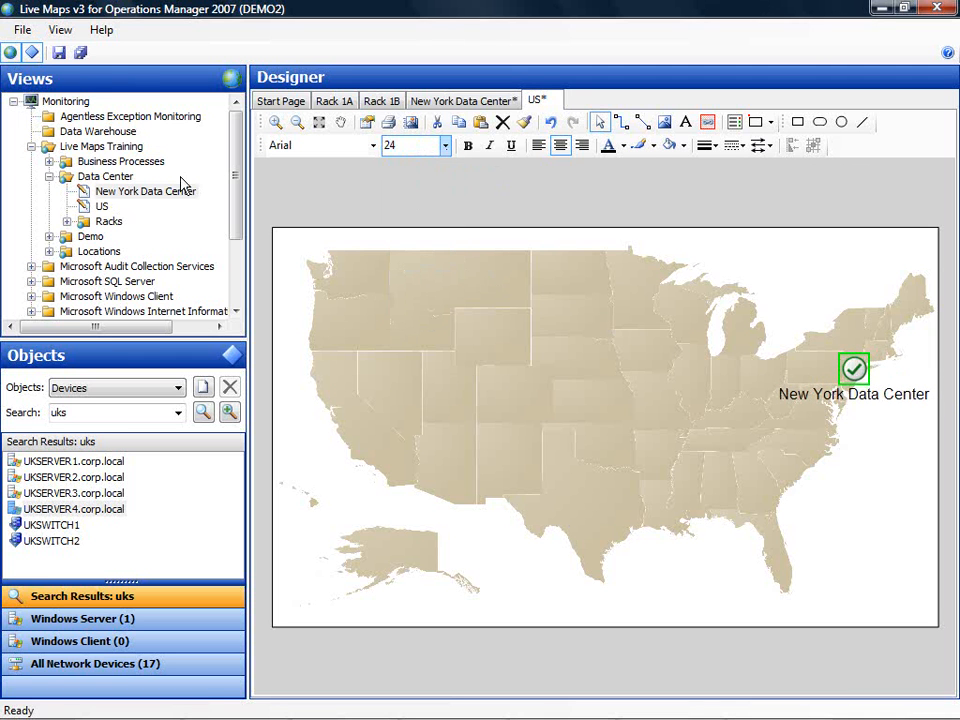
left_click(80, 52)
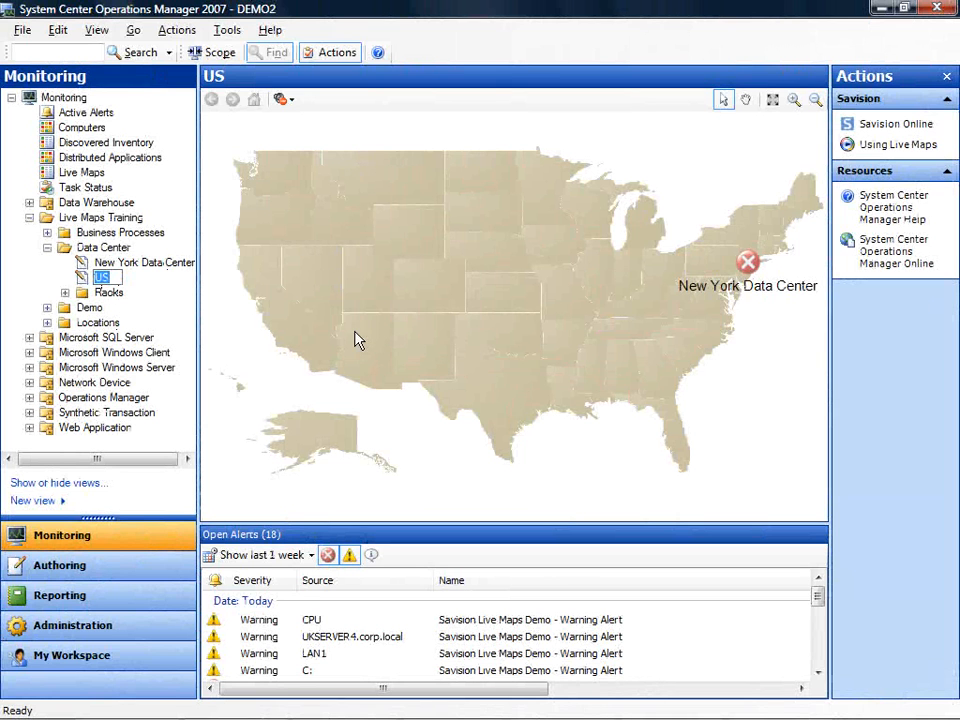
mouse_move(748, 264)
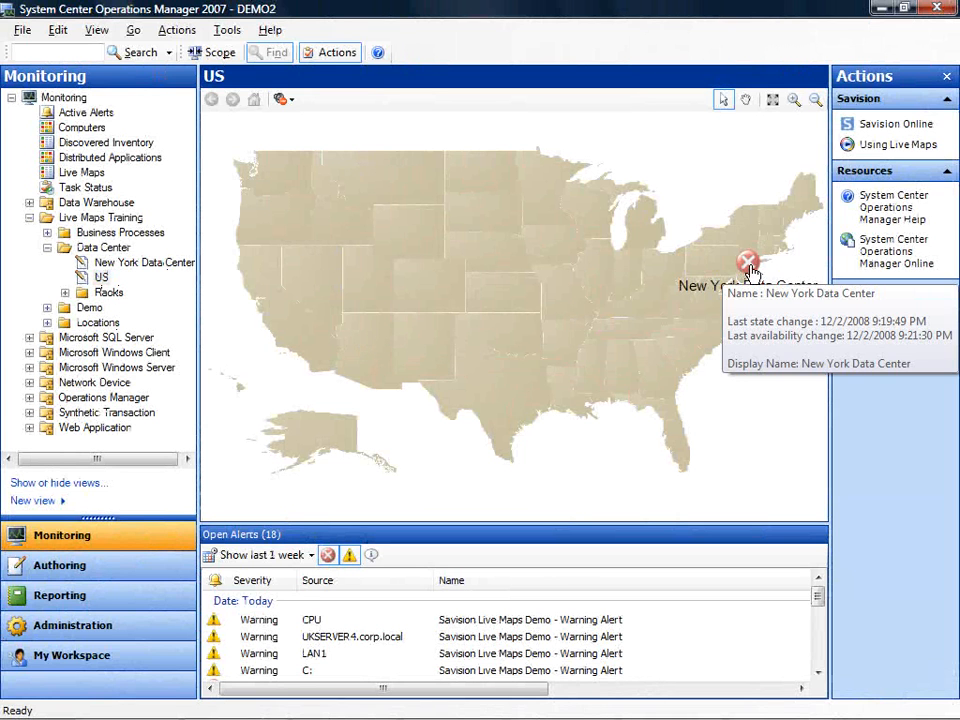
Drill into the New York Data Center floor plan from the US map.
double_click(748, 264)
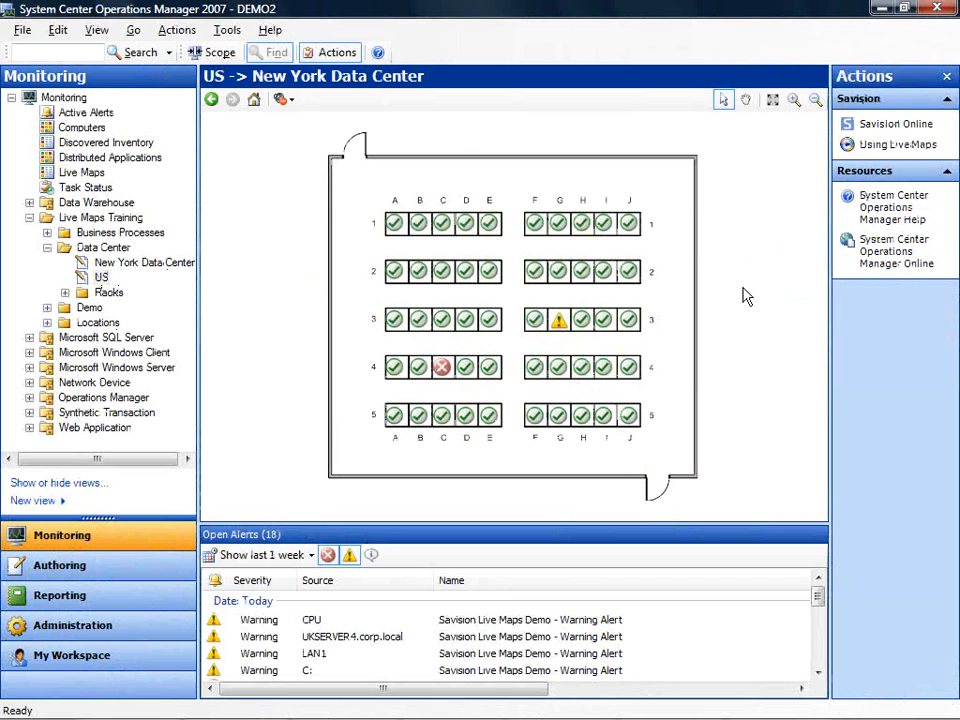
mouse_move(738, 376)
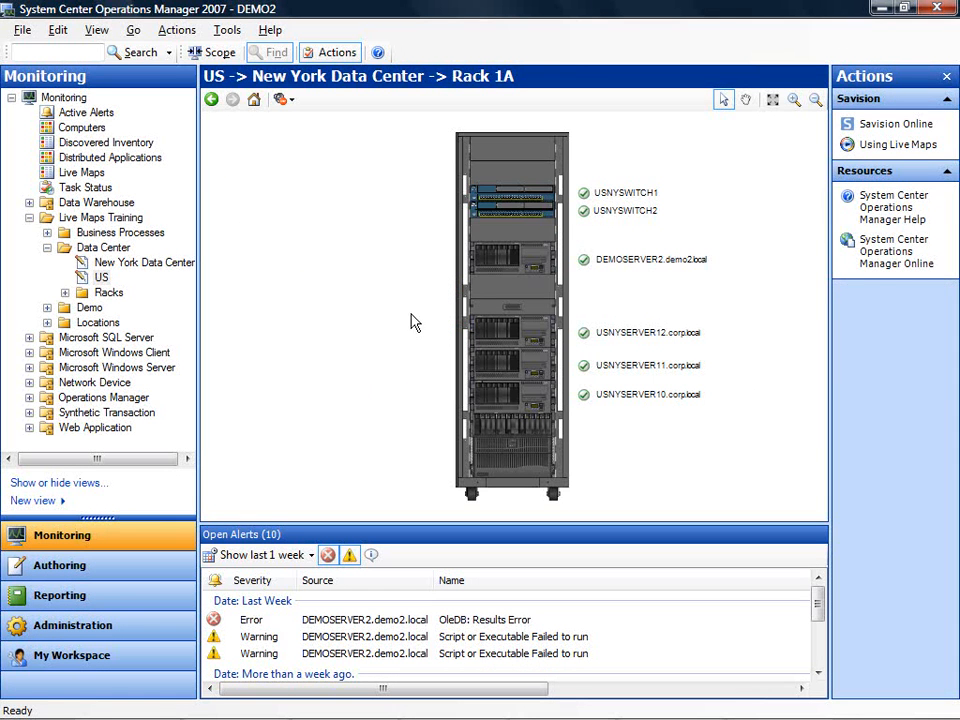
Select DEMOSERVER2 in Rack 1A and bring up its Health Explorer.
left_click(650, 260)
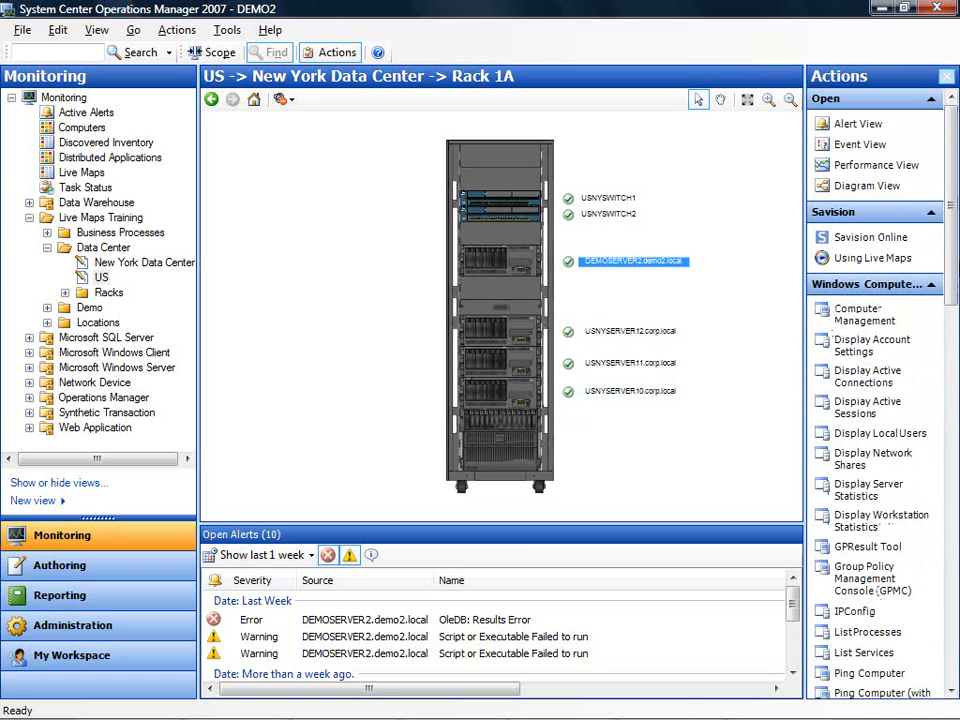
scroll("down", 3)
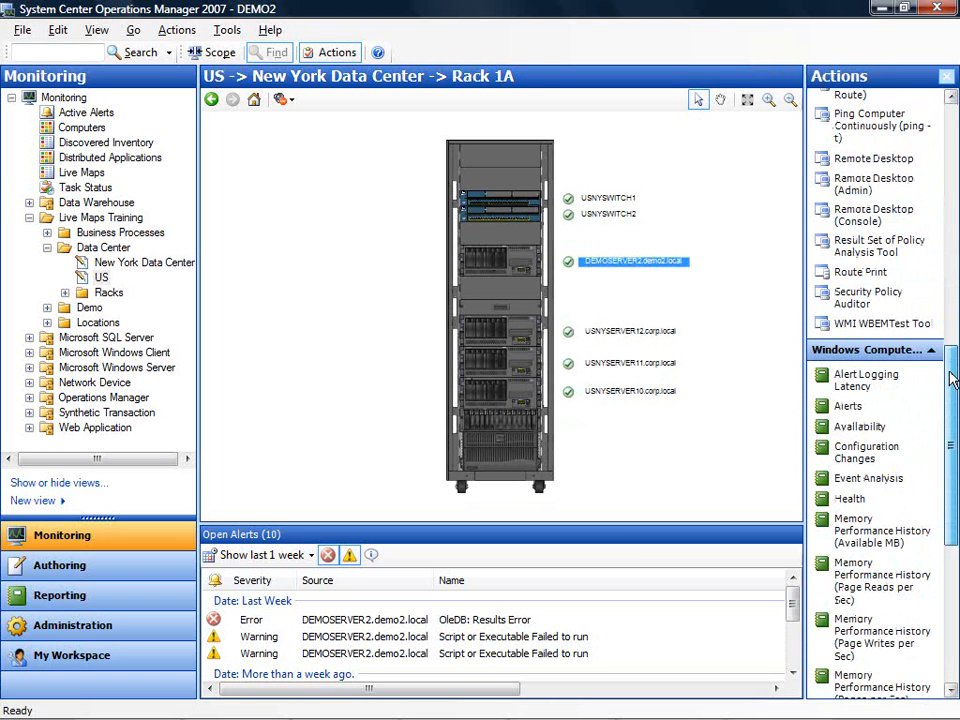
scroll("down", 3)
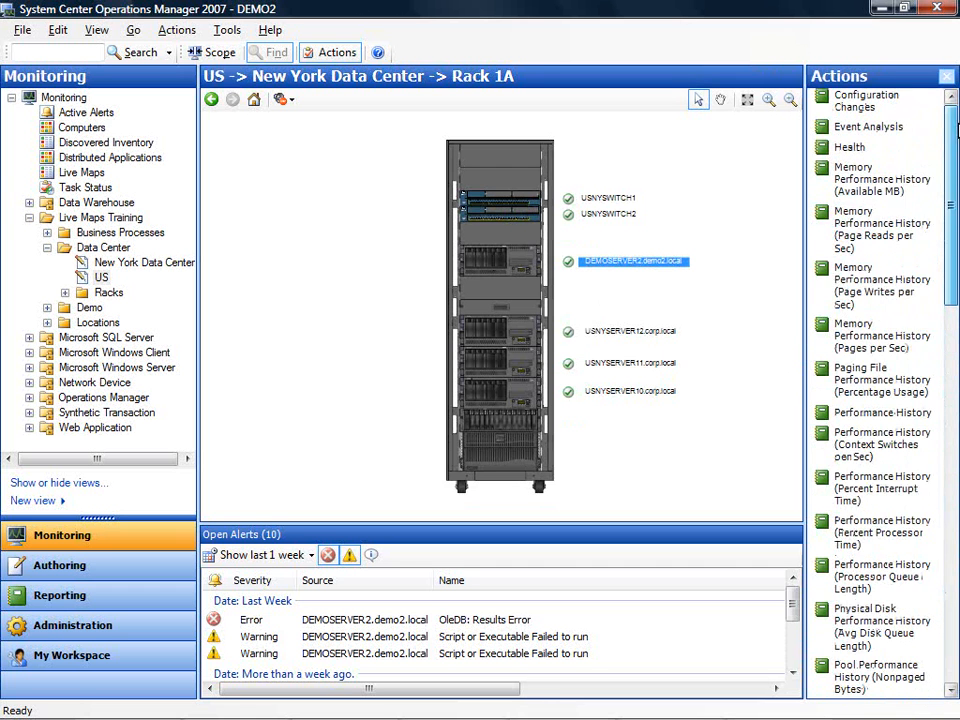
right_click(630, 260)
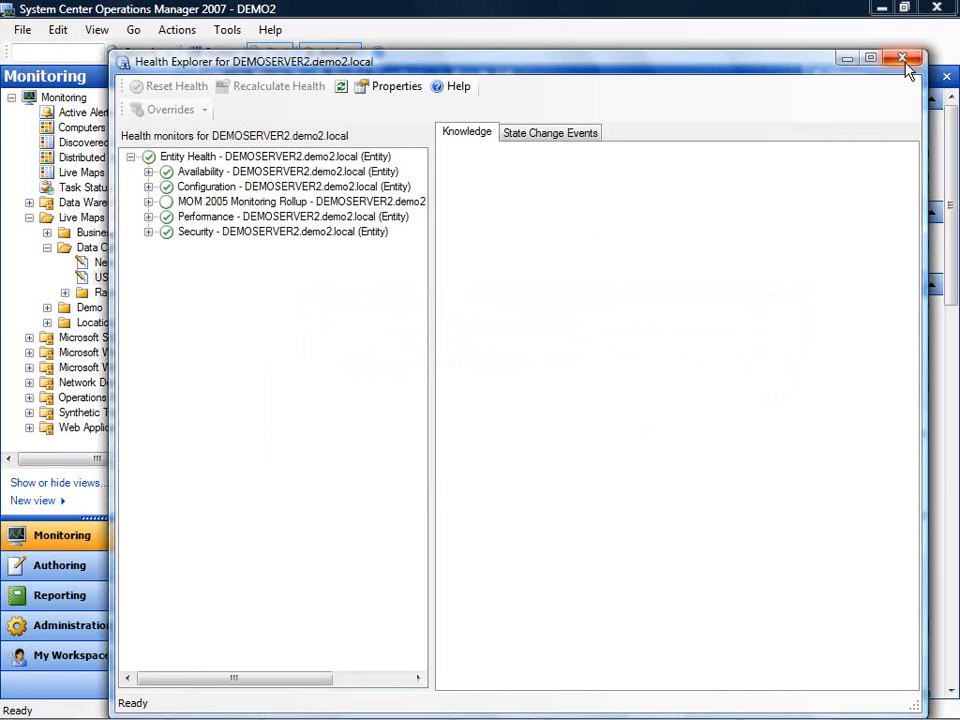
Close the Health Explorer and return to the top-level map.
left_click(900, 58)
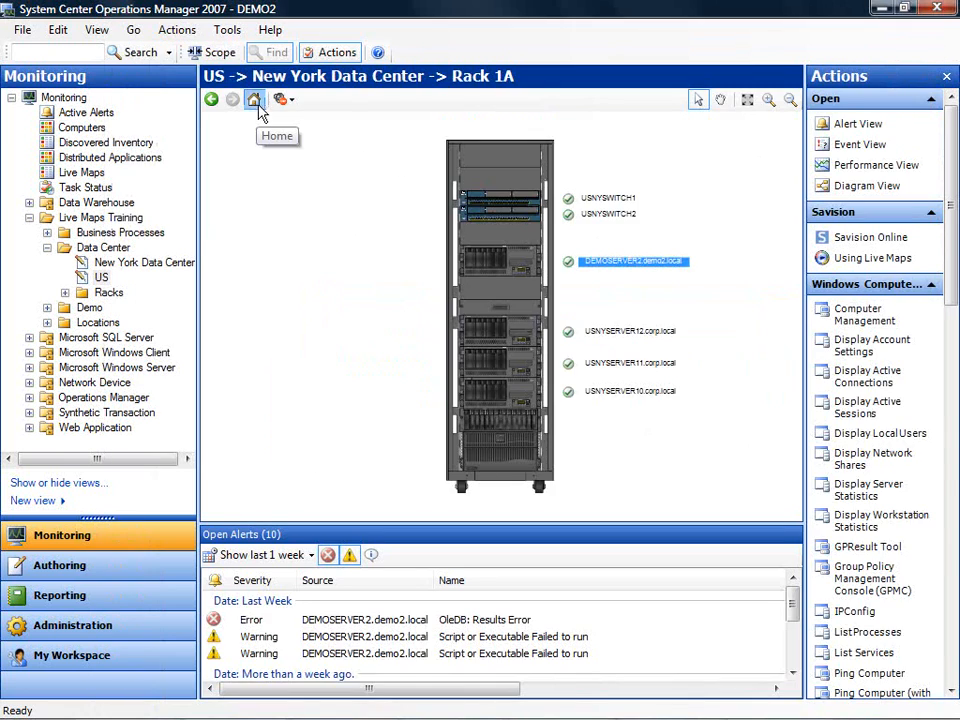
left_click(254, 100)
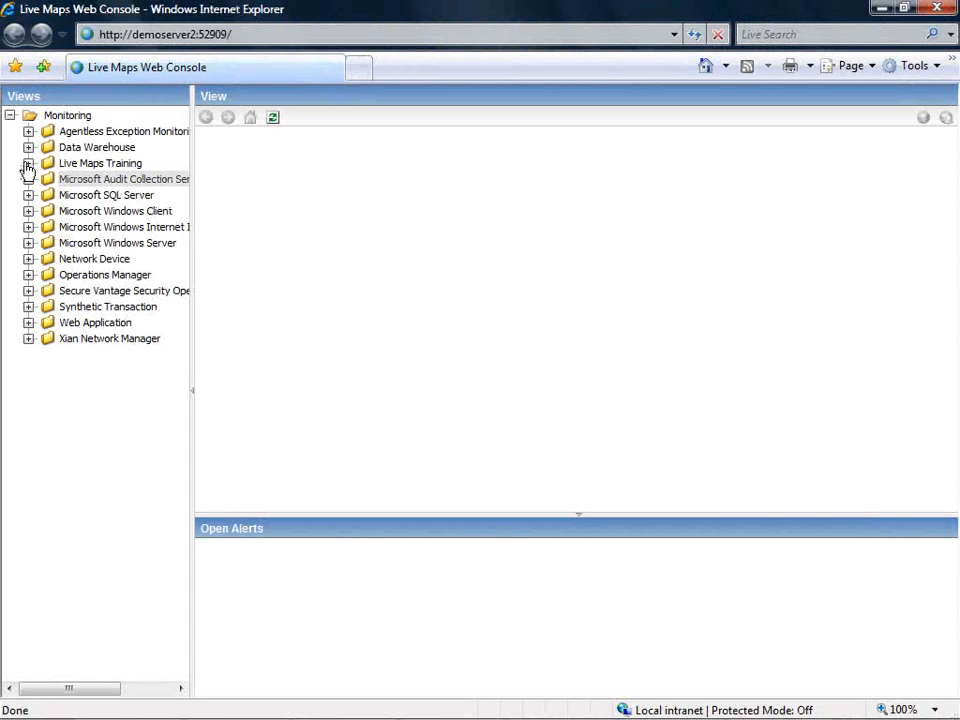
Navigate Live Maps Training > Data Center to the New York Data Center floor plan.
left_click(28, 164)
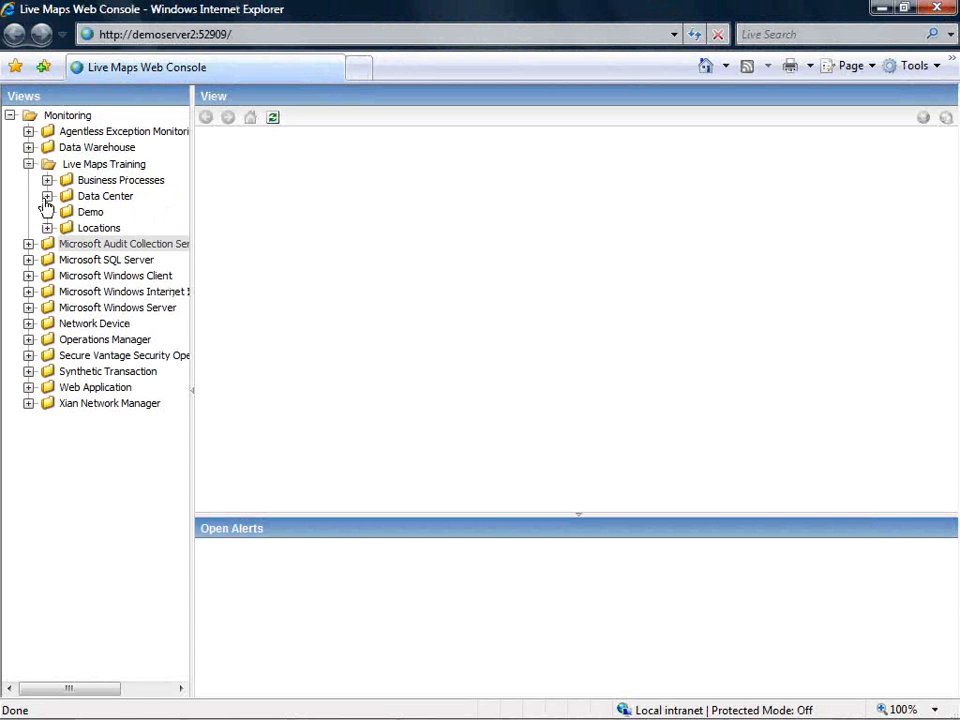
left_click(46, 196)
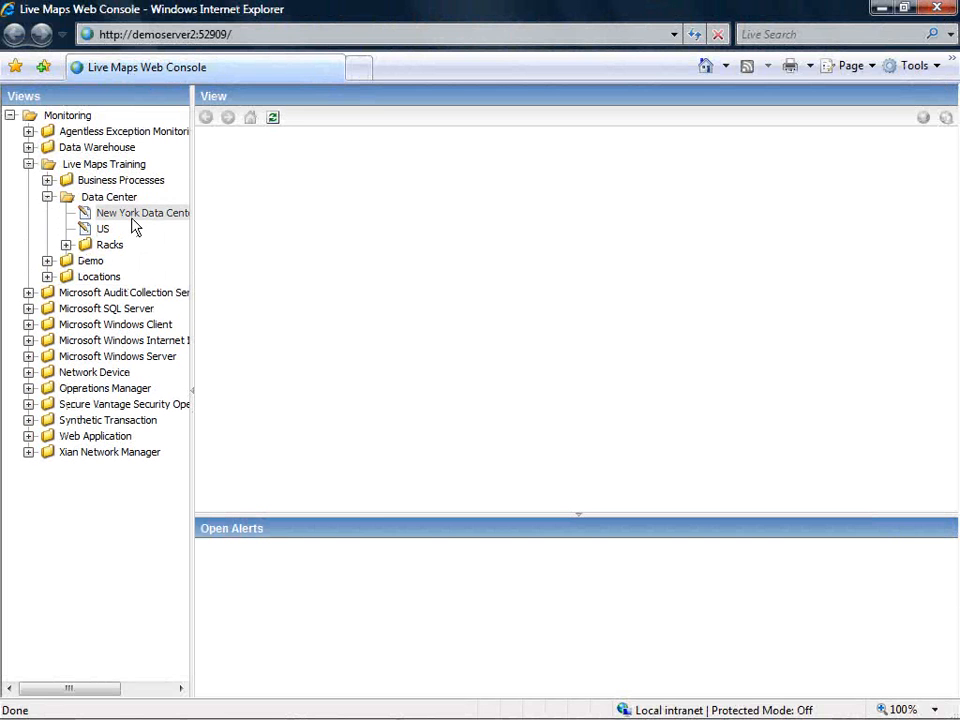
left_click(140, 212)
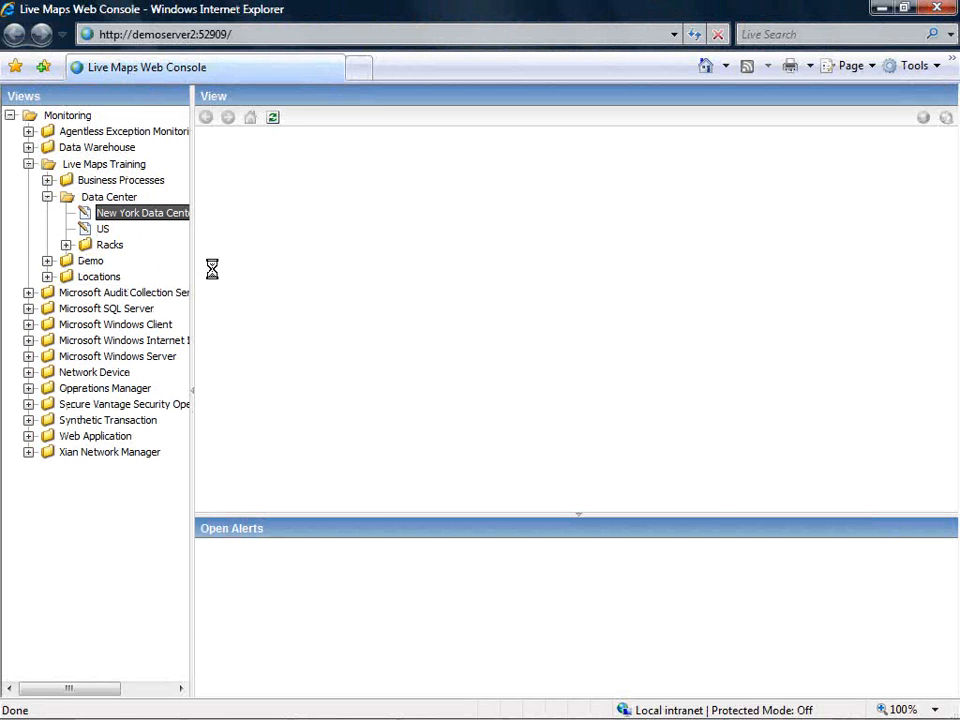
left_click(140, 212)
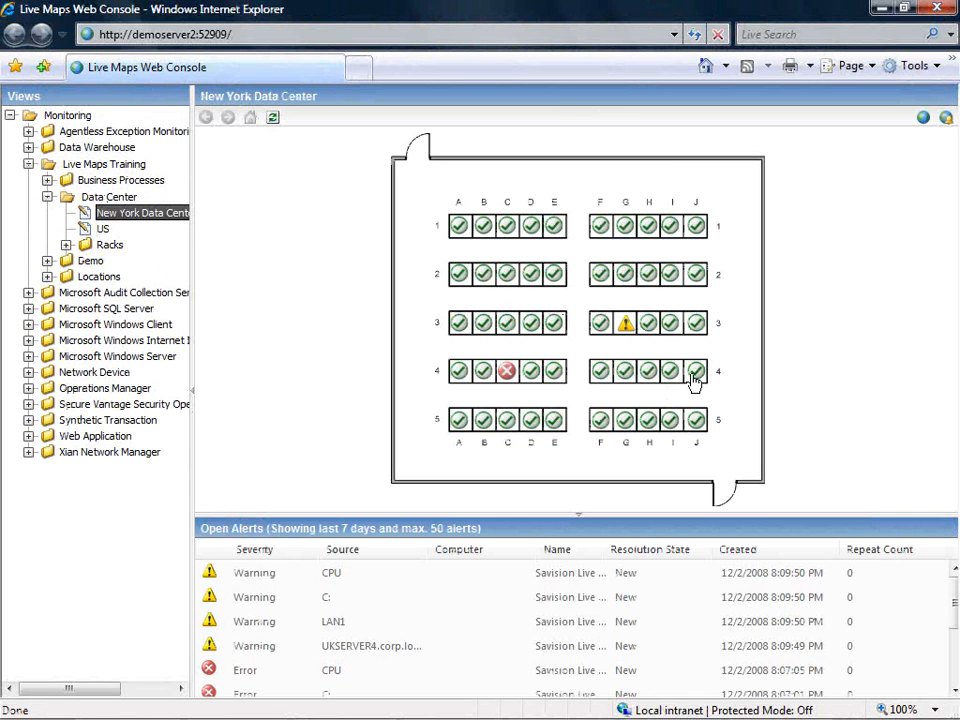
mouse_move(924, 144)
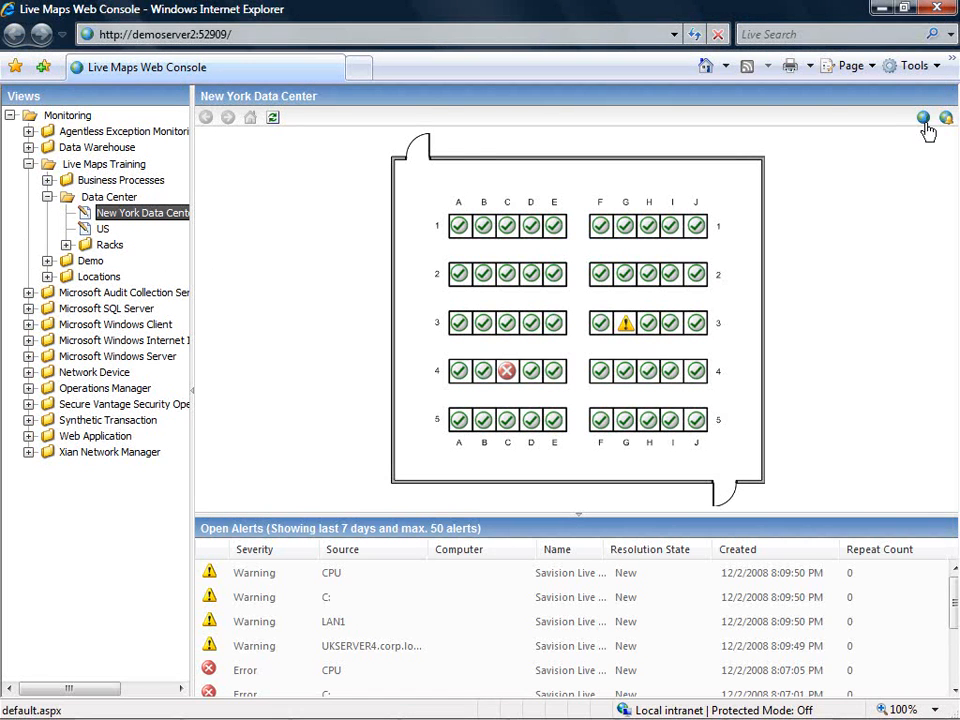
mouse_move(812, 512)
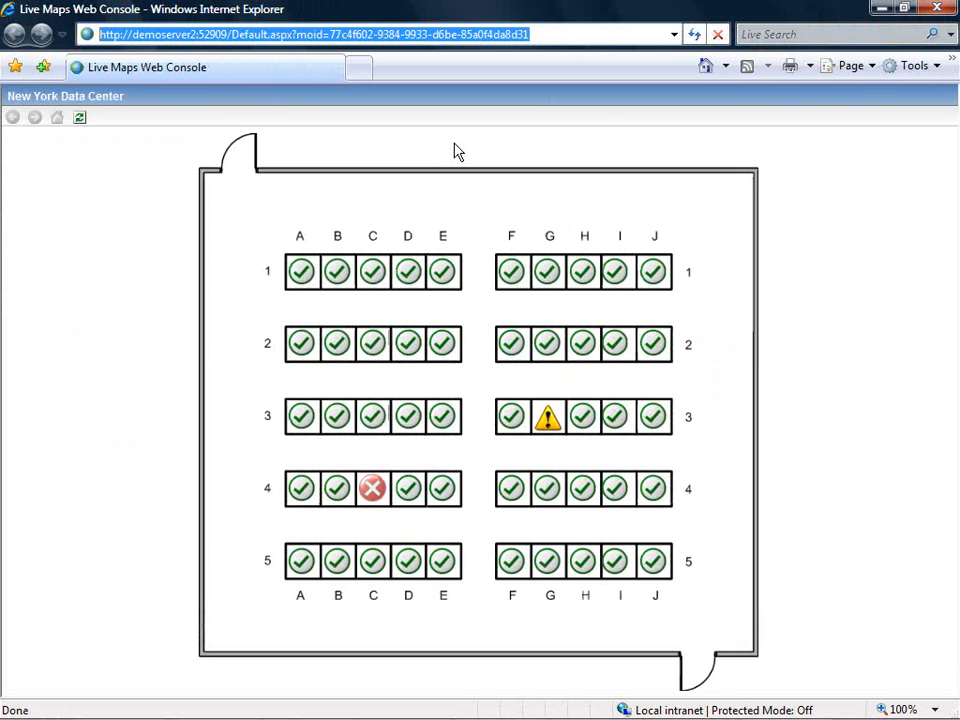
mouse_move(448, 124)
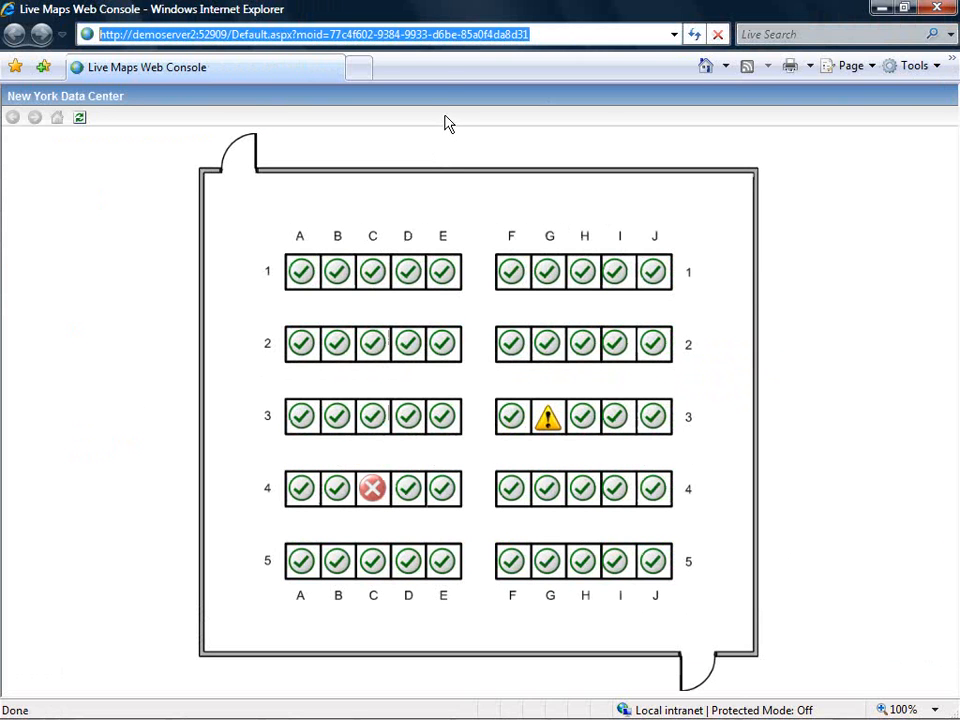
mouse_move(436, 72)
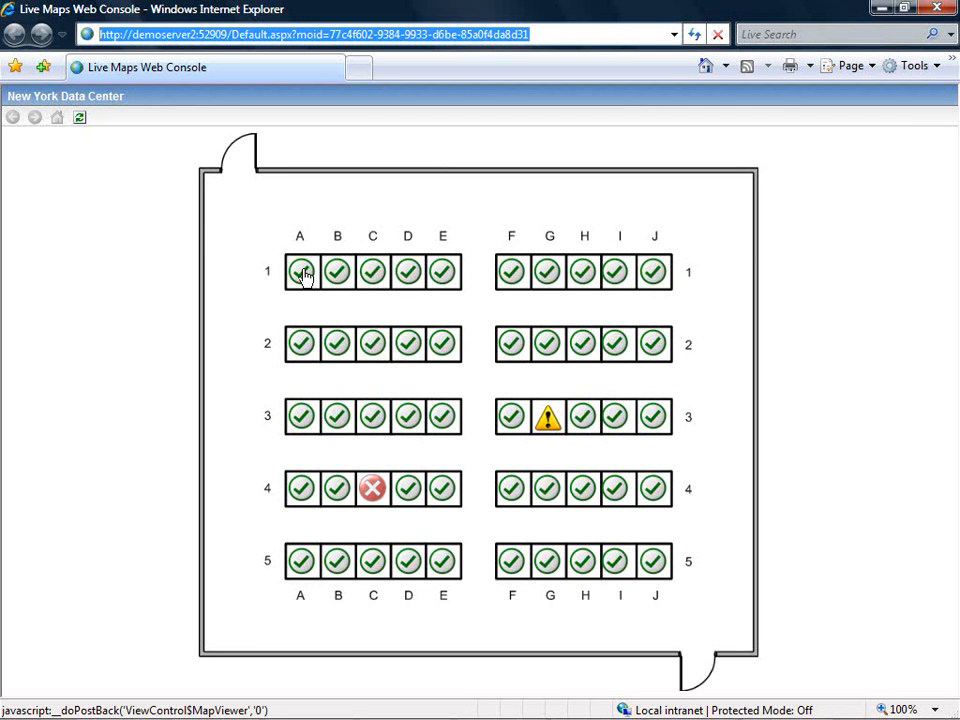
mouse_move(300, 272)
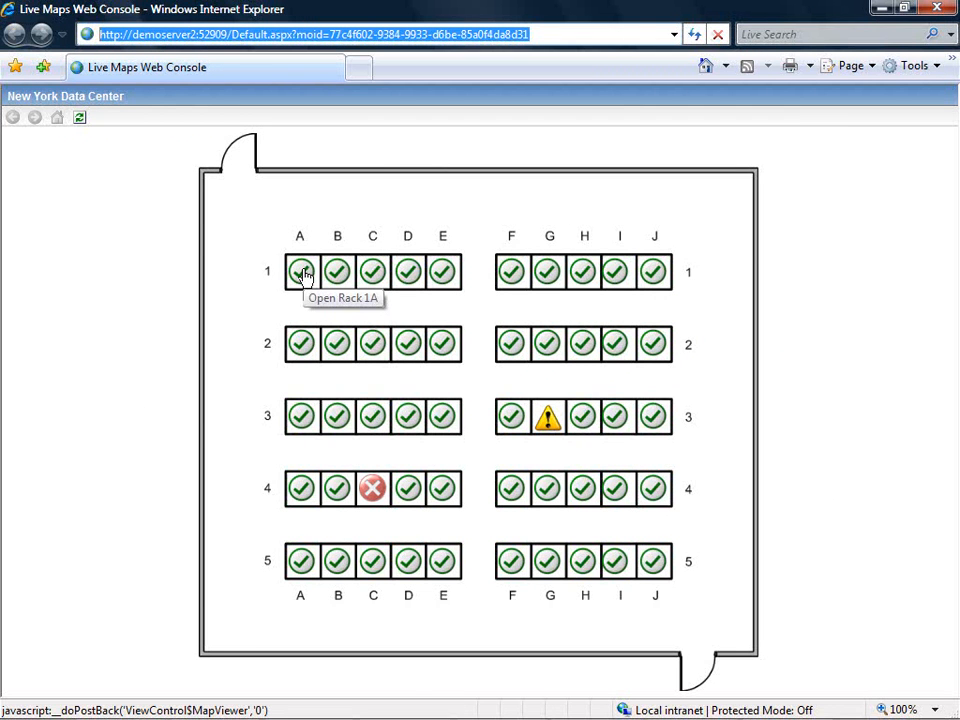
Enter Rack 1A and launch DEMOSERVER2's Performance View from its context menu.
left_click(300, 272)
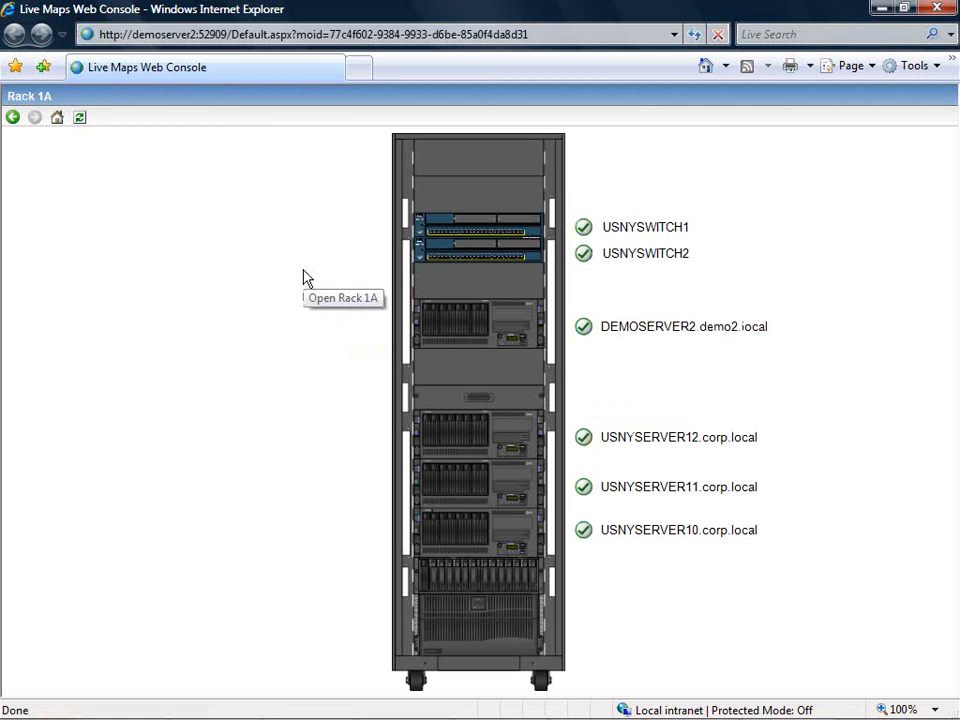
mouse_move(524, 332)
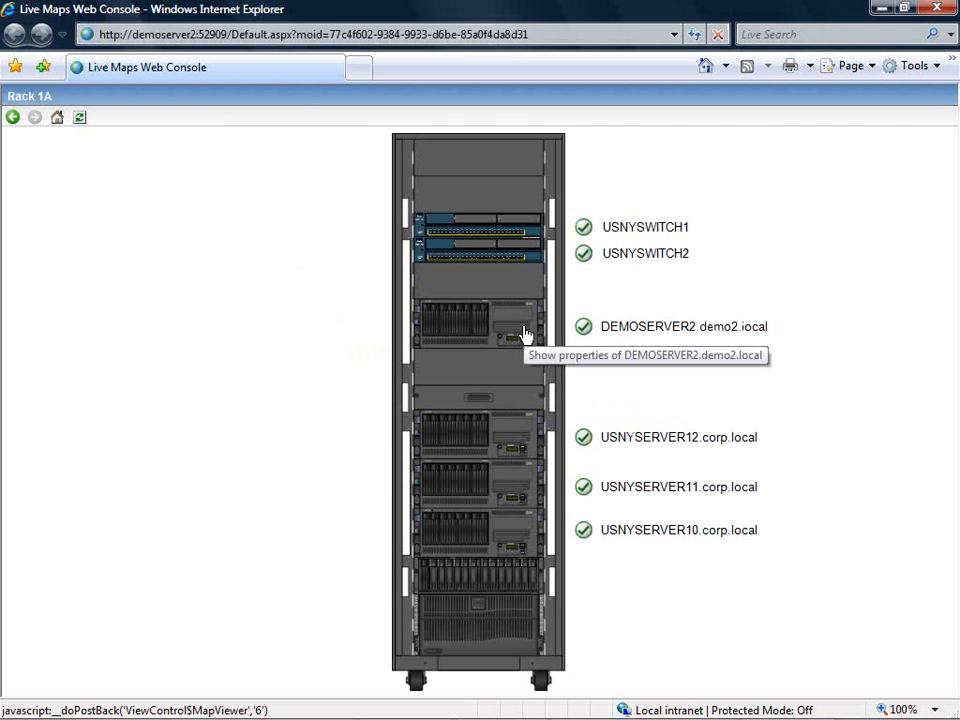
right_click(524, 330)
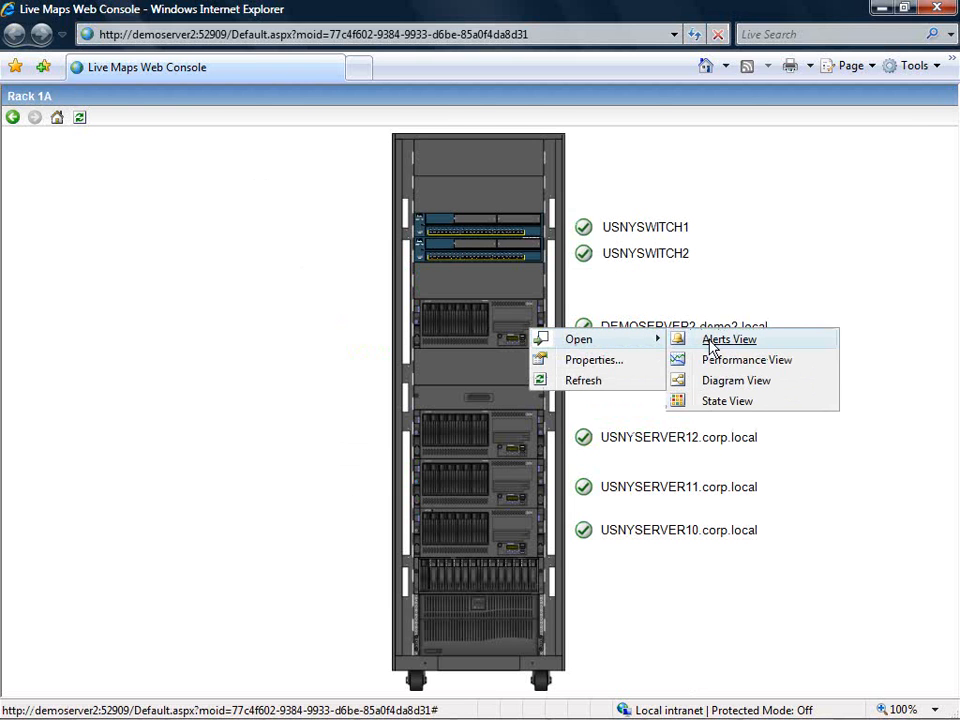
mouse_move(736, 380)
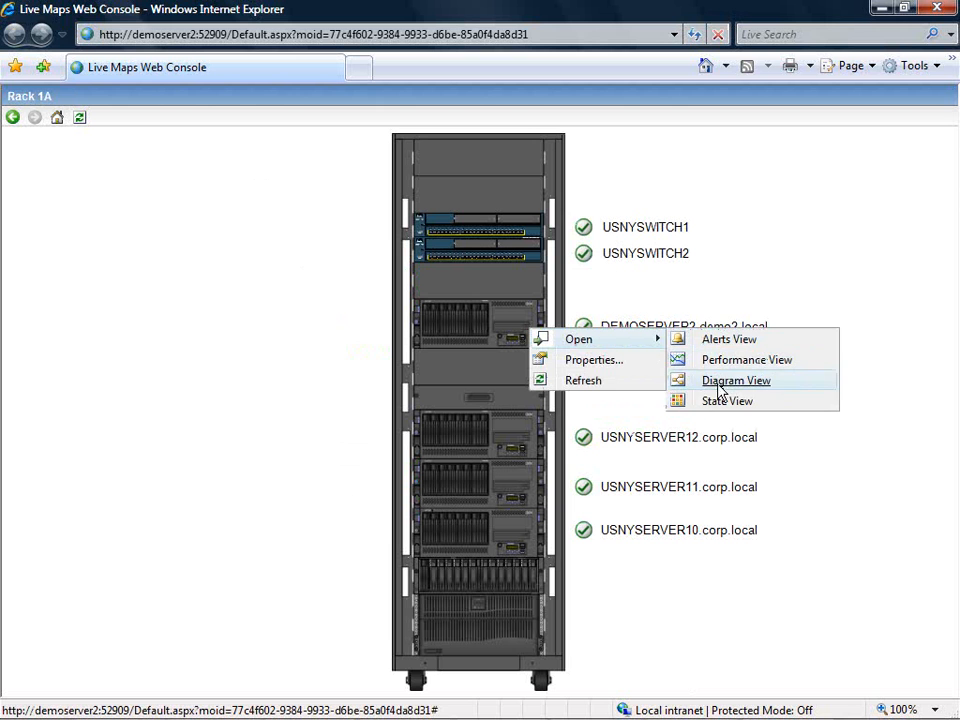
mouse_move(748, 360)
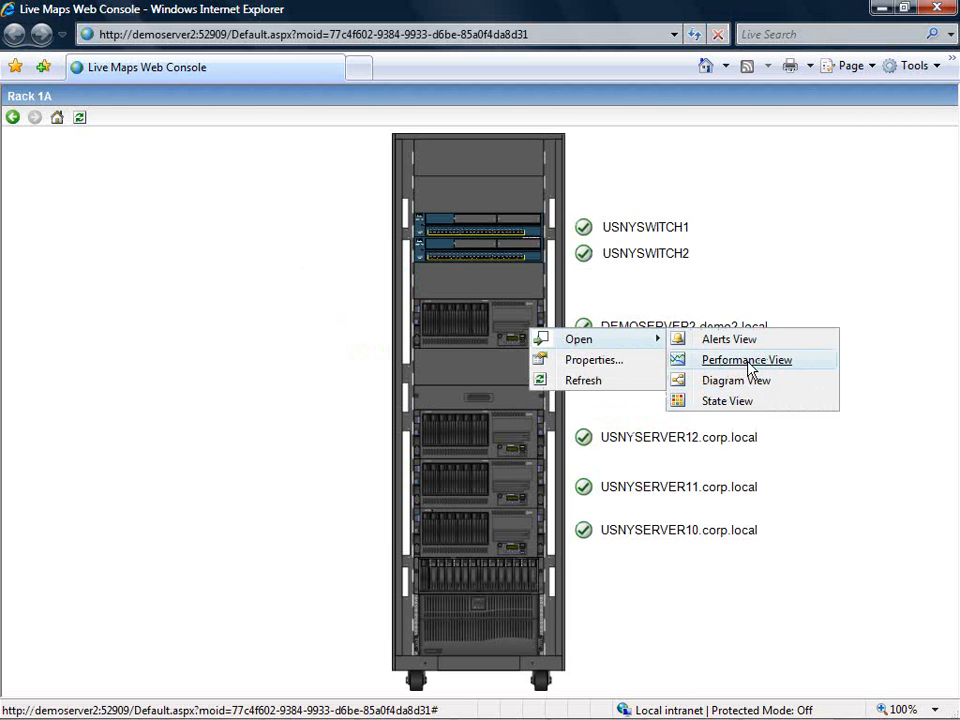
left_click(746, 360)
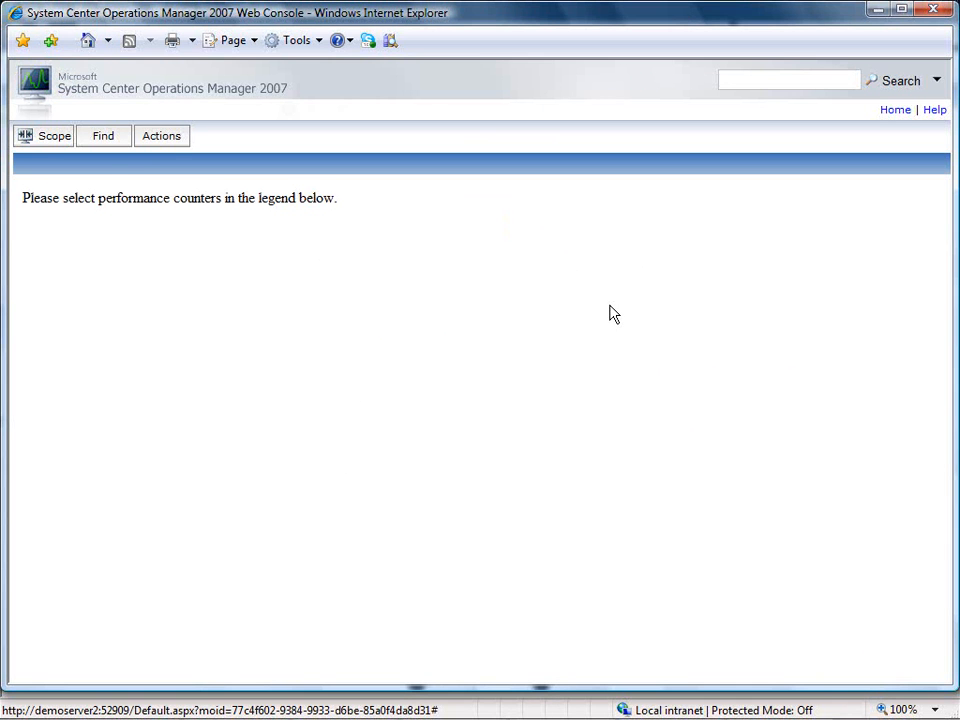
Tick Show for the first DEMOSERVER2.demo2.local counter so its chart plots.
left_click(160, 136)
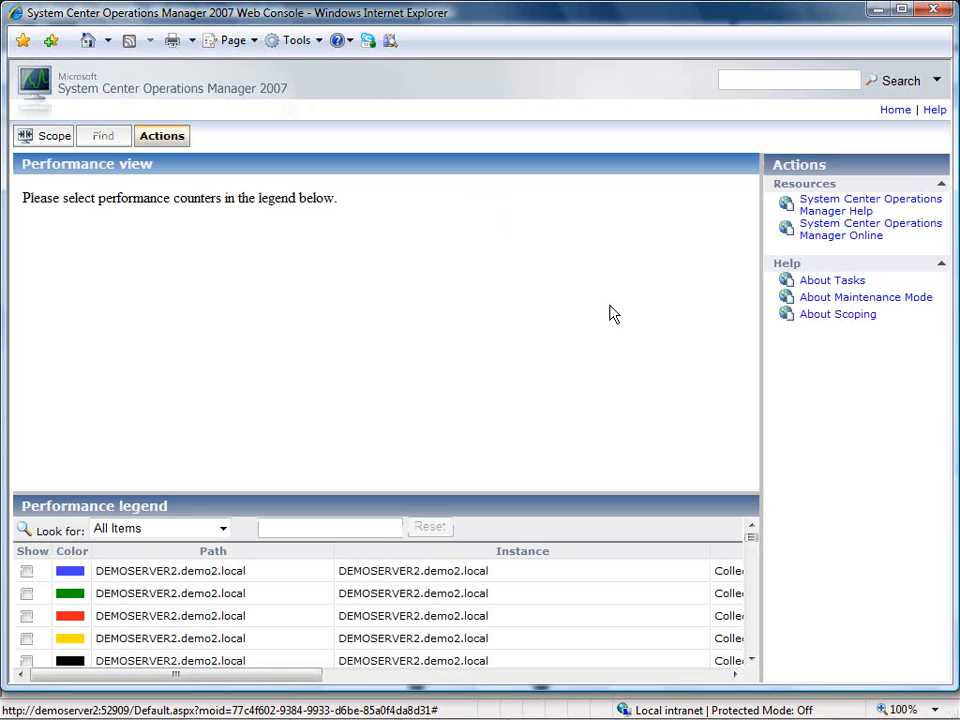
mouse_move(182, 552)
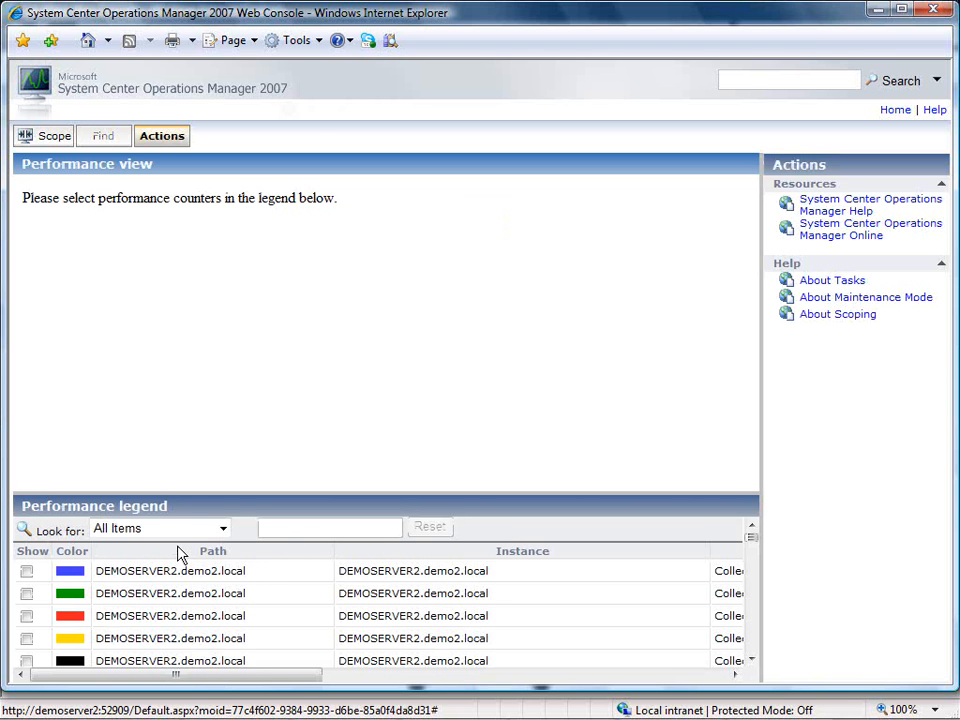
left_click(28, 572)
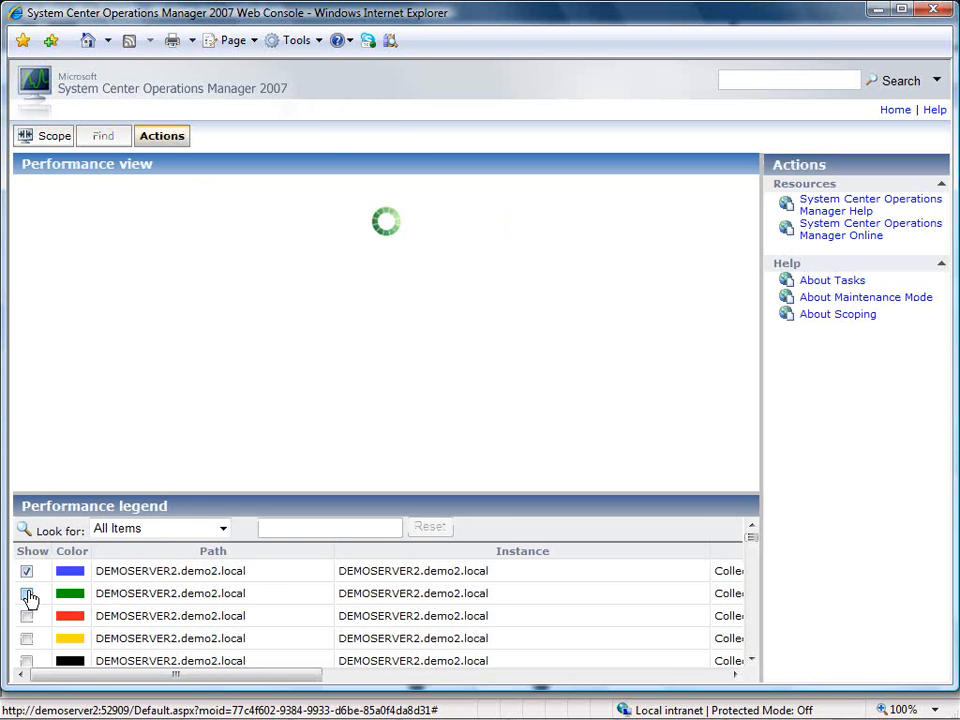